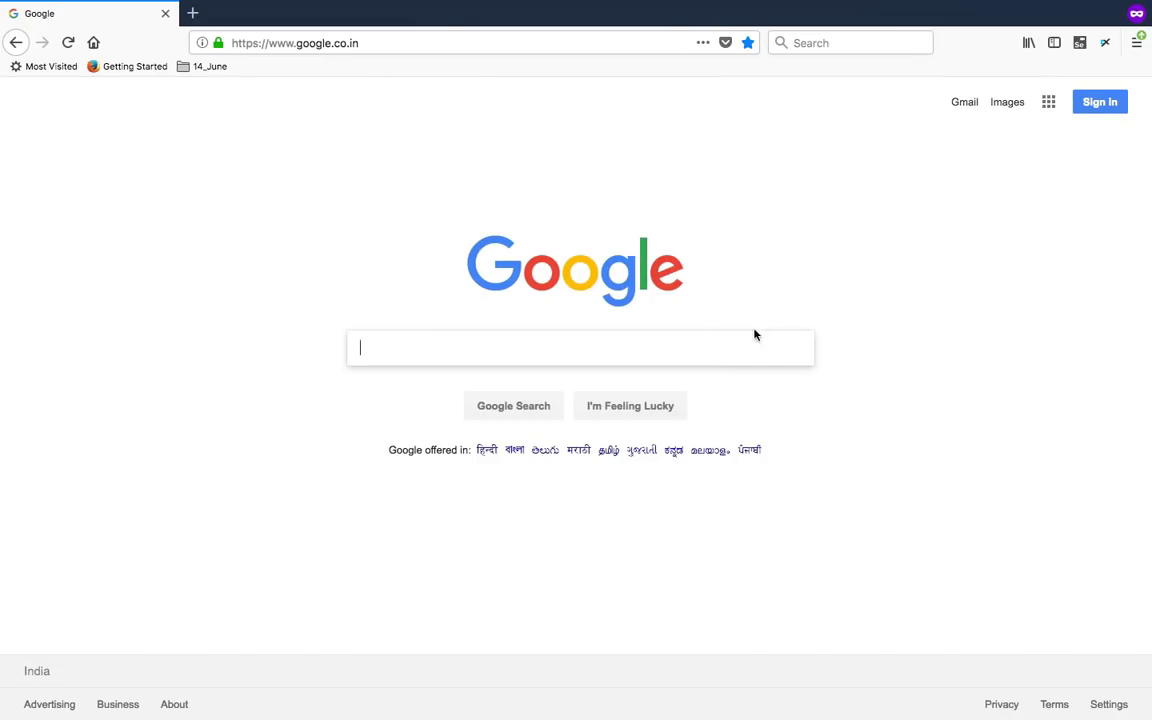
Search Google for webdrivermanager and open the bonigarcia/webdrivermanager GitHub result
{"action": "type", "text": "webdrivermanager"}
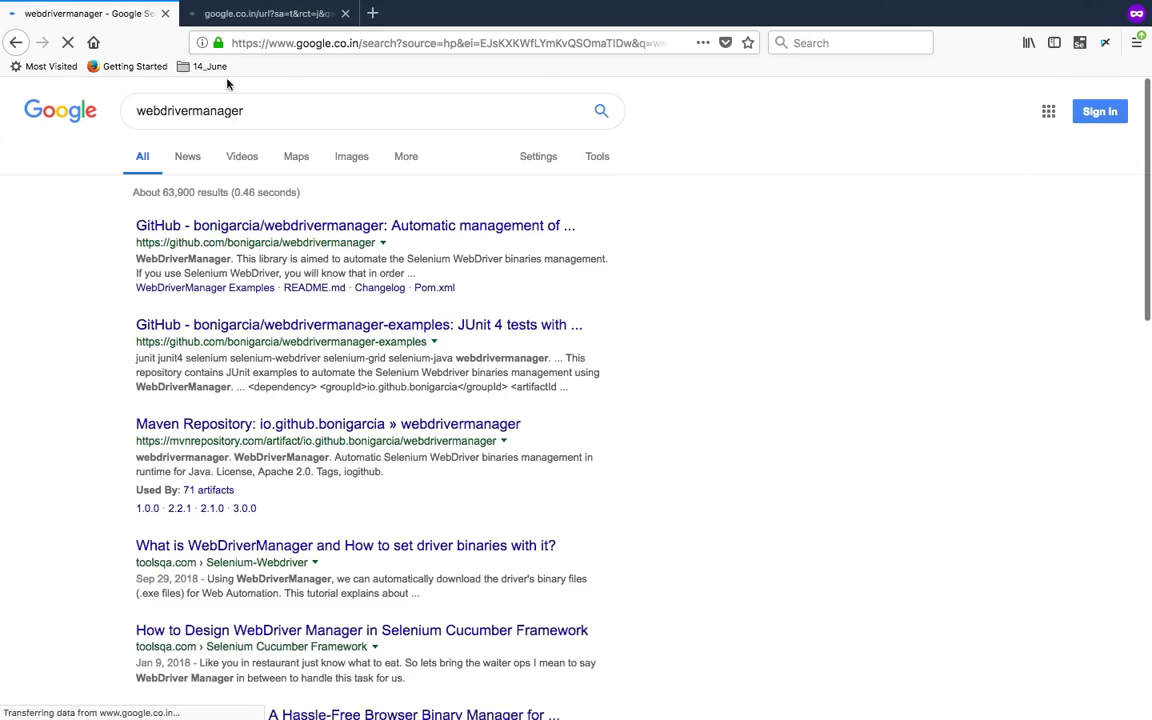
{"action": "left_click", "coordinate": [354, 224]}
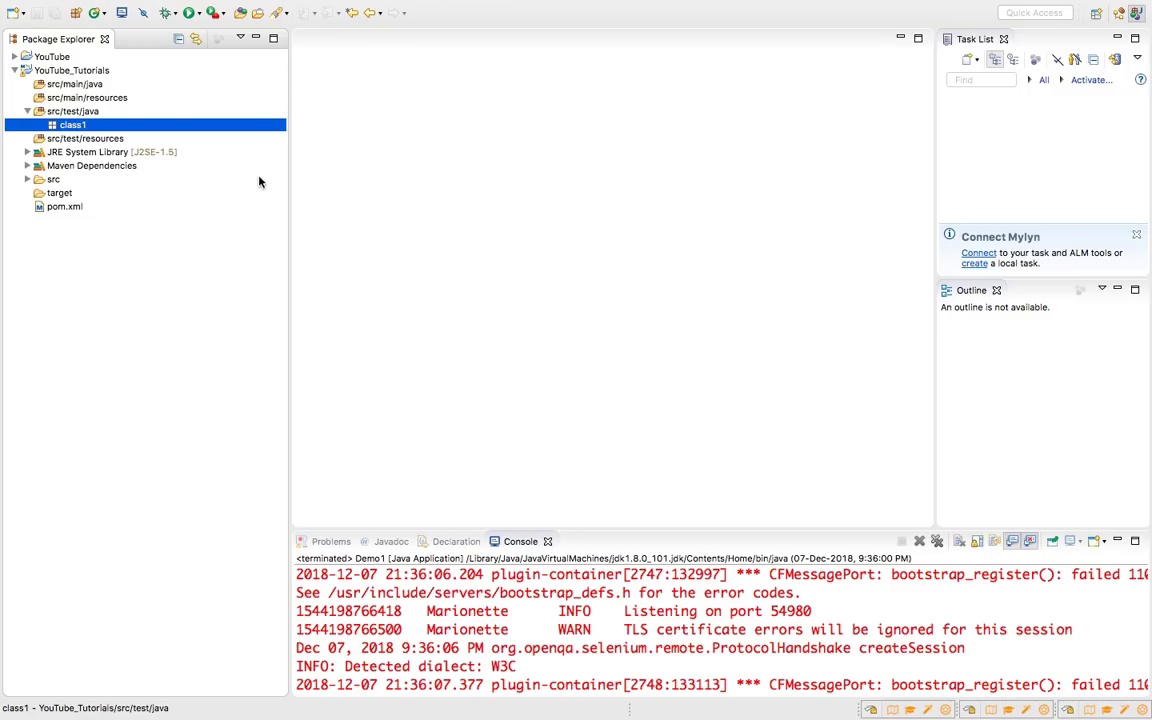
Create class Demo1 in the class1 package with a public static void main stub
{"action": "right_click", "coordinate": [72, 124]}
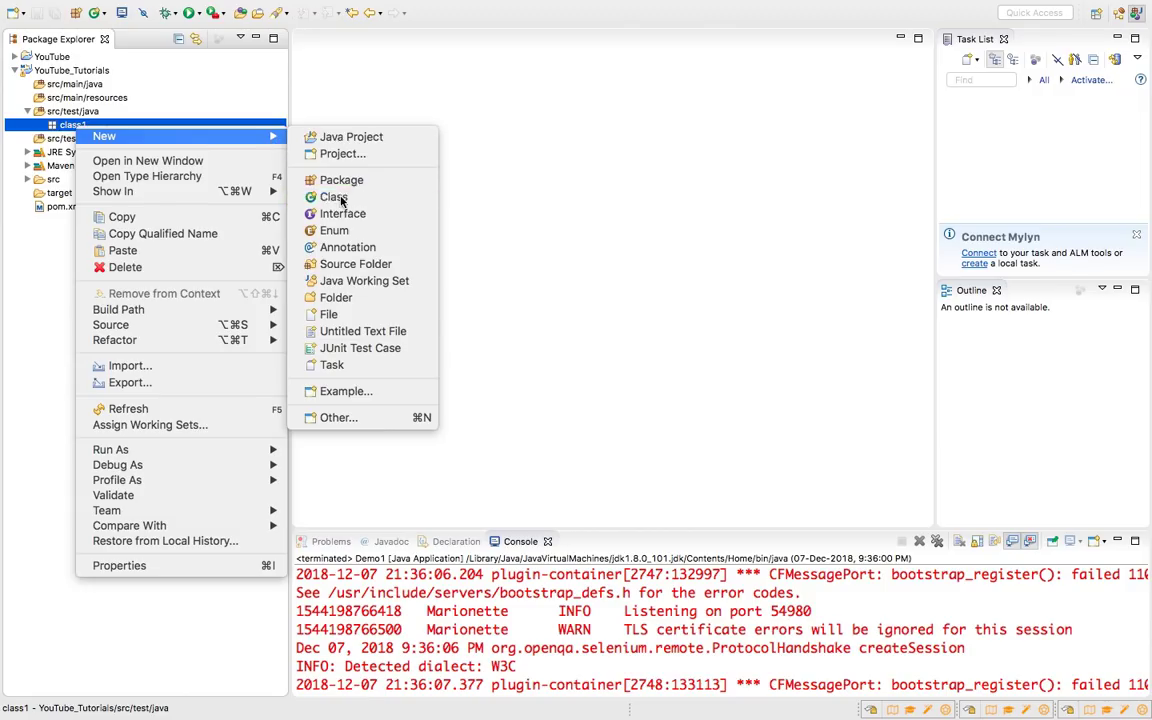
{"action": "left_click", "coordinate": [336, 198]}
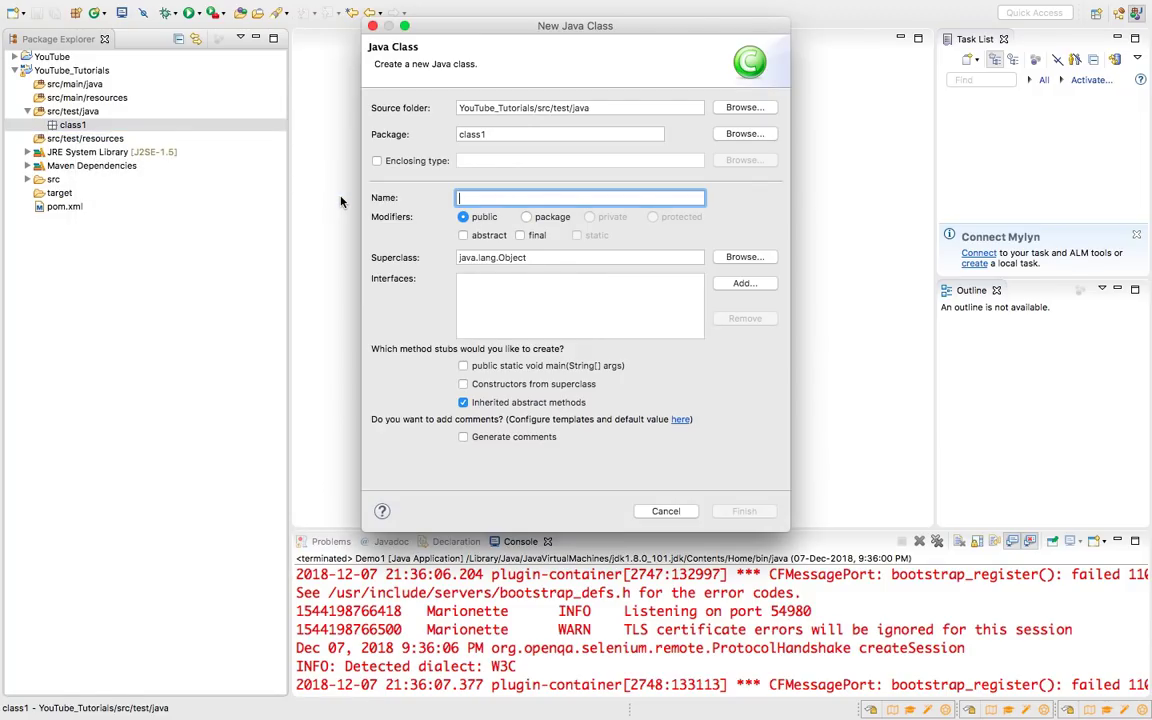
{"action": "type", "text": "D"}
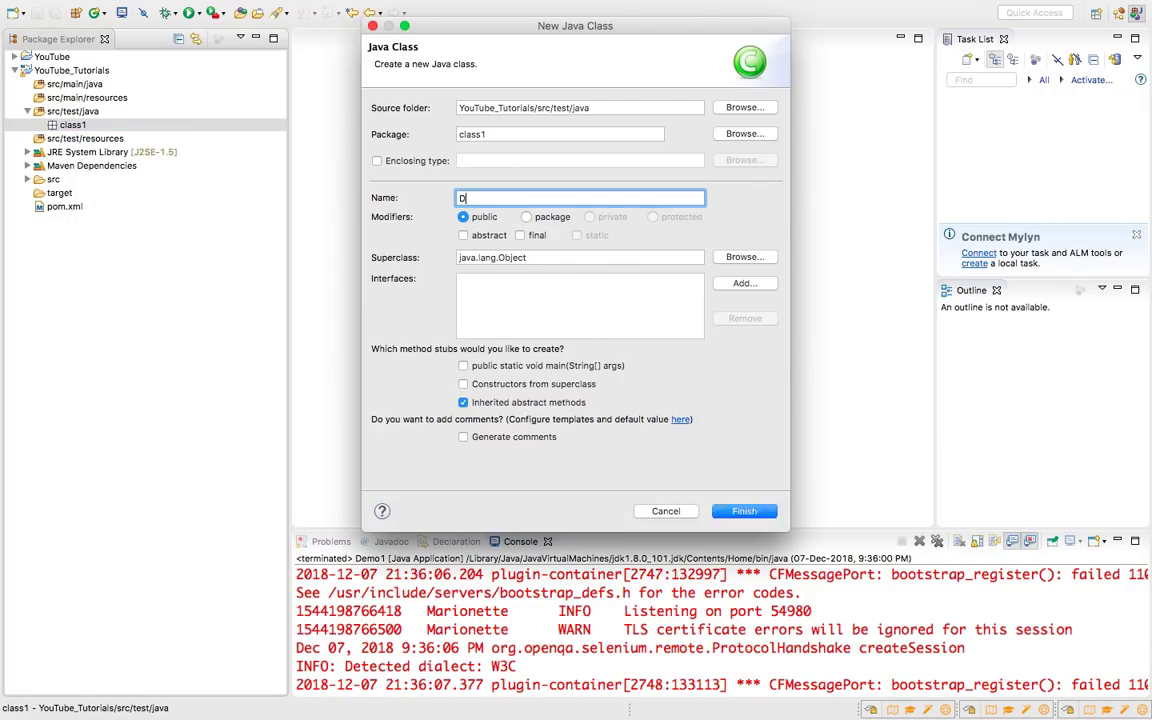
{"action": "type", "text": "emo1"}
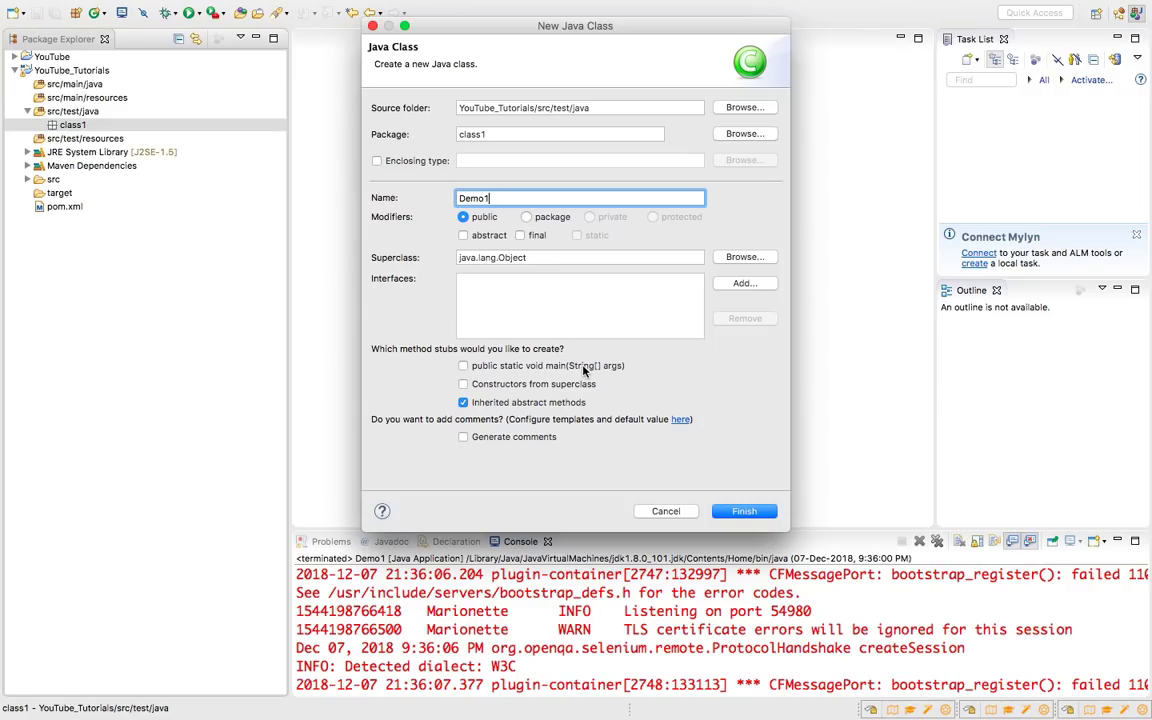
{"action": "left_click", "coordinate": [744, 512]}
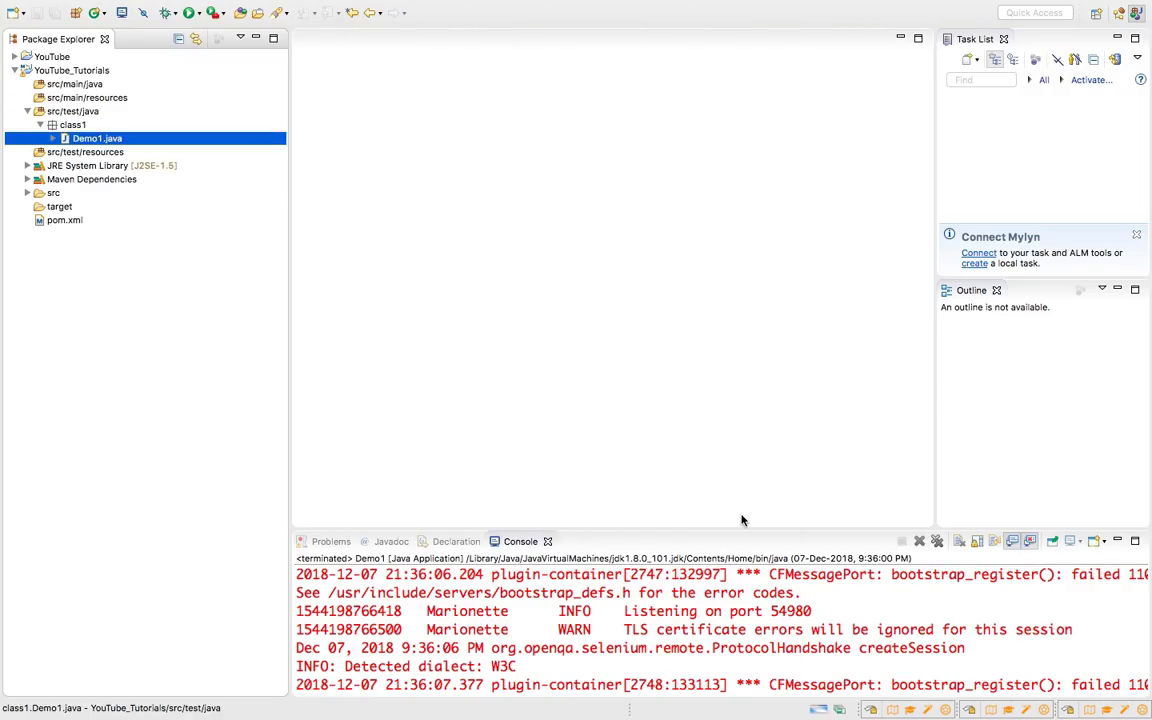
In Demo1 main, declare WebDriver driver = new ChromeDriver() with both Selenium imports auto-added
{"action": "double_click", "coordinate": [96, 138]}
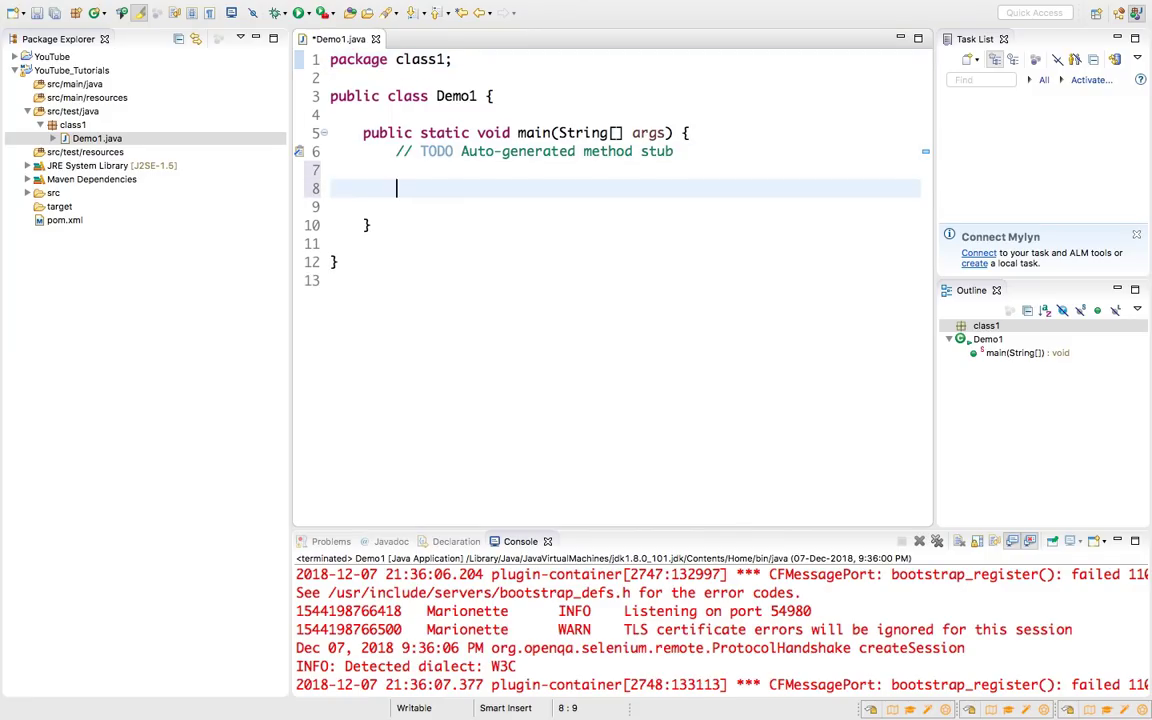
{"action": "type", "text": "Webdr"}
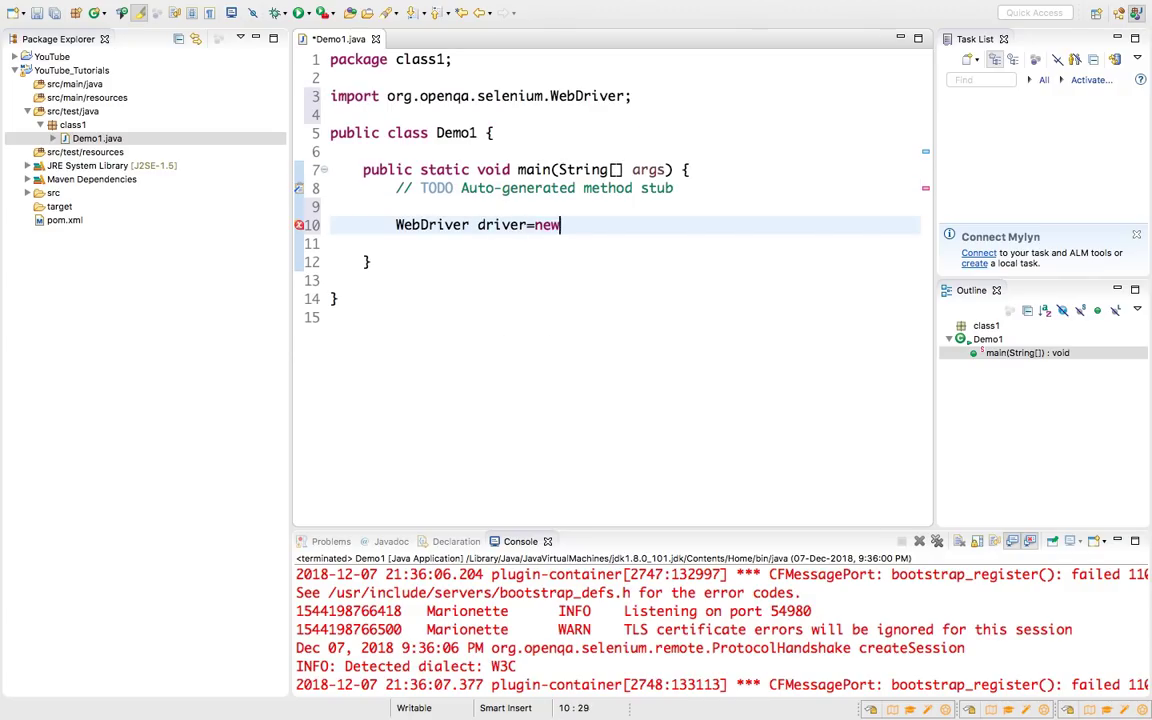
{"action": "type", "text": "Chromedr"}
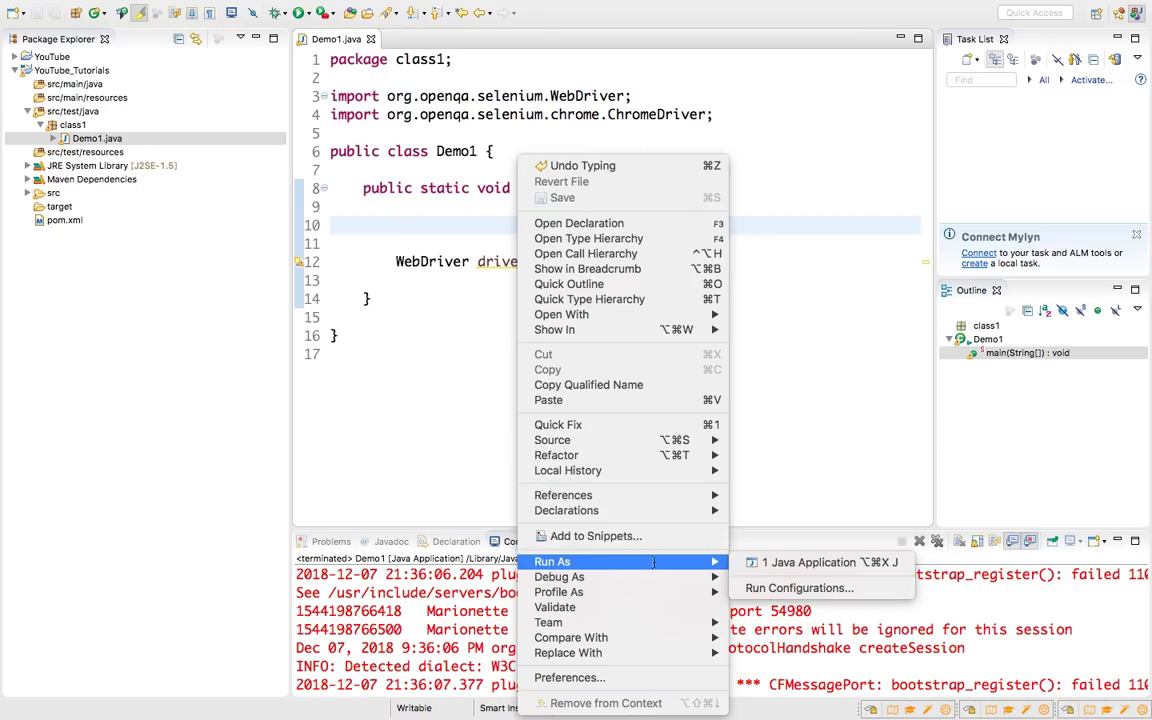
Run Demo1 as a Java application and review the webdriver.chrome.driver IllegalStateException in the Console
{"action": "left_click", "coordinate": [810, 560]}
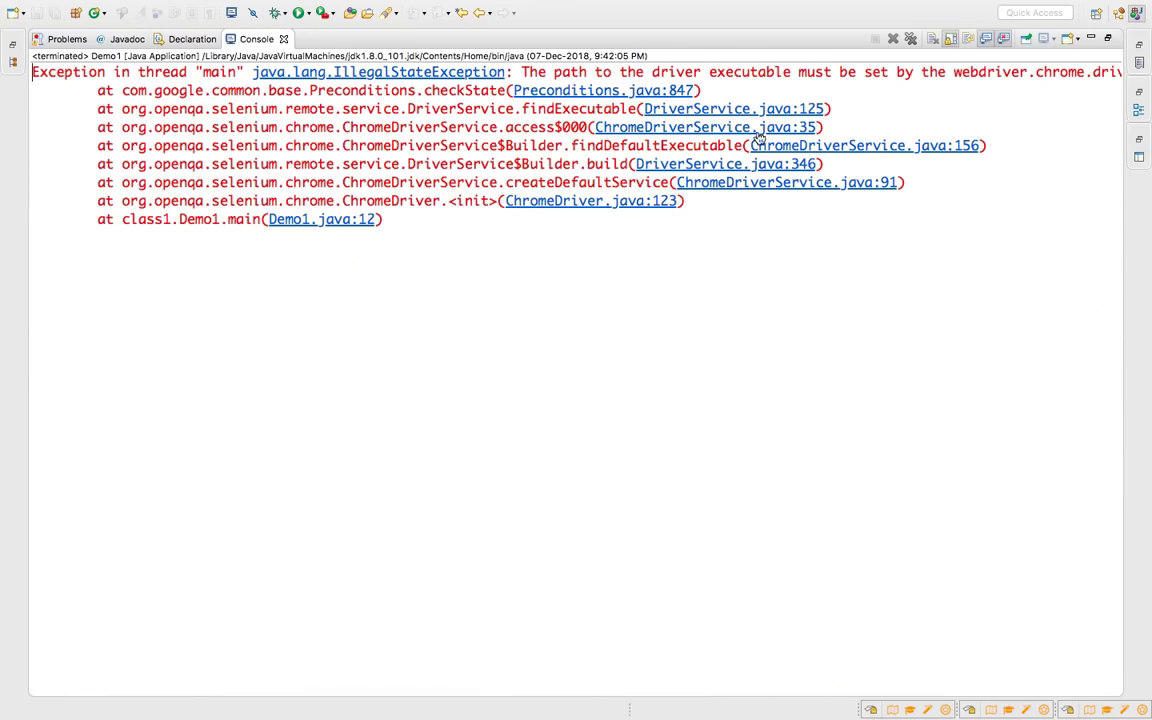
{"action": "scroll", "scroll_direction": "right", "scroll_amount": 3}
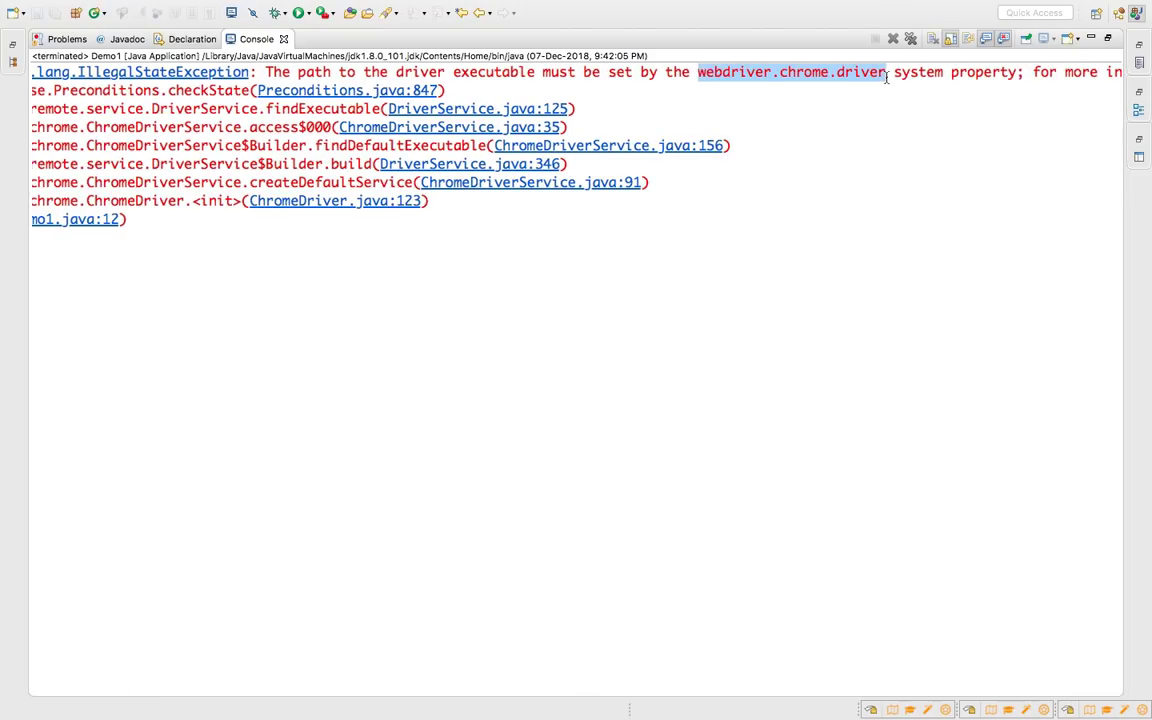
{"action": "scroll", "scroll_direction": "right", "scroll_amount": 3}
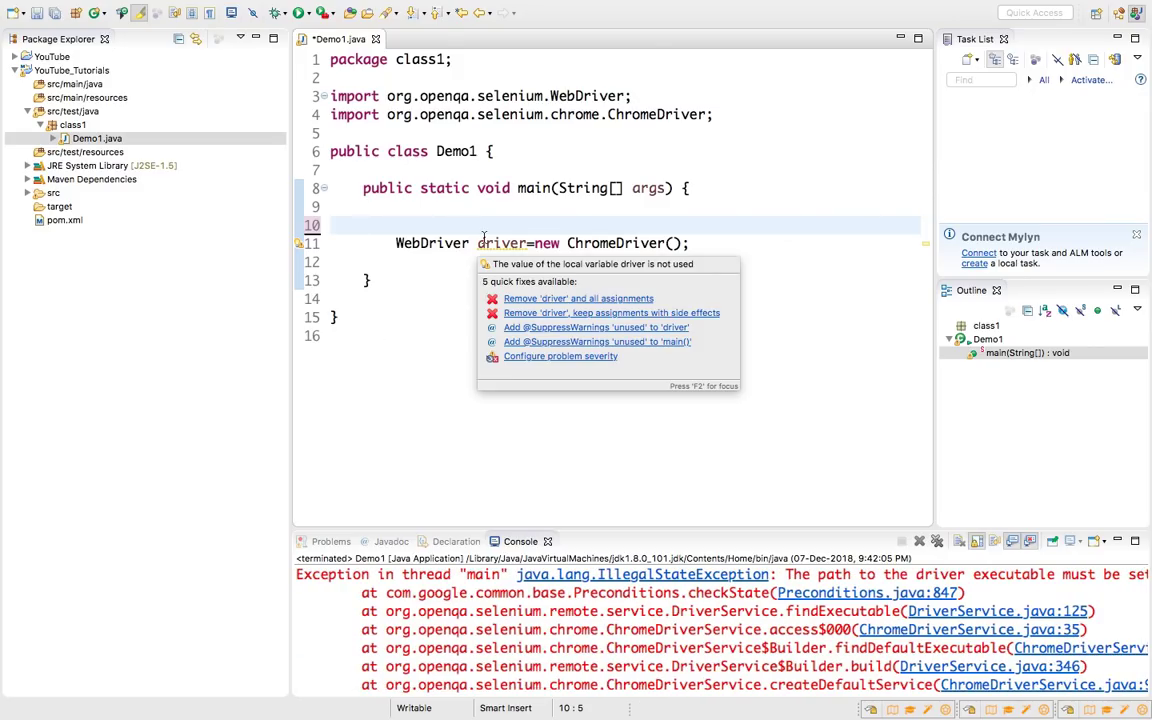
{"action": "left_click", "coordinate": [364, 224]}
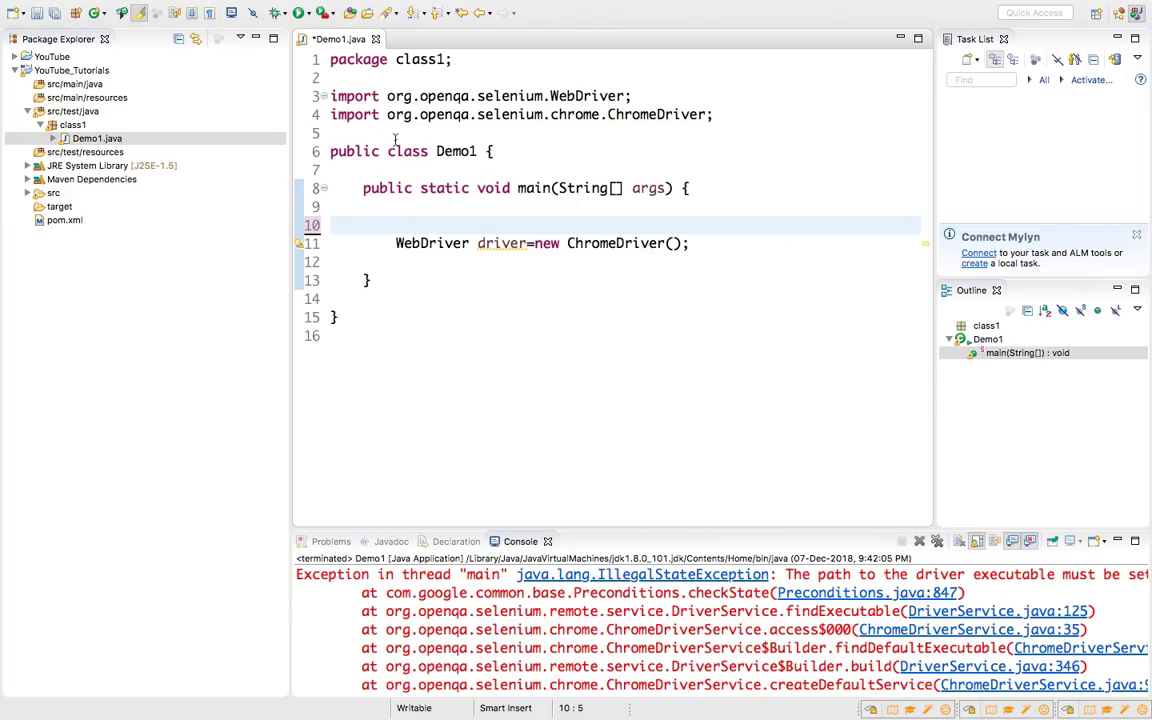
{"action": "left_click", "coordinate": [364, 224]}
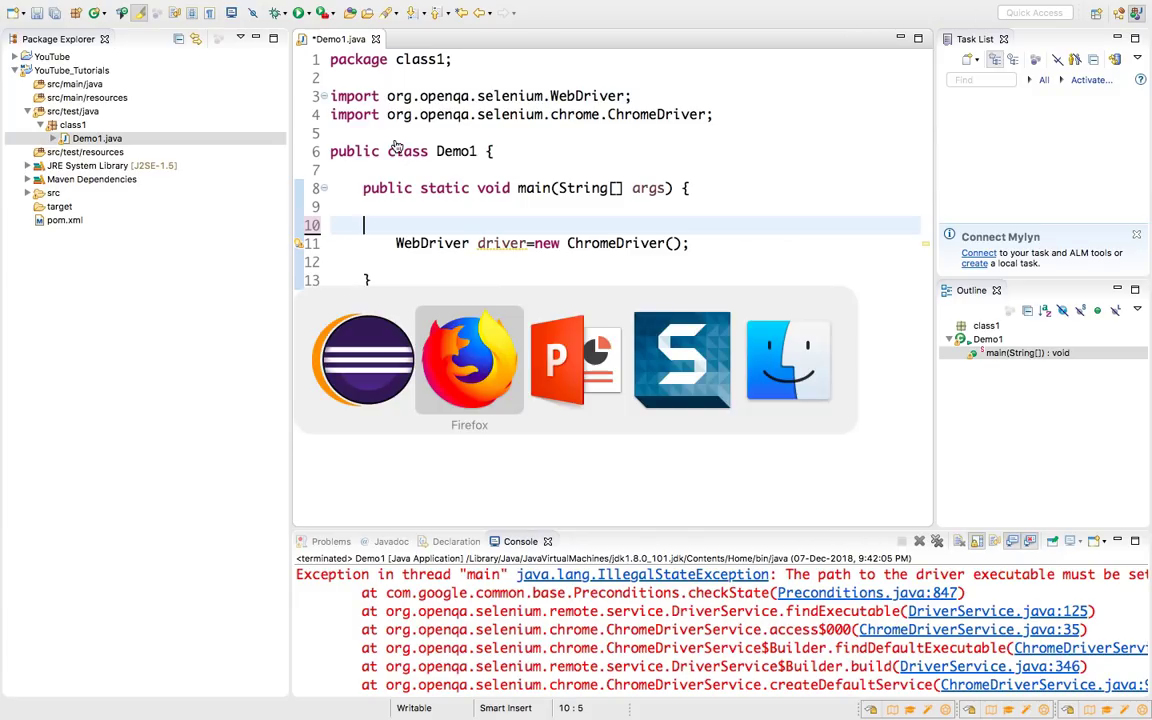
Scroll the WebDriverManager README to the Maven pom.xml dependency snippet for Java
{"action": "left_click", "coordinate": [468, 360]}
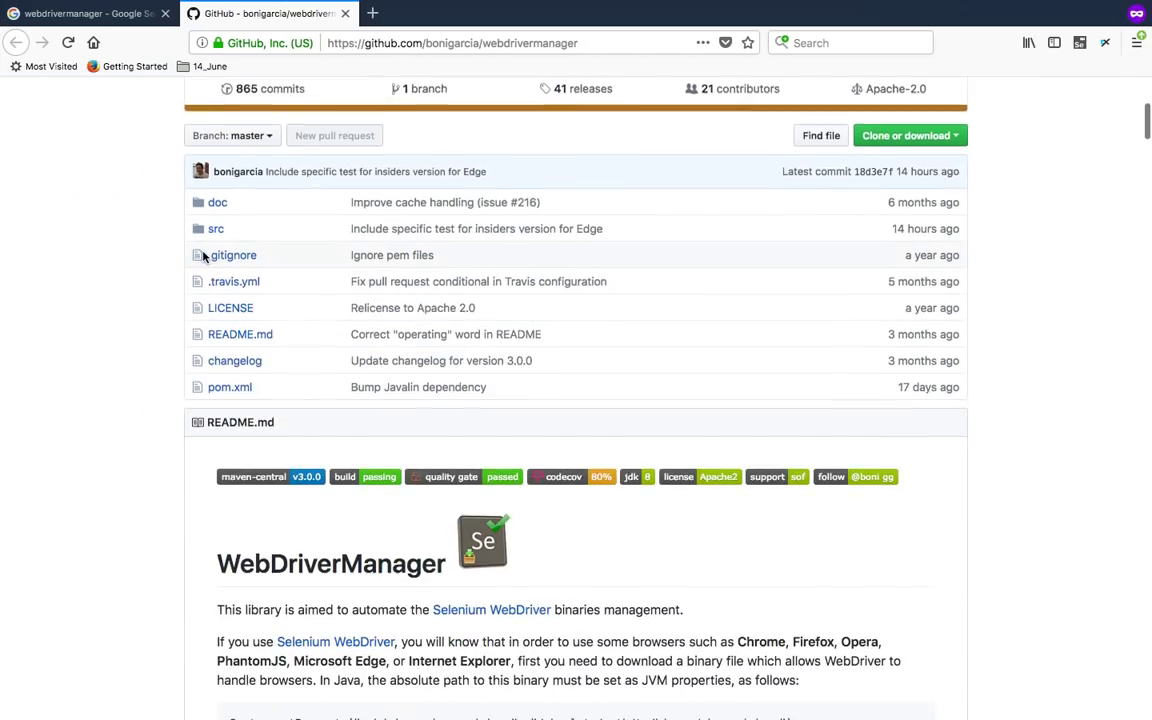
{"action": "scroll", "scroll_direction": "down", "scroll_amount": 3}
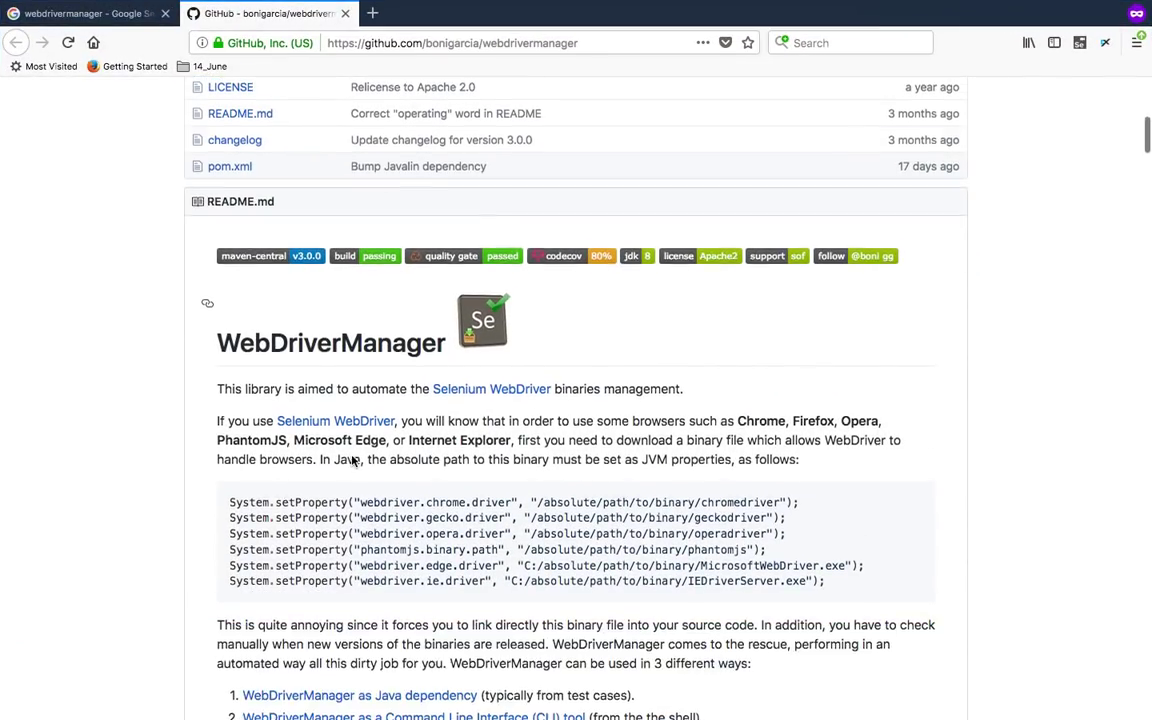
{"action": "scroll", "scroll_direction": "up", "scroll_amount": 3}
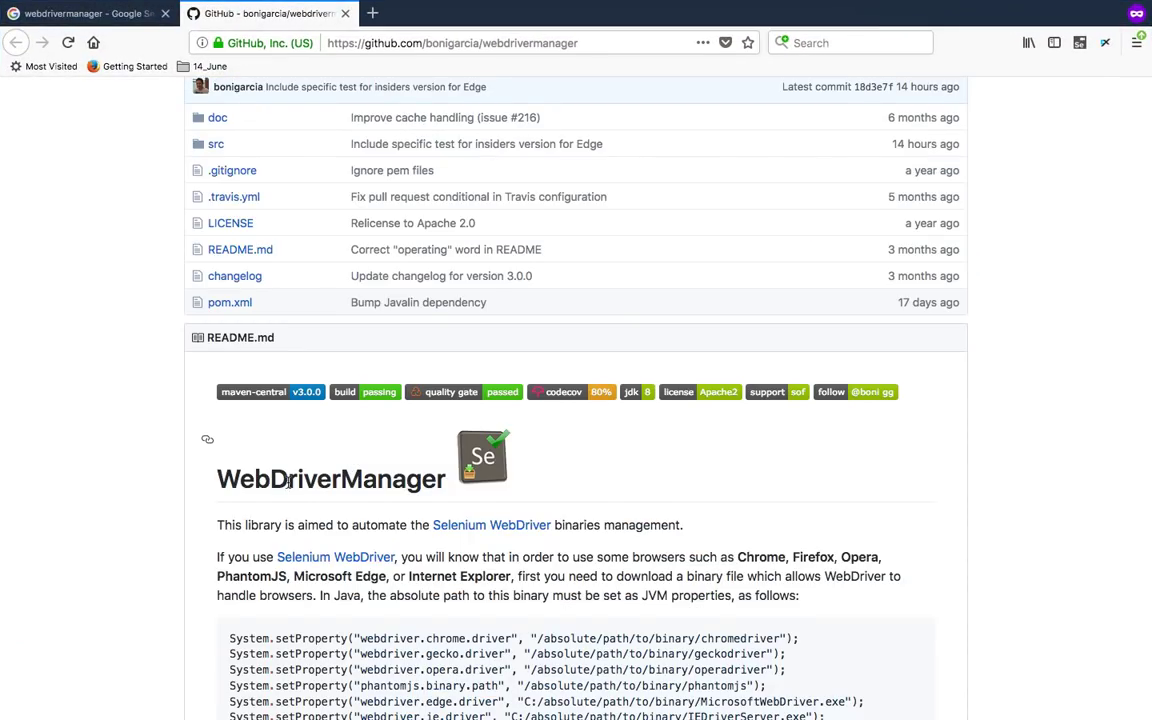
{"action": "scroll", "scroll_direction": "down", "scroll_amount": 3}
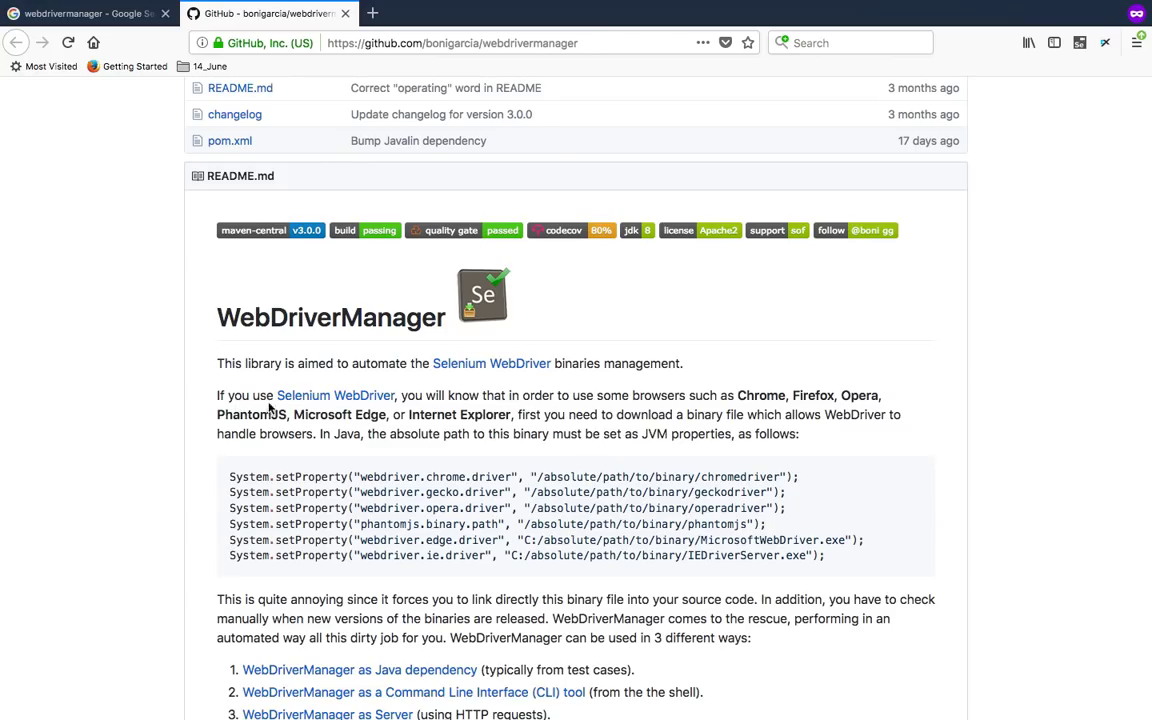
{"action": "mouse_move", "coordinate": [356, 364]}
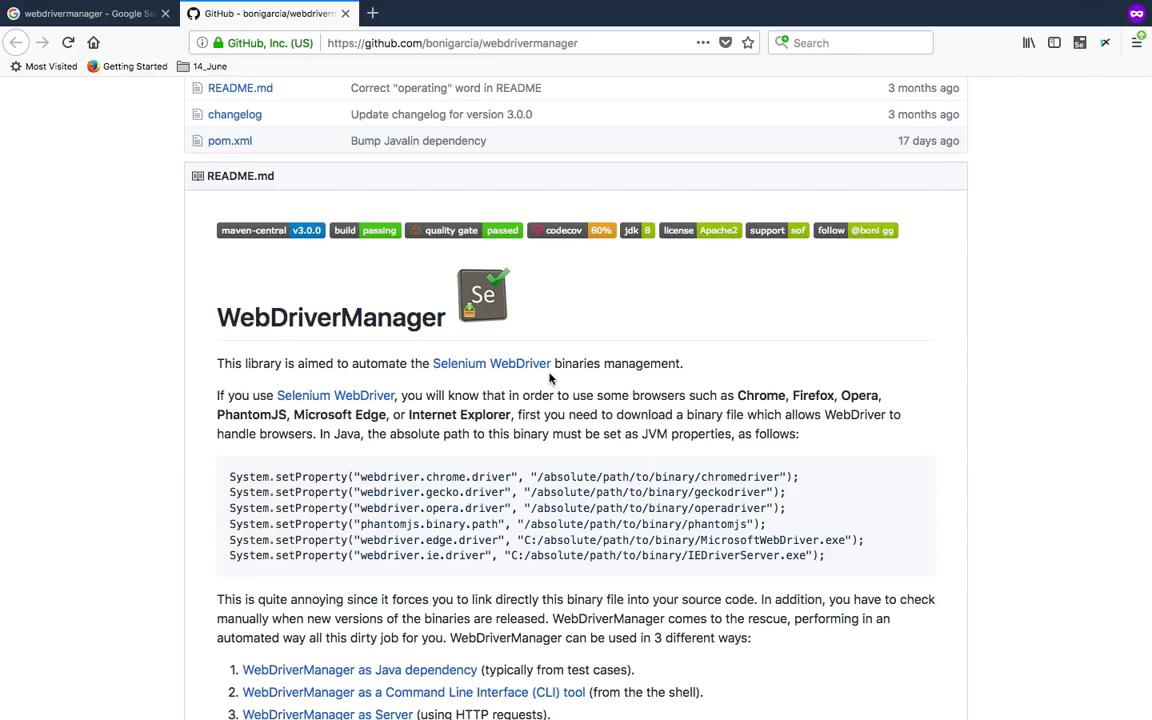
{"action": "mouse_move", "coordinate": [558, 376]}
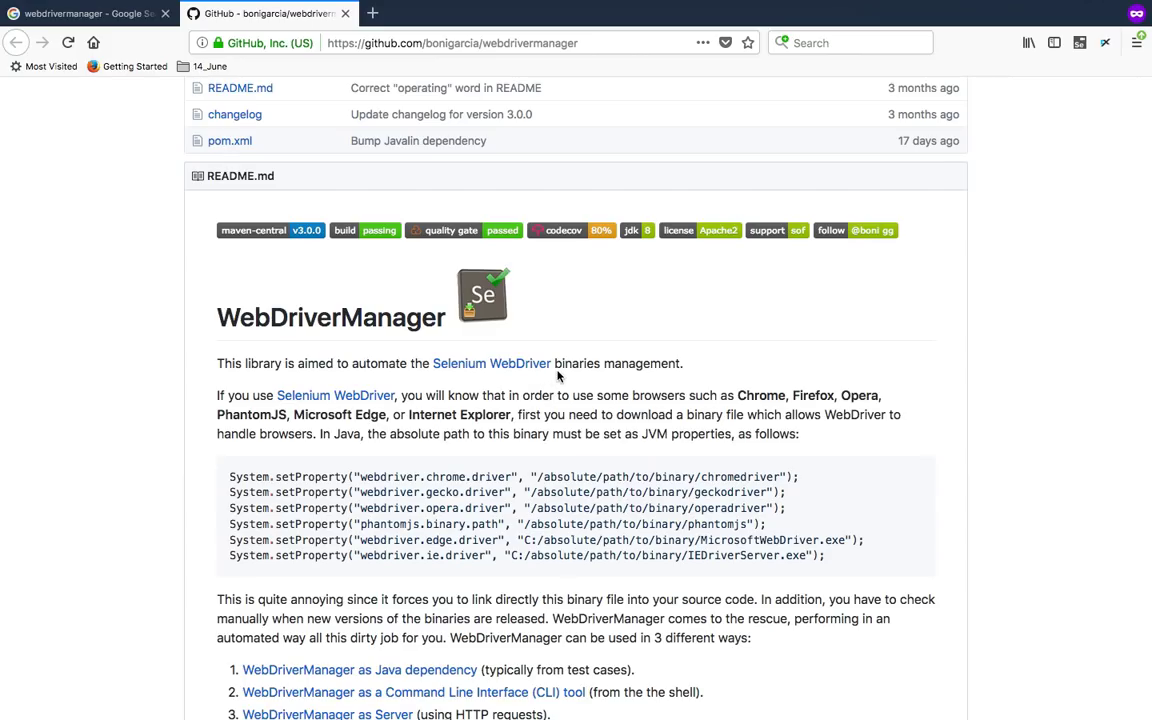
{"action": "scroll", "scroll_direction": "down", "scroll_amount": 3}
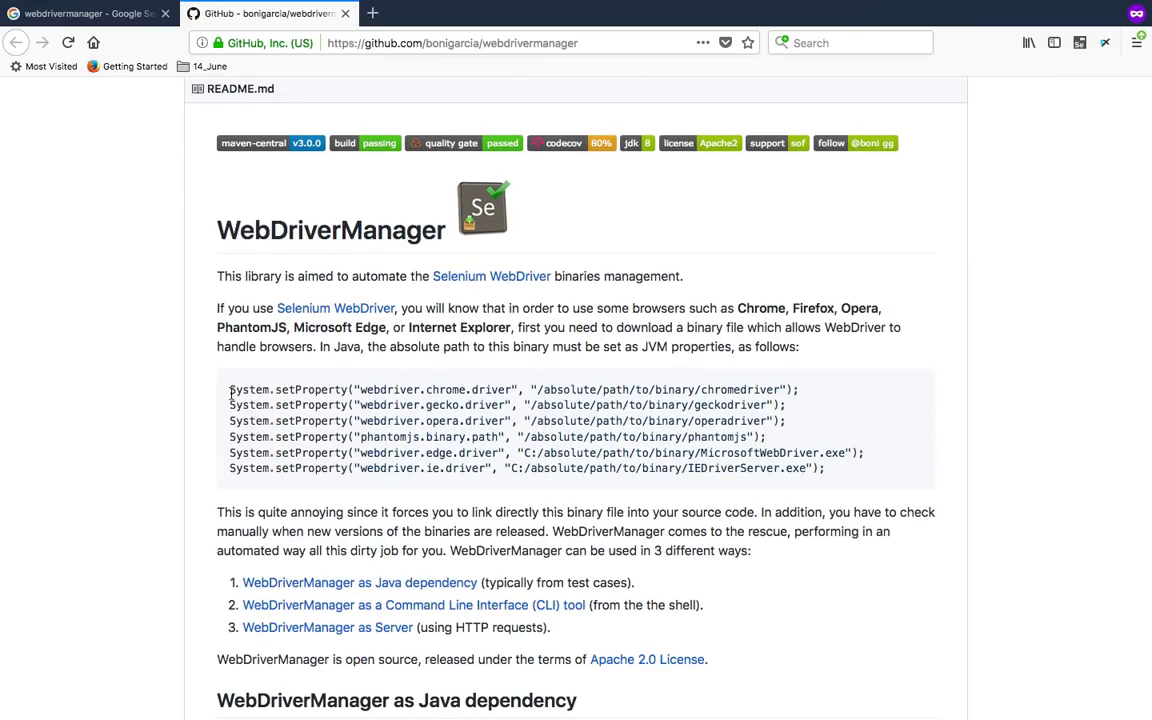
{"action": "mouse_move", "coordinate": [364, 390]}
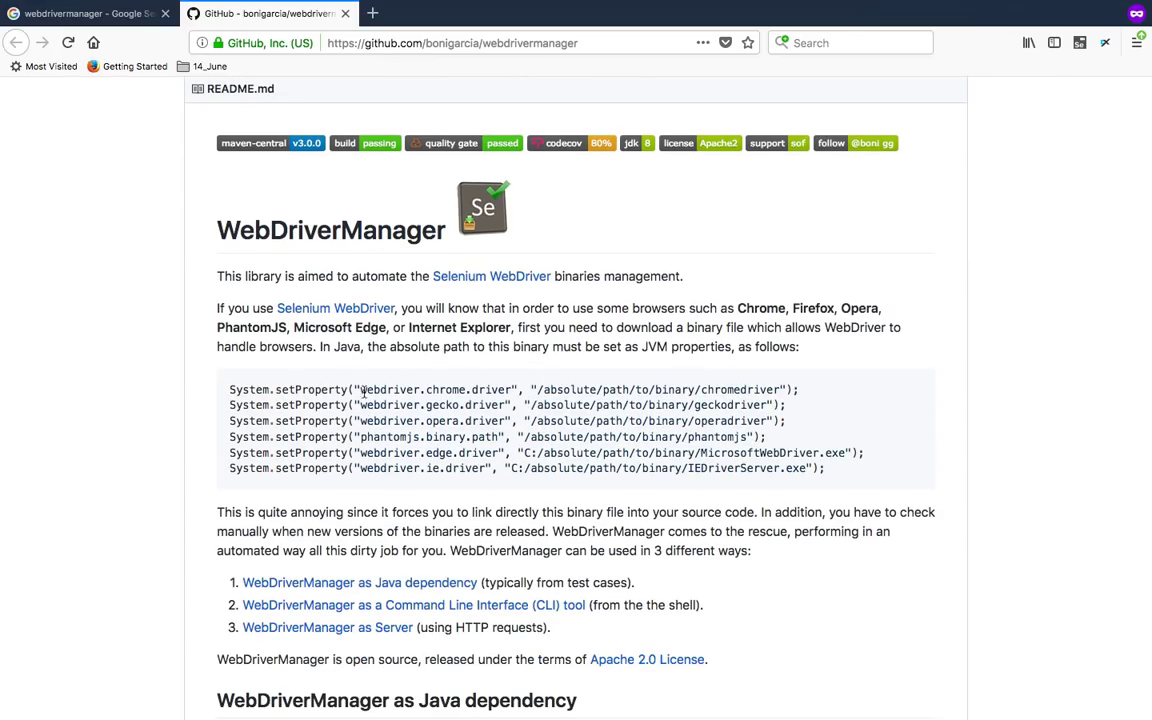
{"action": "double_click", "coordinate": [436, 388]}
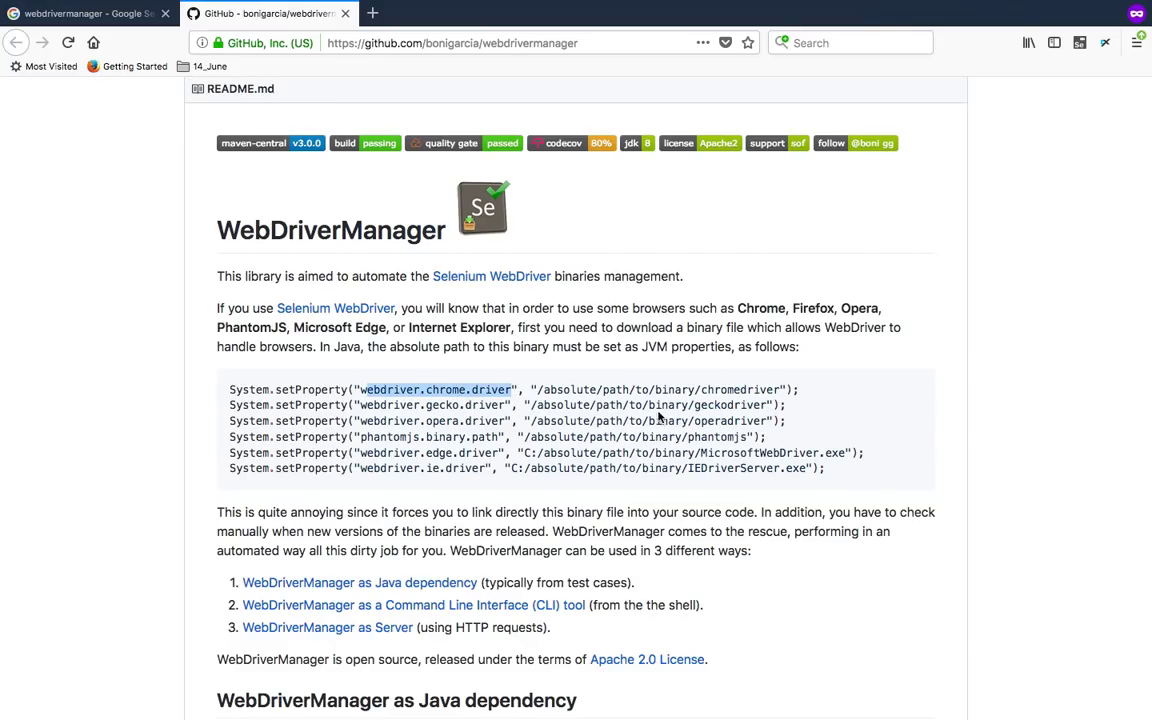
{"action": "scroll", "scroll_direction": "down", "scroll_amount": 3}
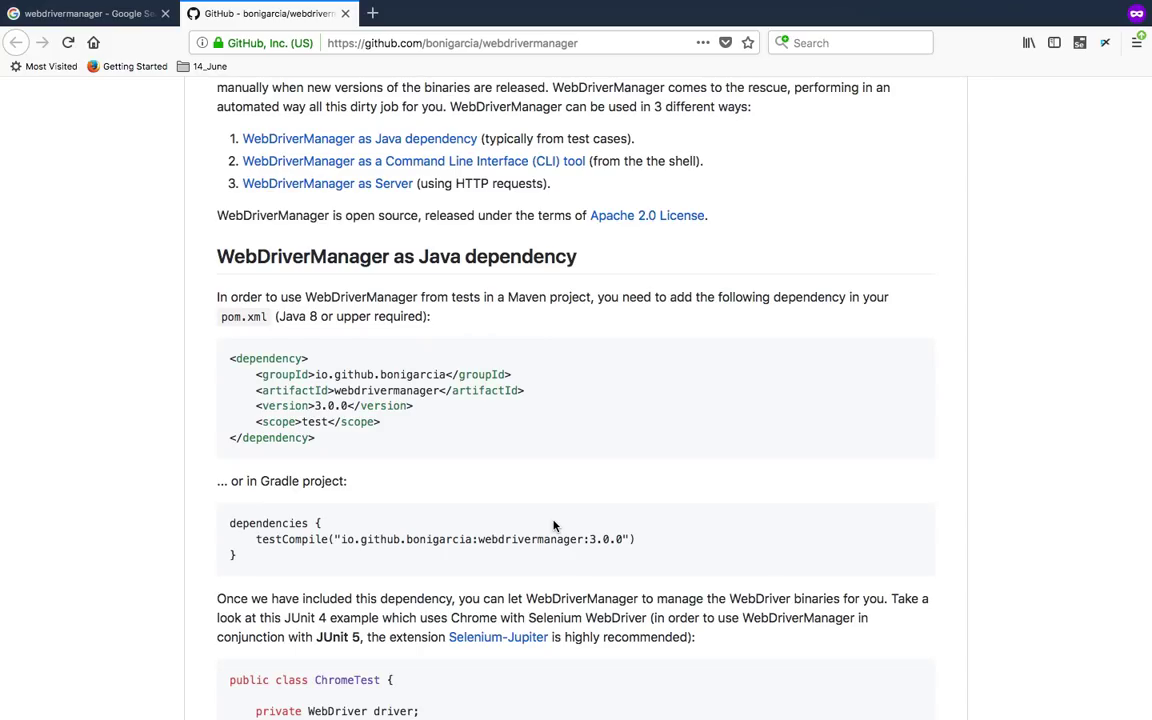
{"action": "mouse_move", "coordinate": [578, 502]}
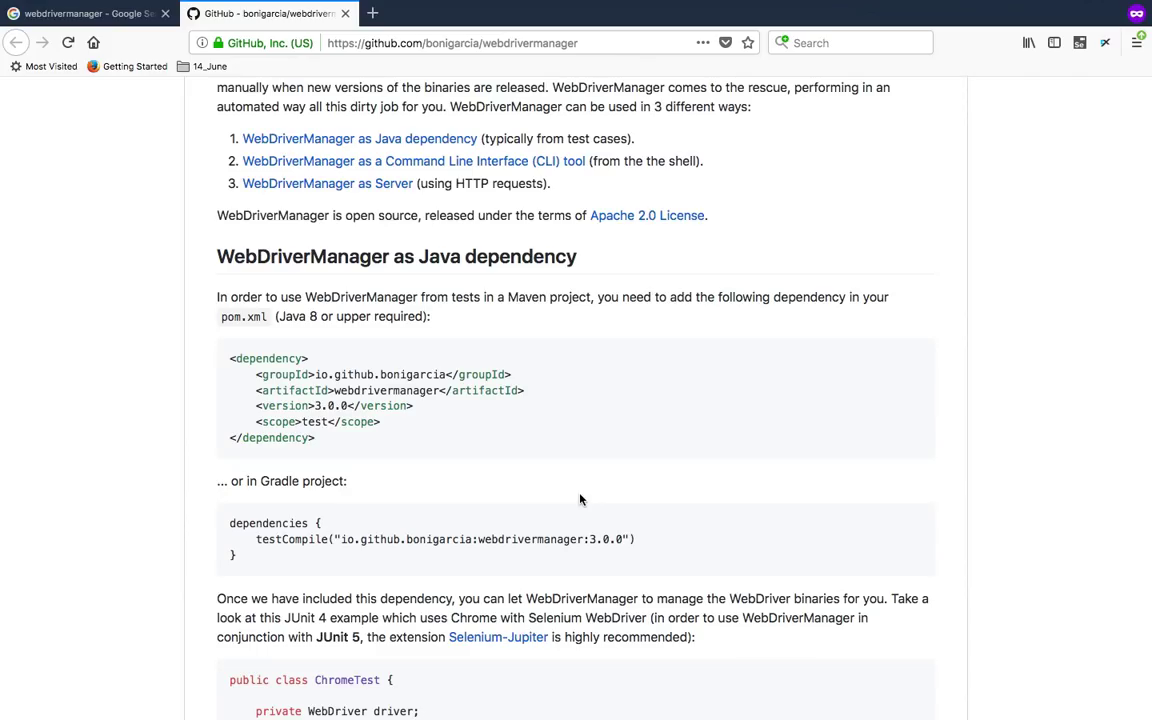
{"action": "mouse_move", "coordinate": [222, 364]}
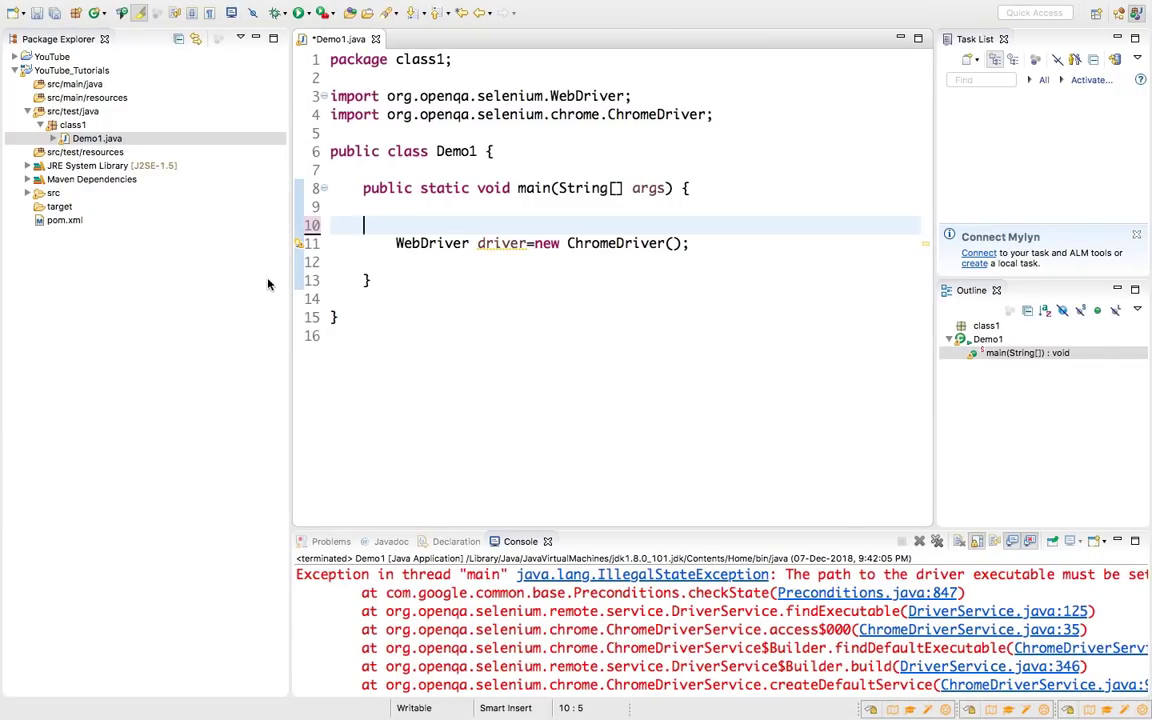
Paste the webdrivermanager 3.0.0 dependency into the pom.xml source and save it
{"action": "left_click", "coordinate": [64, 220]}
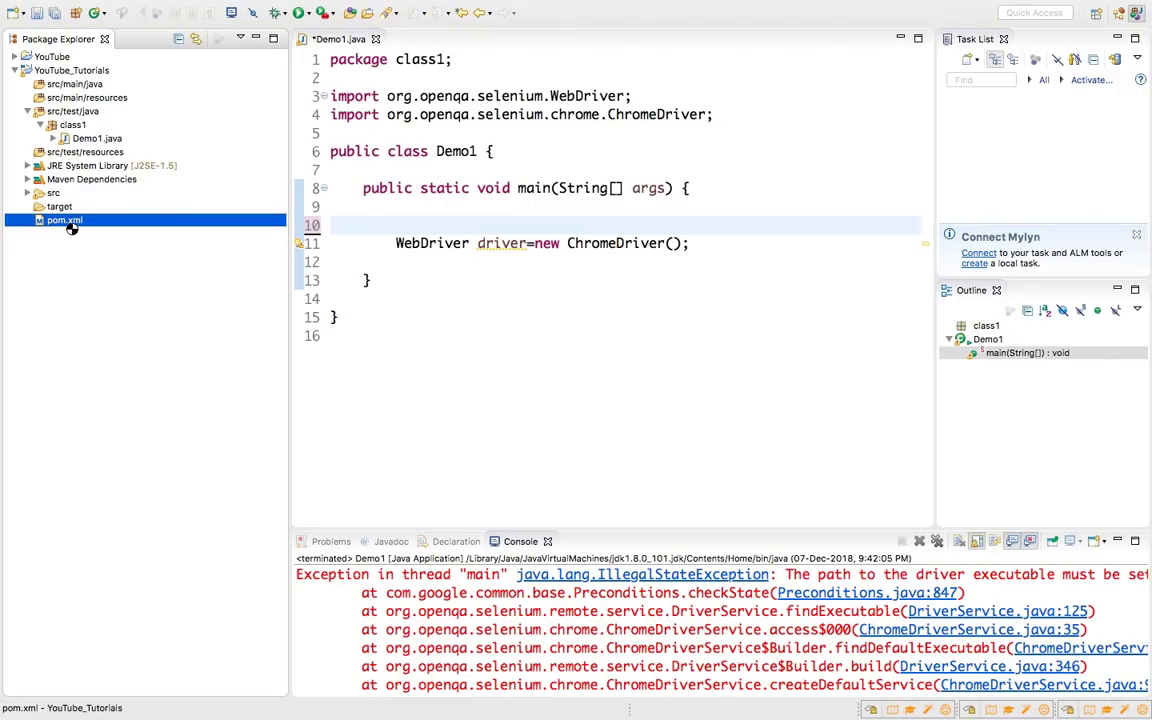
{"action": "double_click", "coordinate": [64, 220]}
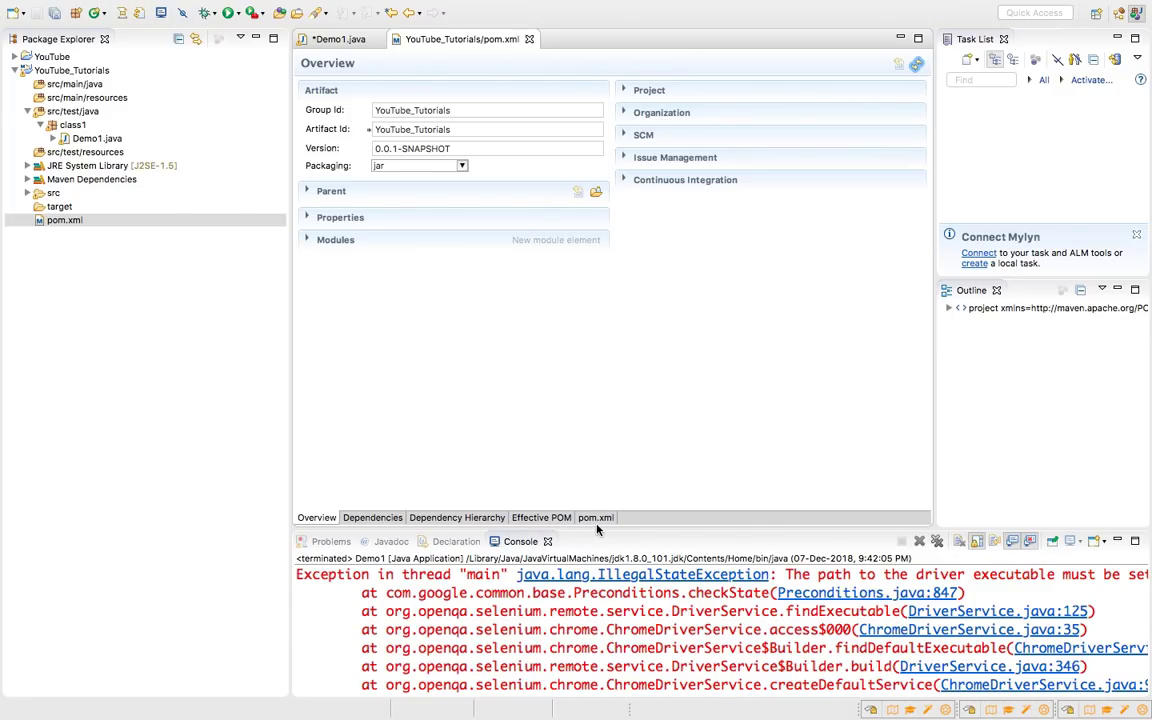
{"action": "left_click", "coordinate": [596, 516]}
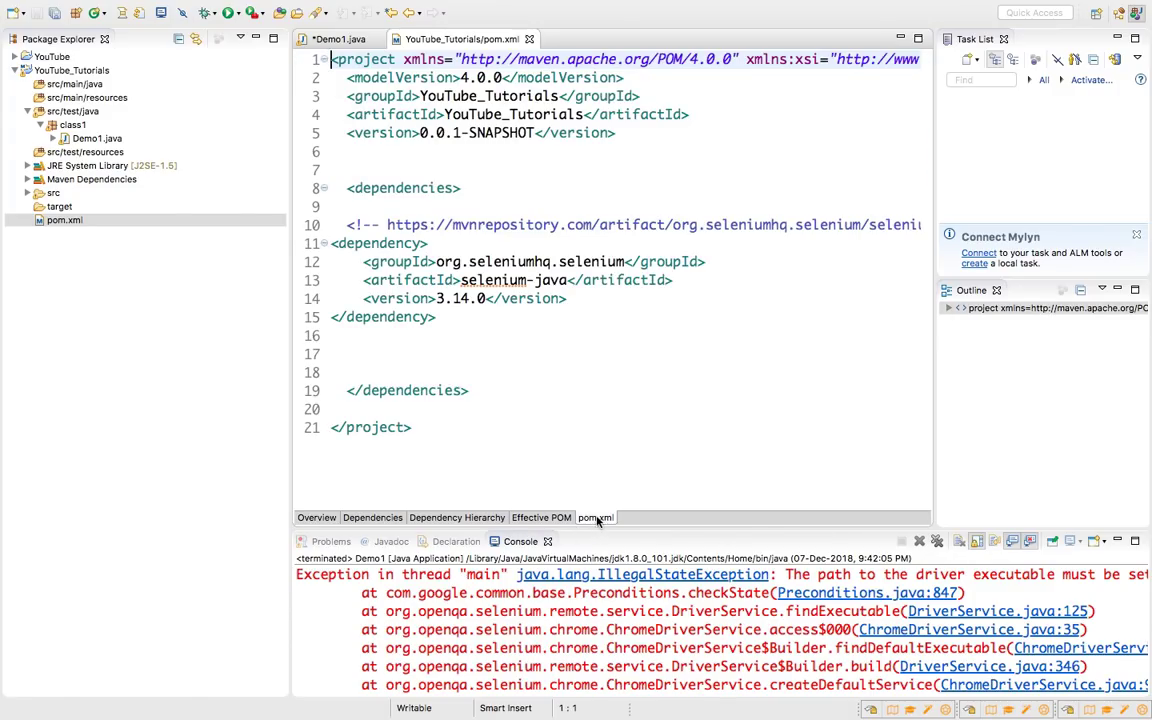
{"action": "left_click", "coordinate": [336, 244]}
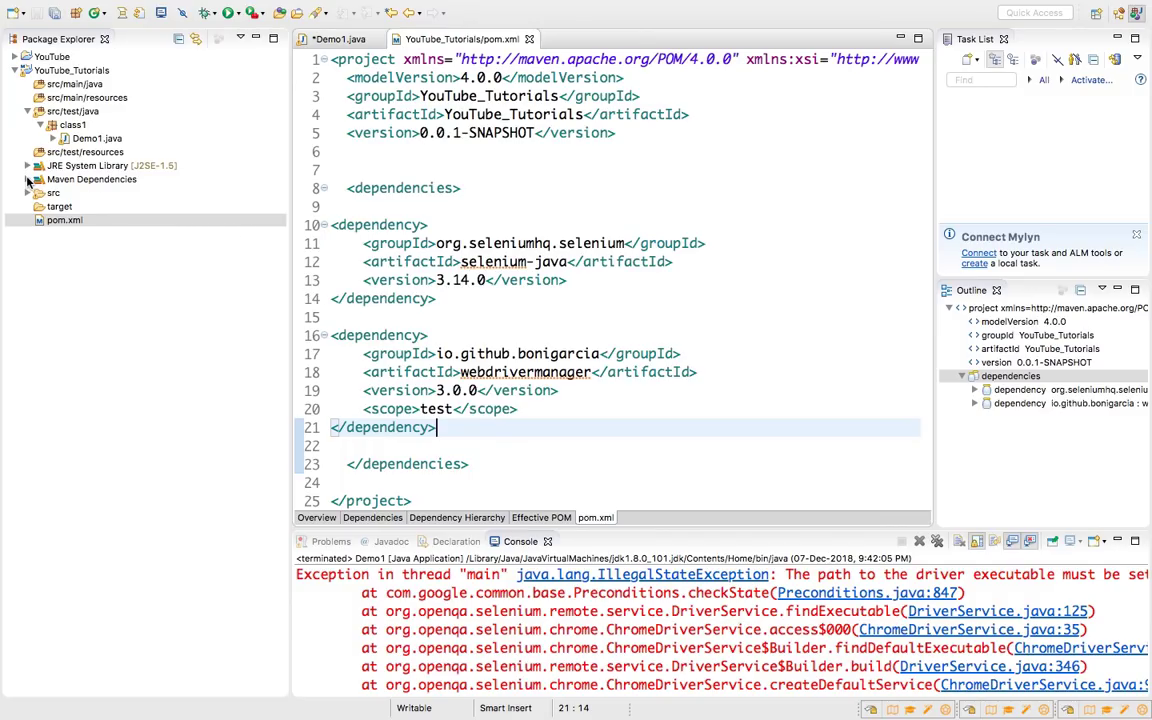
Confirm webdrivermanager-3.0.0.jar appears under Maven Dependencies and return to Demo1.java
{"action": "left_click", "coordinate": [28, 180]}
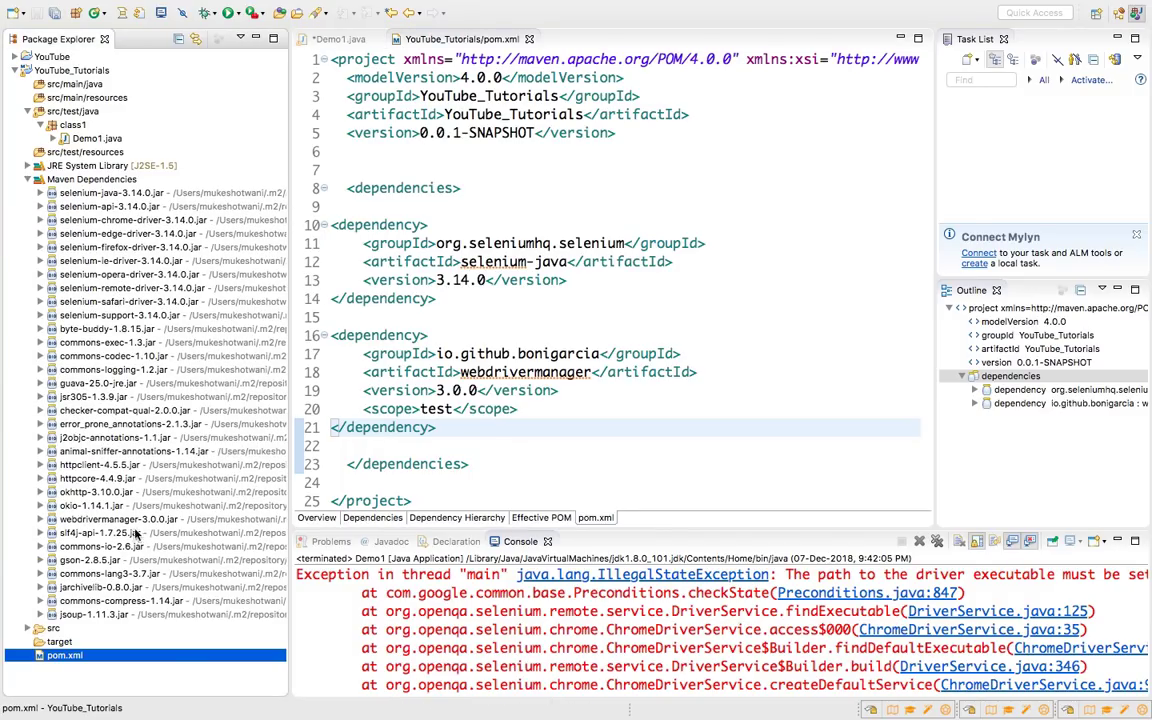
{"action": "left_click", "coordinate": [120, 520]}
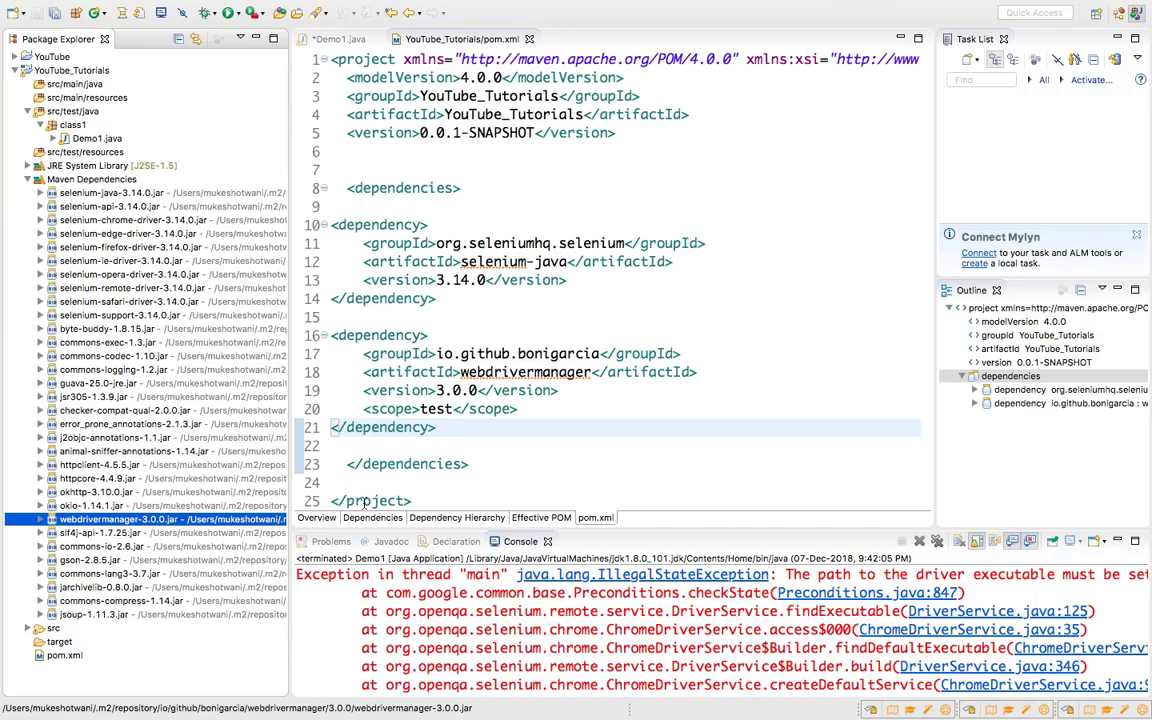
{"action": "mouse_move", "coordinate": [496, 104]}
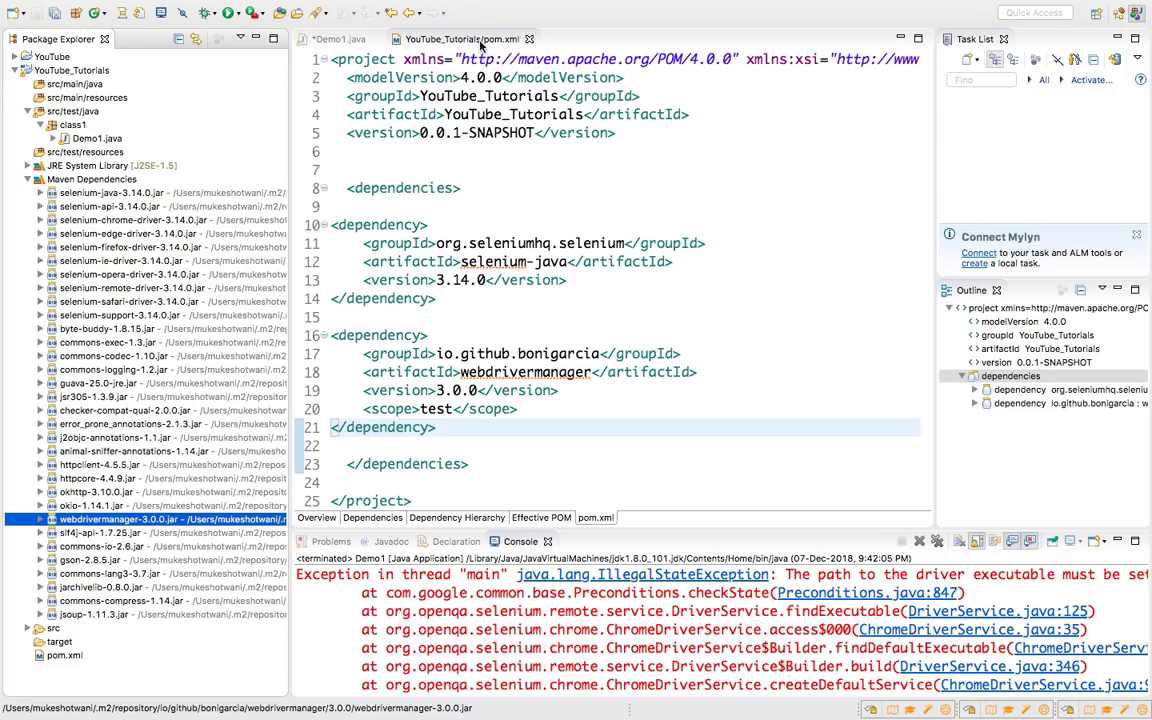
{"action": "left_click", "coordinate": [336, 40]}
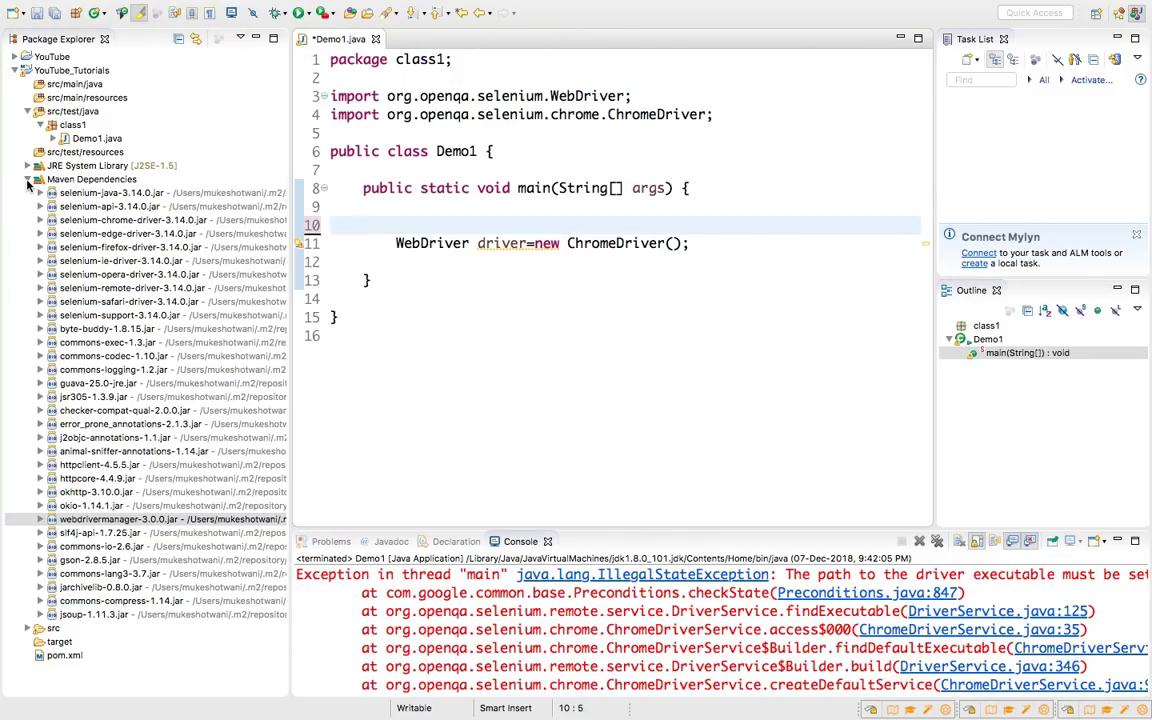
Review the README's ChromeTest JUnit example with its chromedriver setup call
{"action": "left_click", "coordinate": [28, 180]}
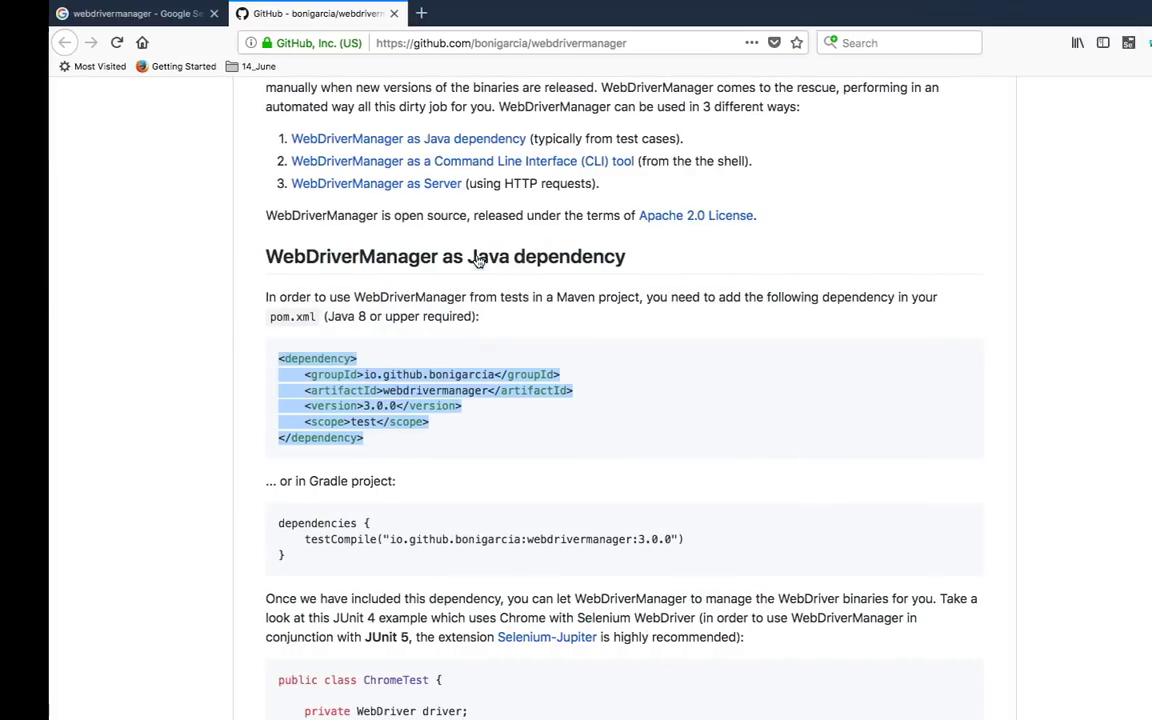
{"action": "scroll", "scroll_direction": "down", "scroll_amount": 3}
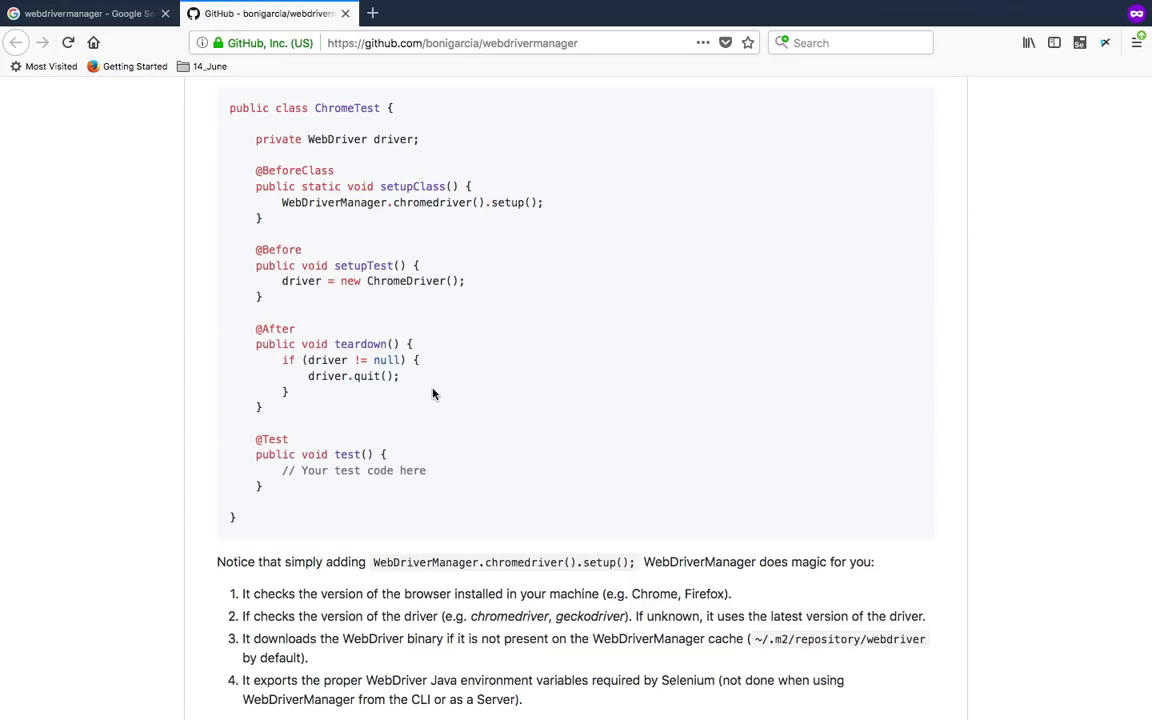
{"action": "scroll", "scroll_direction": "up", "scroll_amount": 3}
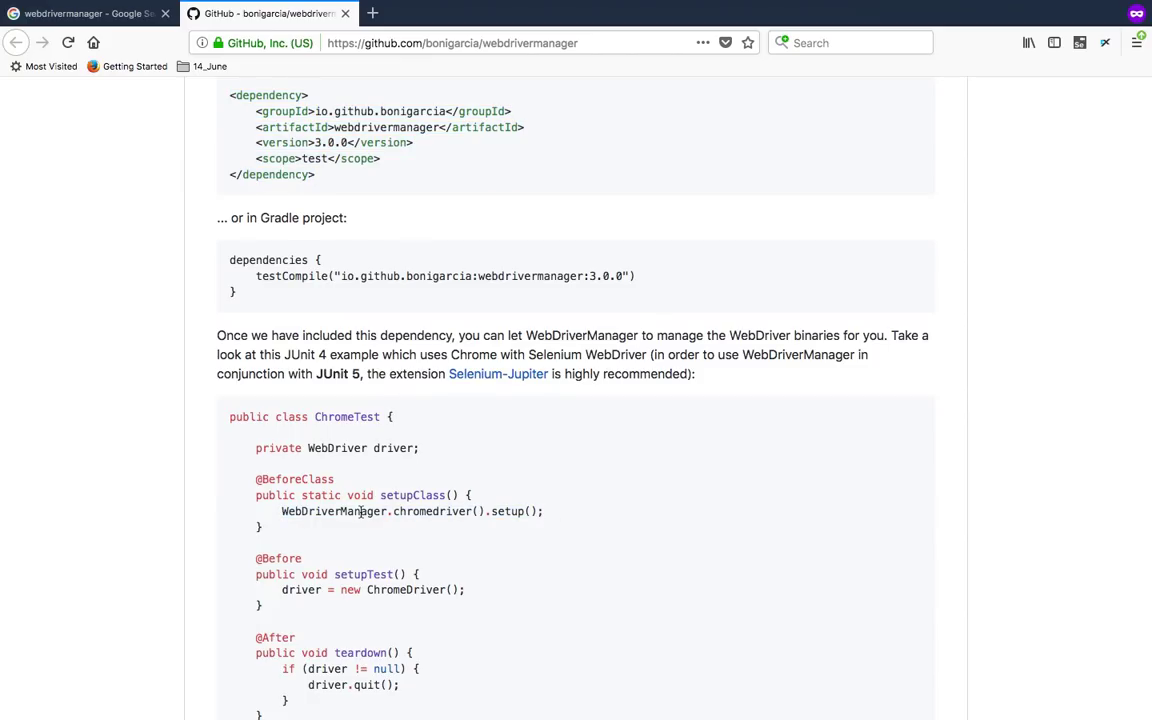
{"action": "double_click", "coordinate": [332, 512]}
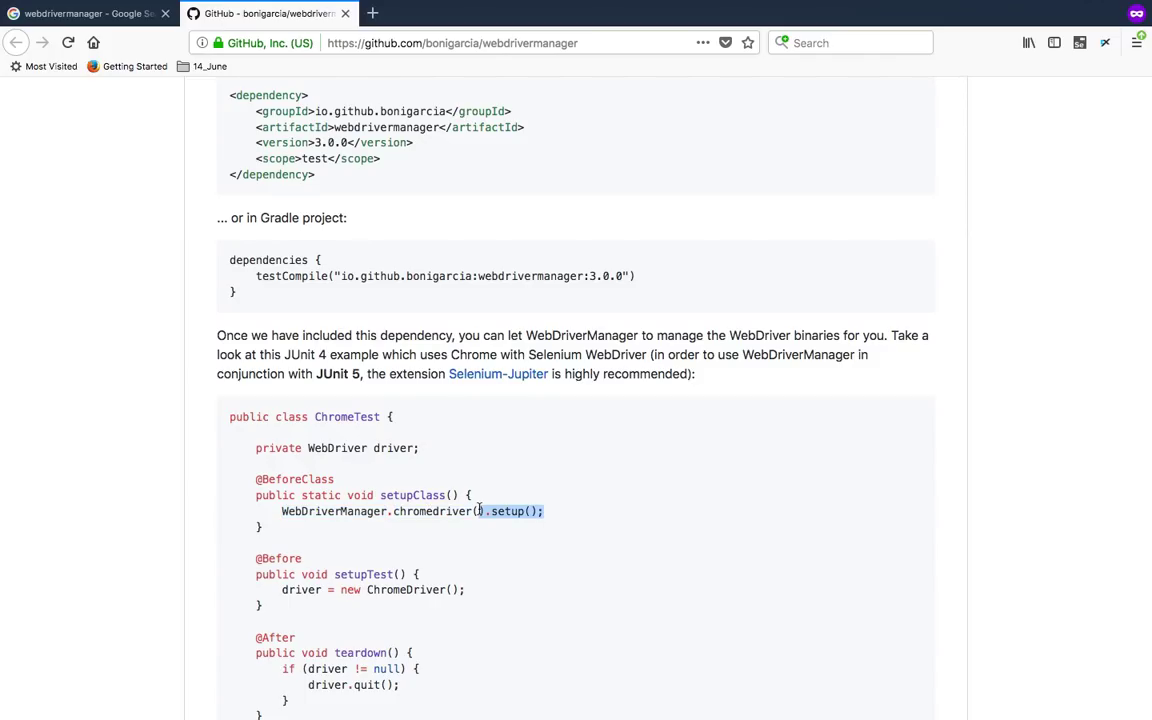
Review the per-browser WebDriverManager.*driver().setup() list, highlighting operadriver and phantomjs
{"action": "scroll", "scroll_direction": "down", "scroll_amount": 3}
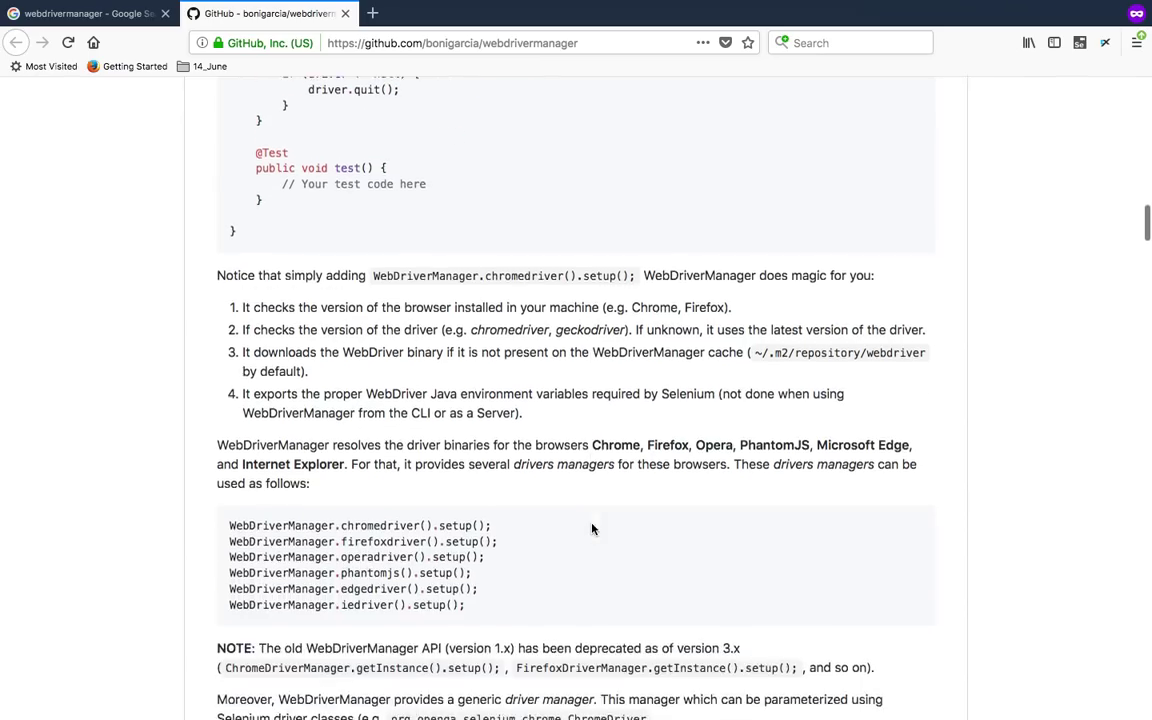
{"action": "scroll", "scroll_direction": "down", "scroll_amount": 3}
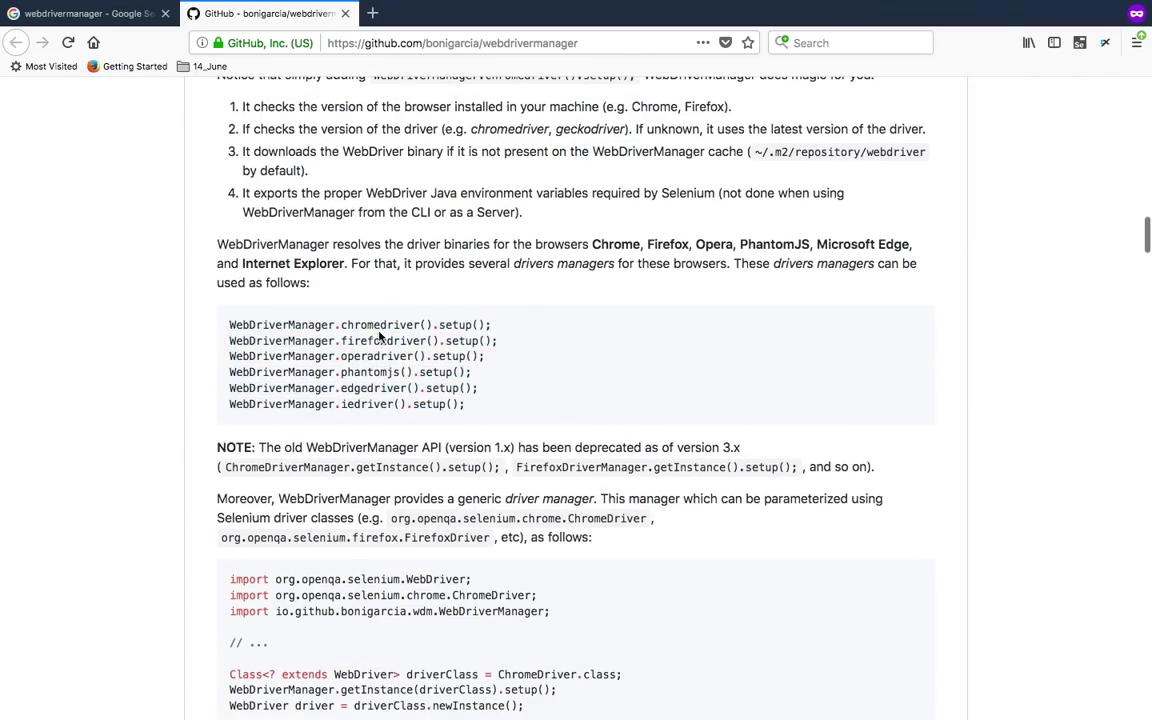
{"action": "double_click", "coordinate": [376, 356]}
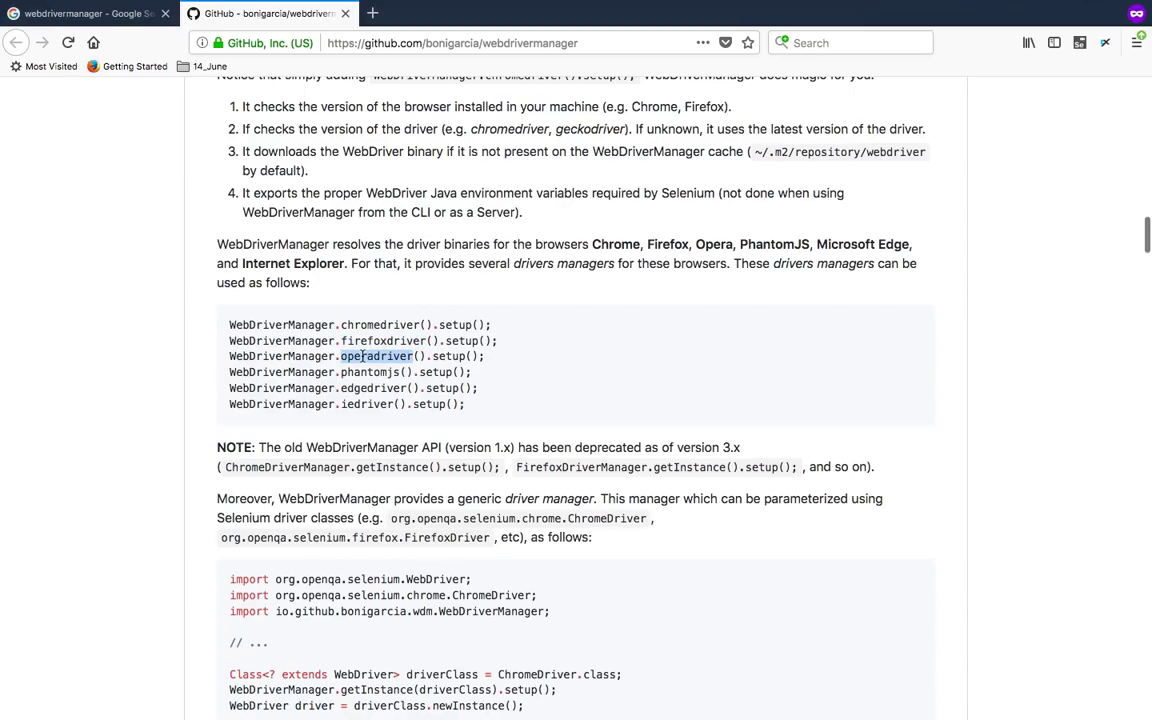
{"action": "double_click", "coordinate": [368, 372]}
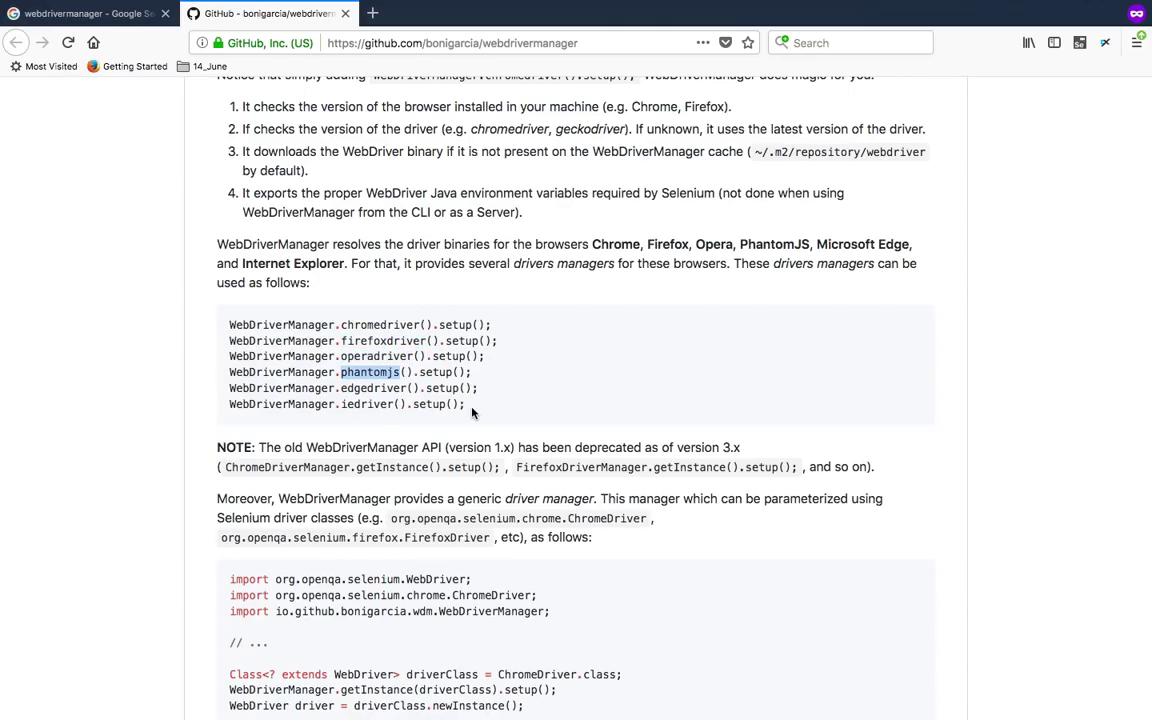
{"action": "scroll", "scroll_direction": "down", "scroll_amount": 3}
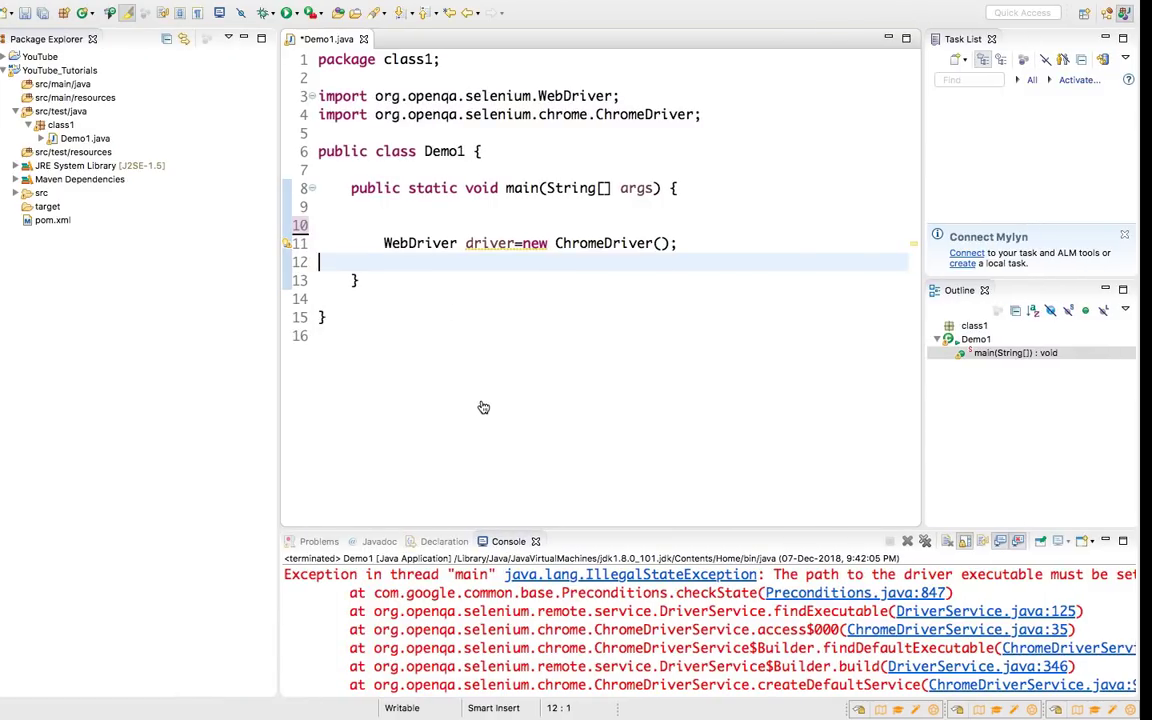
Type WebDriverManager in main with io.github.bonigarcia.wdm auto-imported, browsing the jar's packages
{"action": "type", "text": "Web"}
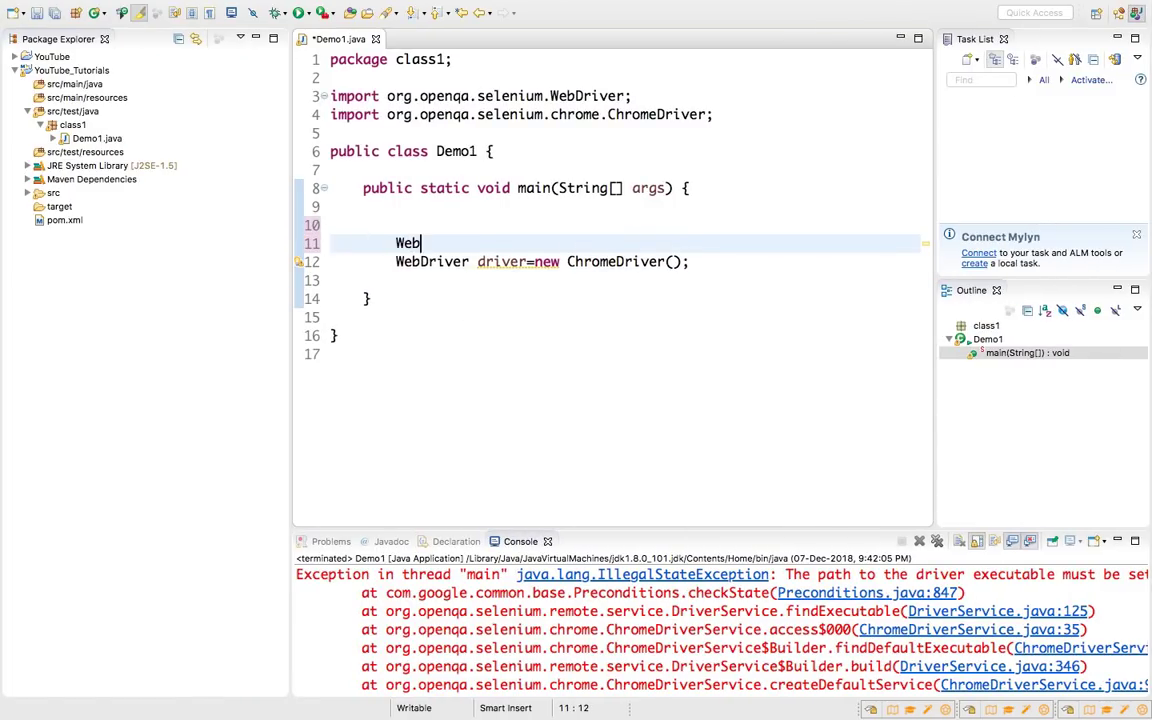
{"action": "type", "text": "dr"}
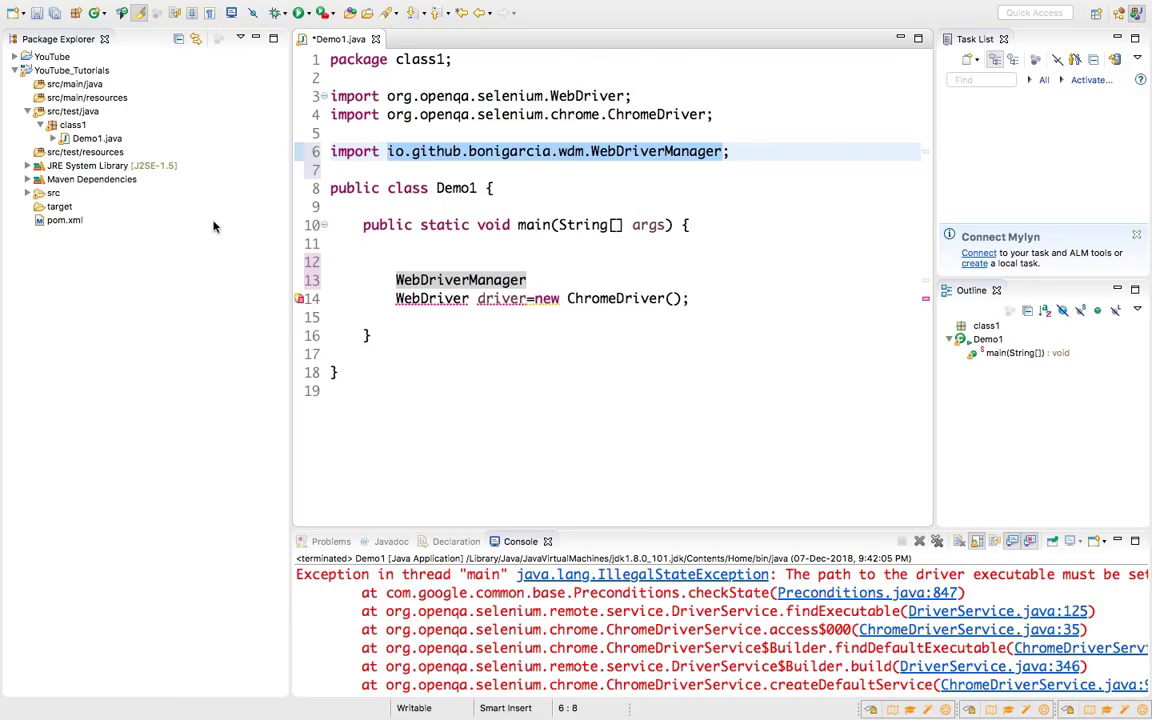
{"action": "left_click", "coordinate": [30, 180]}
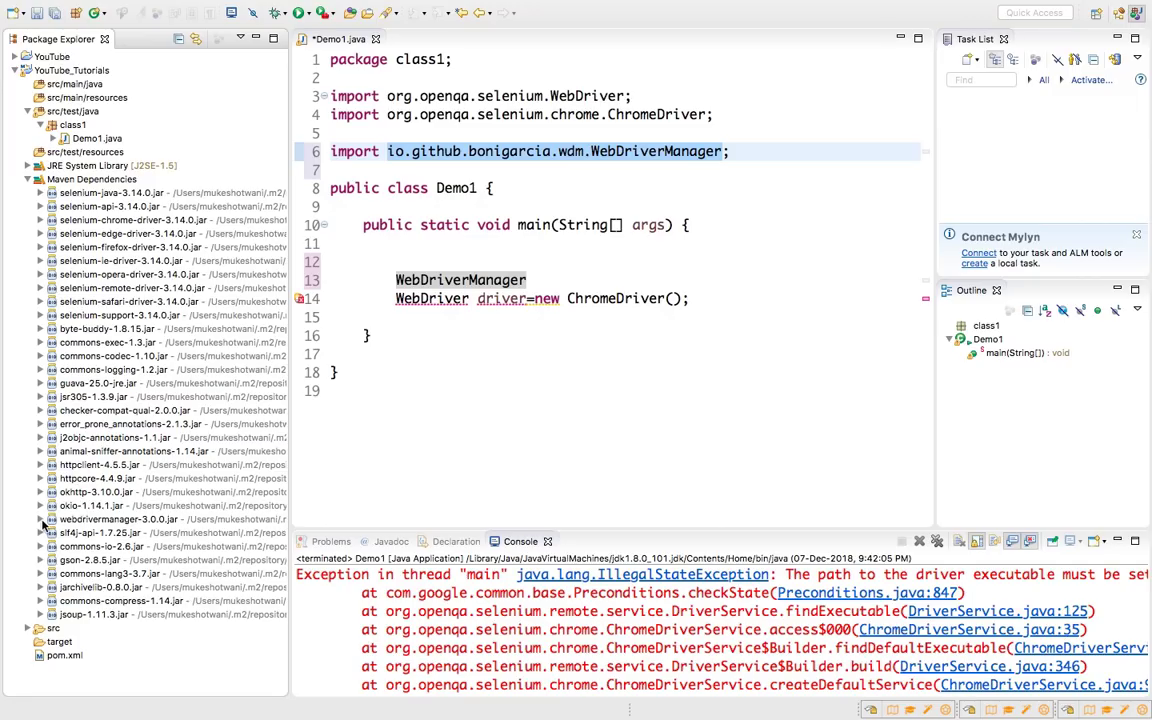
{"action": "left_click", "coordinate": [42, 520]}
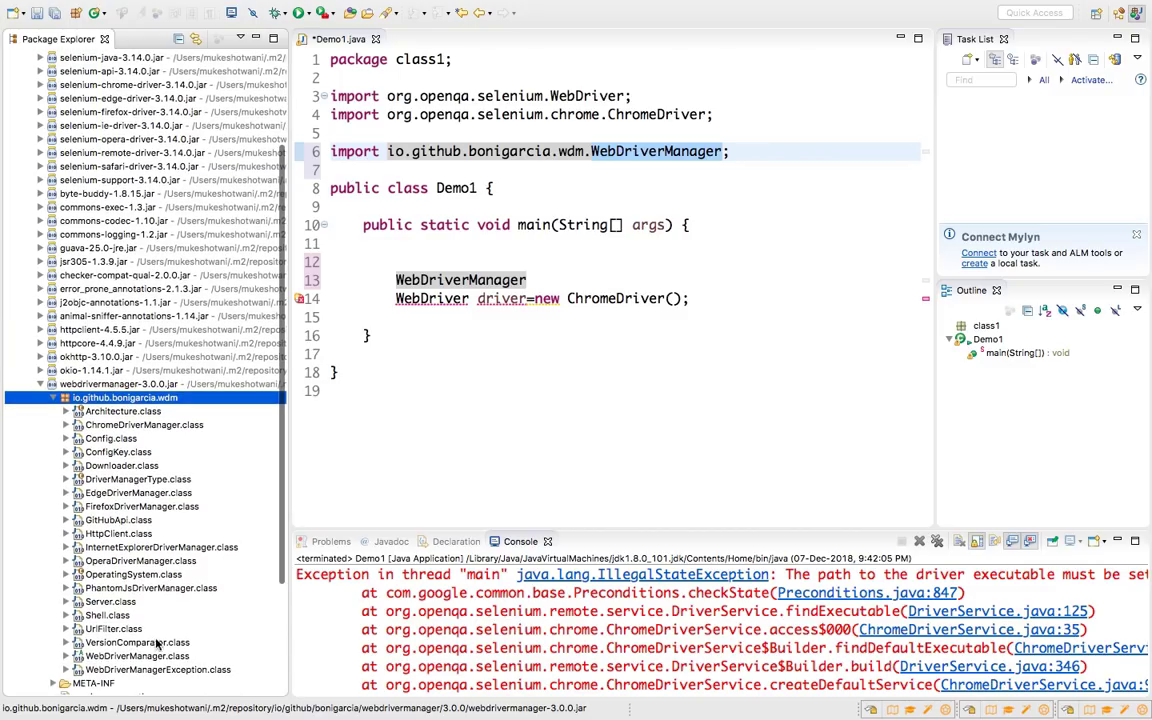
{"action": "left_click", "coordinate": [136, 656]}
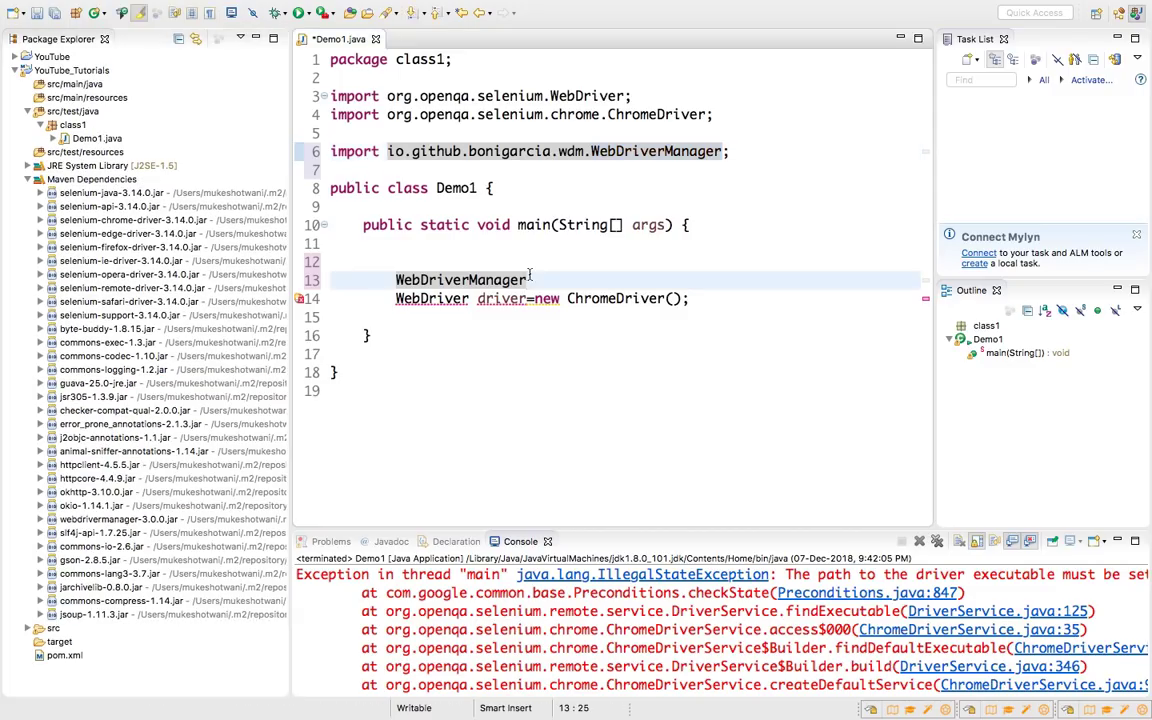
Complete WebDriverManager.chromedriver().setup(); before the ChromeDriver line and clear the old console output
{"action": "type", "text": "."}
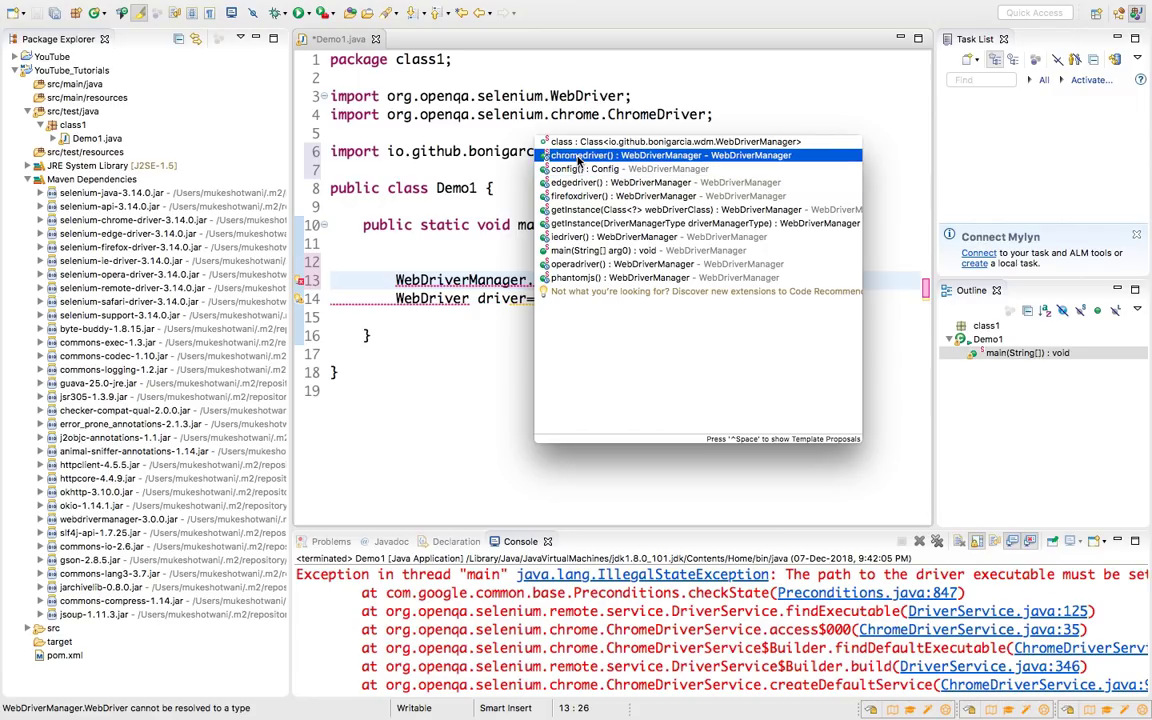
{"action": "mouse_move", "coordinate": [584, 262]}
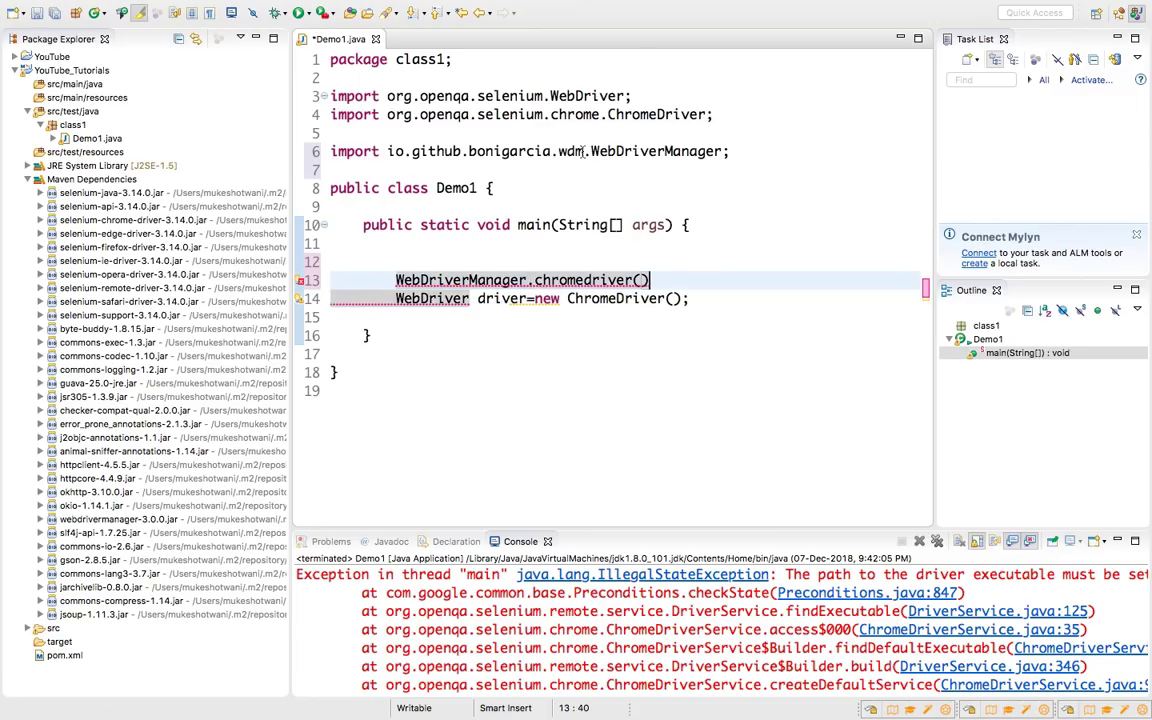
{"action": "type", "text": "."}
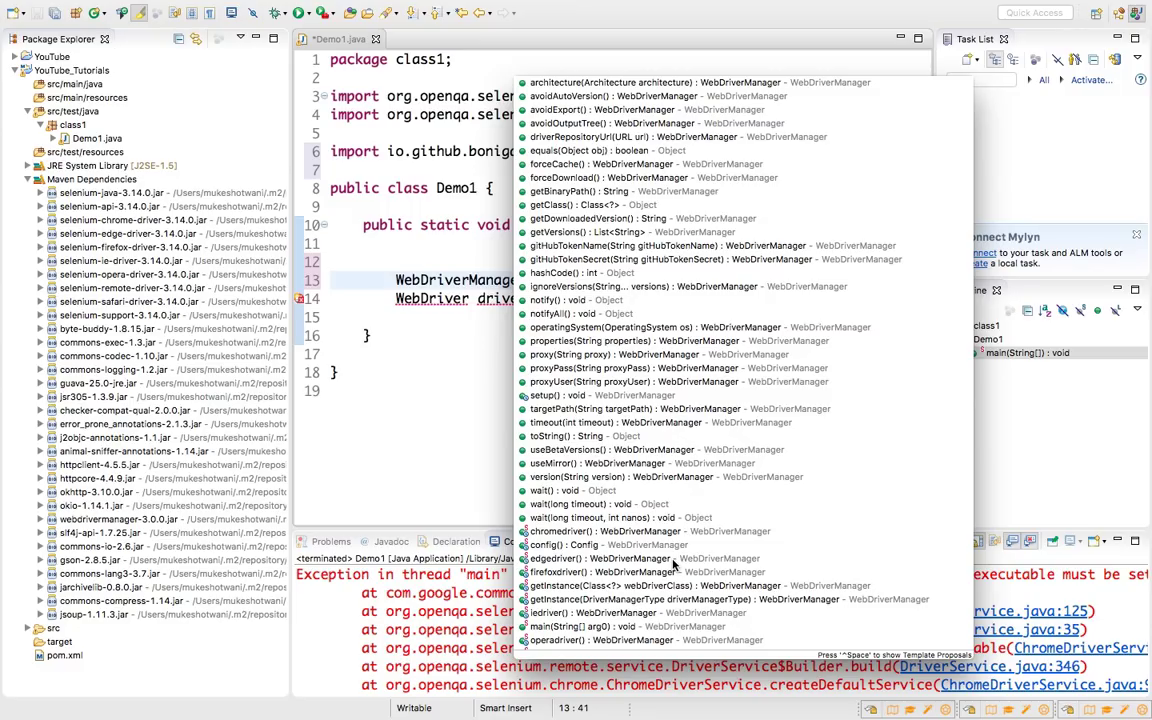
{"action": "mouse_move", "coordinate": [710, 376]}
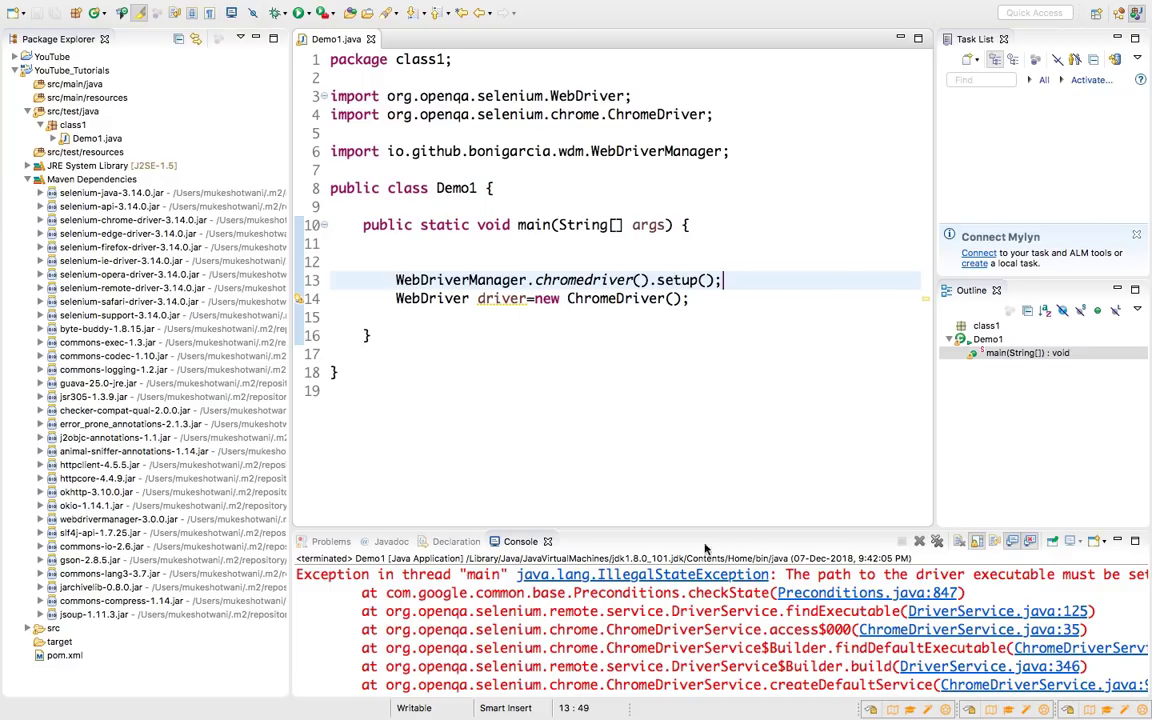
{"action": "left_click", "coordinate": [918, 540]}
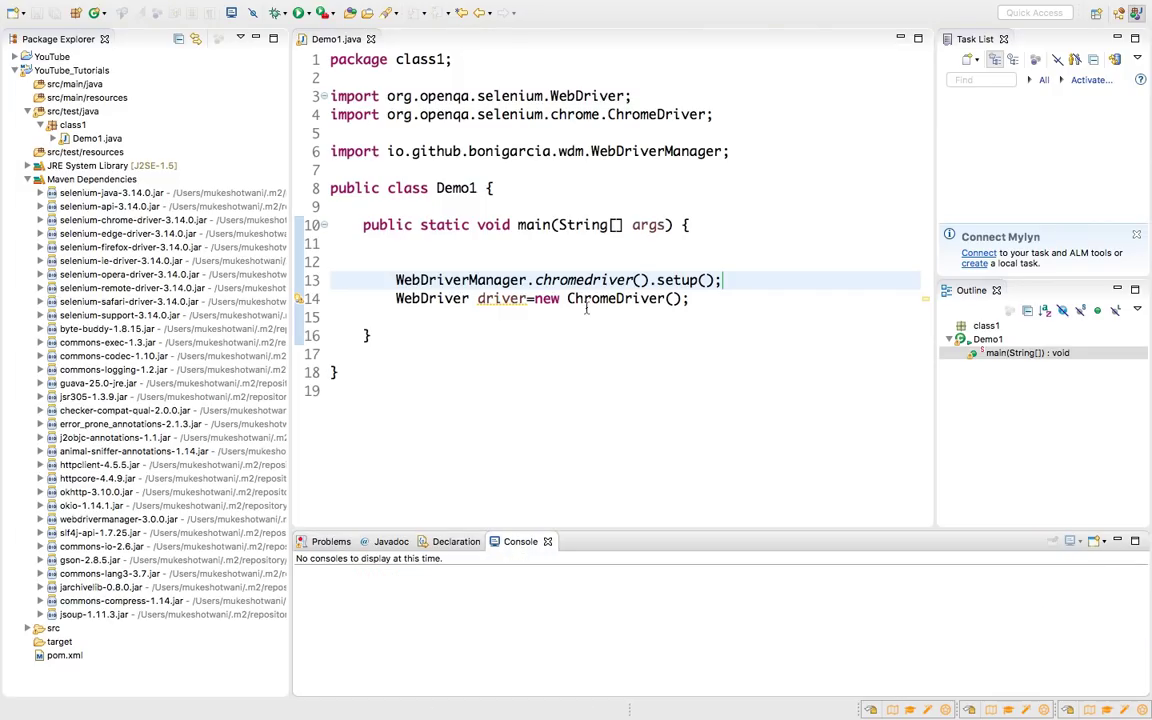
{"action": "type", "text": "driver.get(\"\");"}
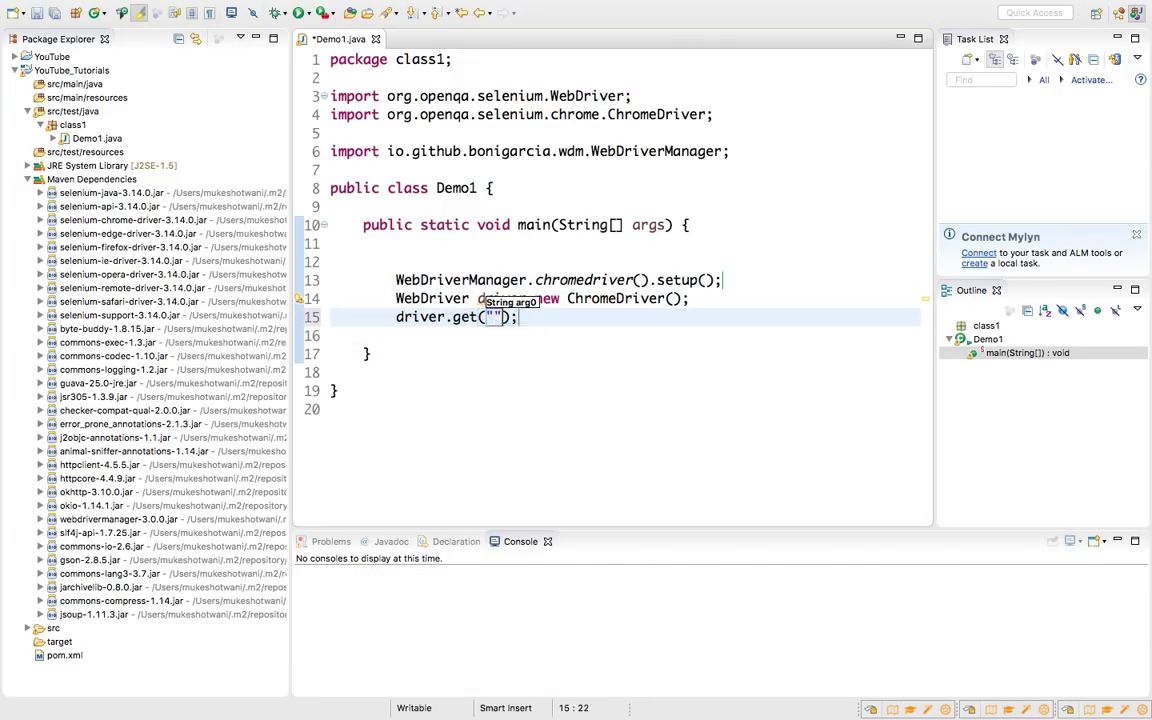
{"action": "type", "text": "http"}
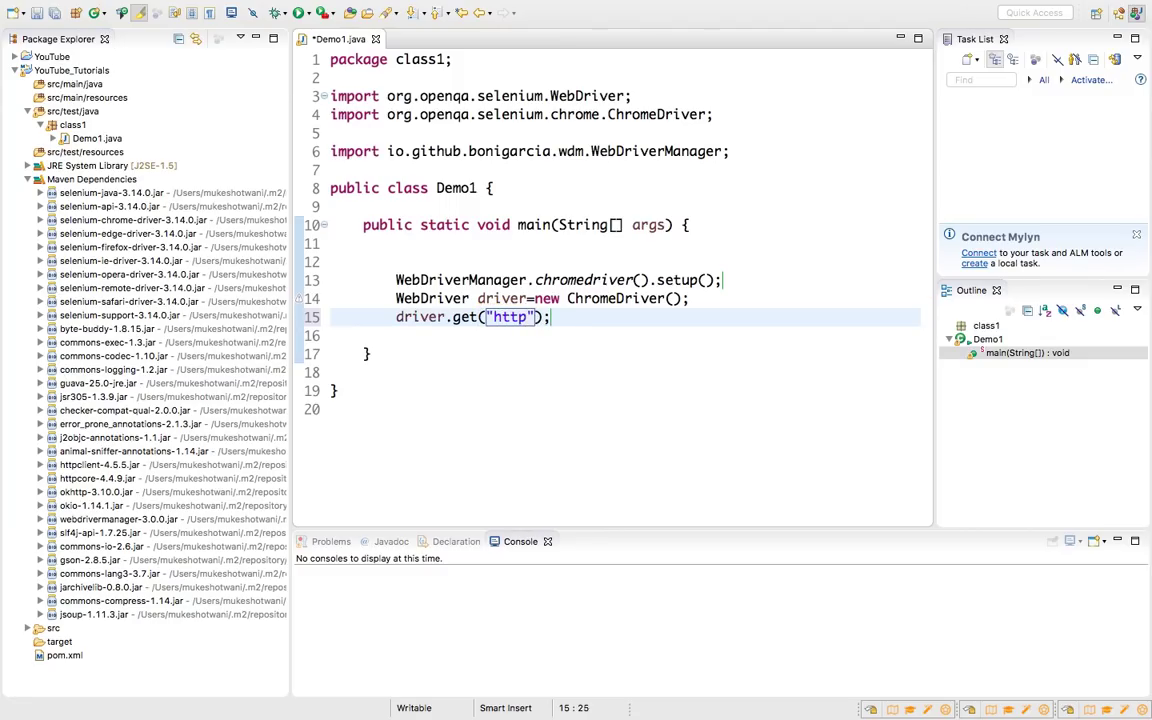
{"action": "type", "text": "://"}
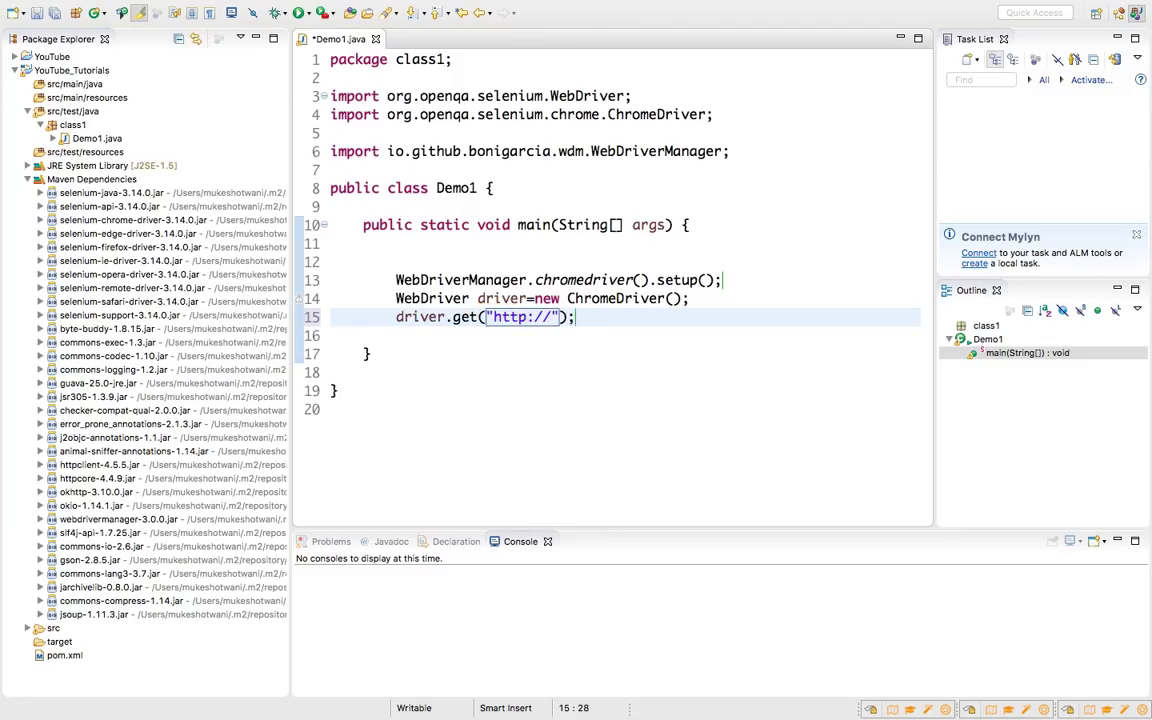
{"action": "type", "text": "www.yah"}
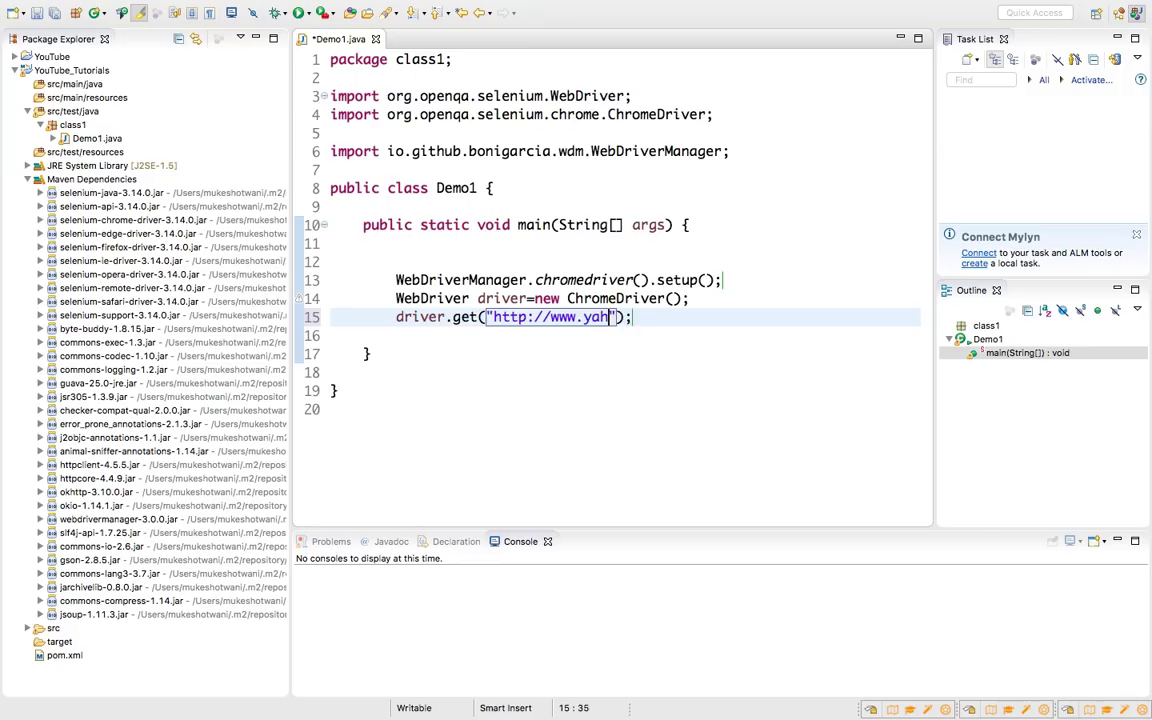
{"action": "type", "text": "oo.com"}
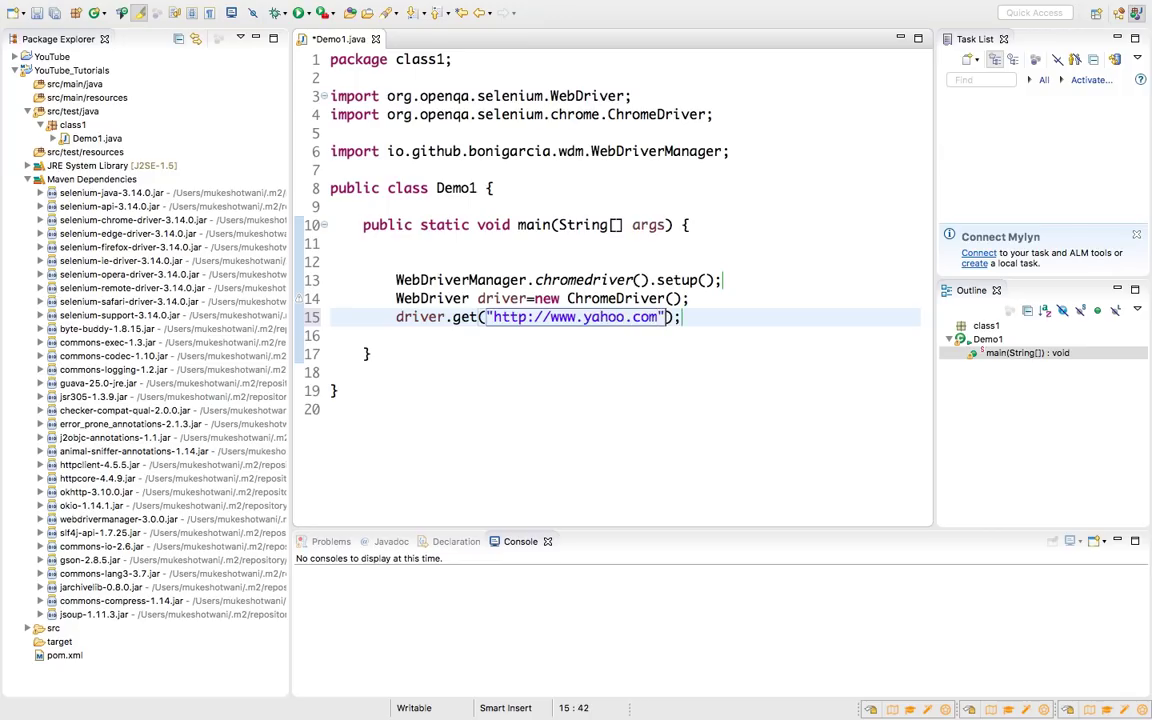
{"action": "type", "text": "driver.get(arg0);"}
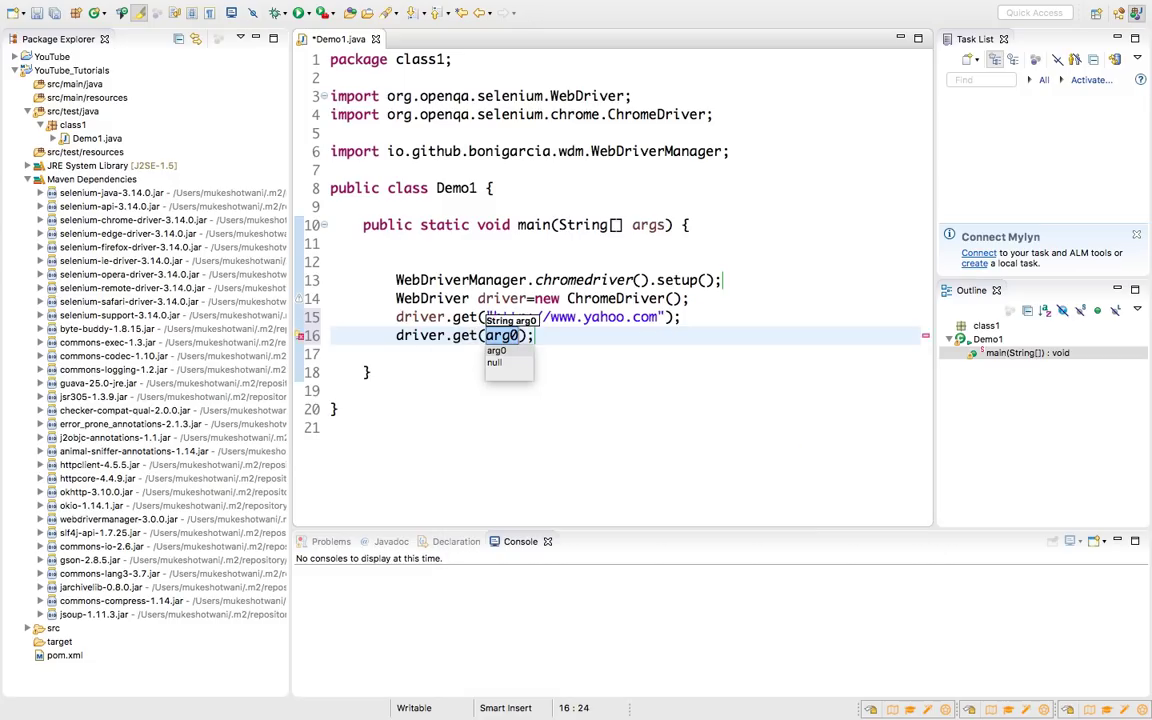
{"action": "type", "text": "."}
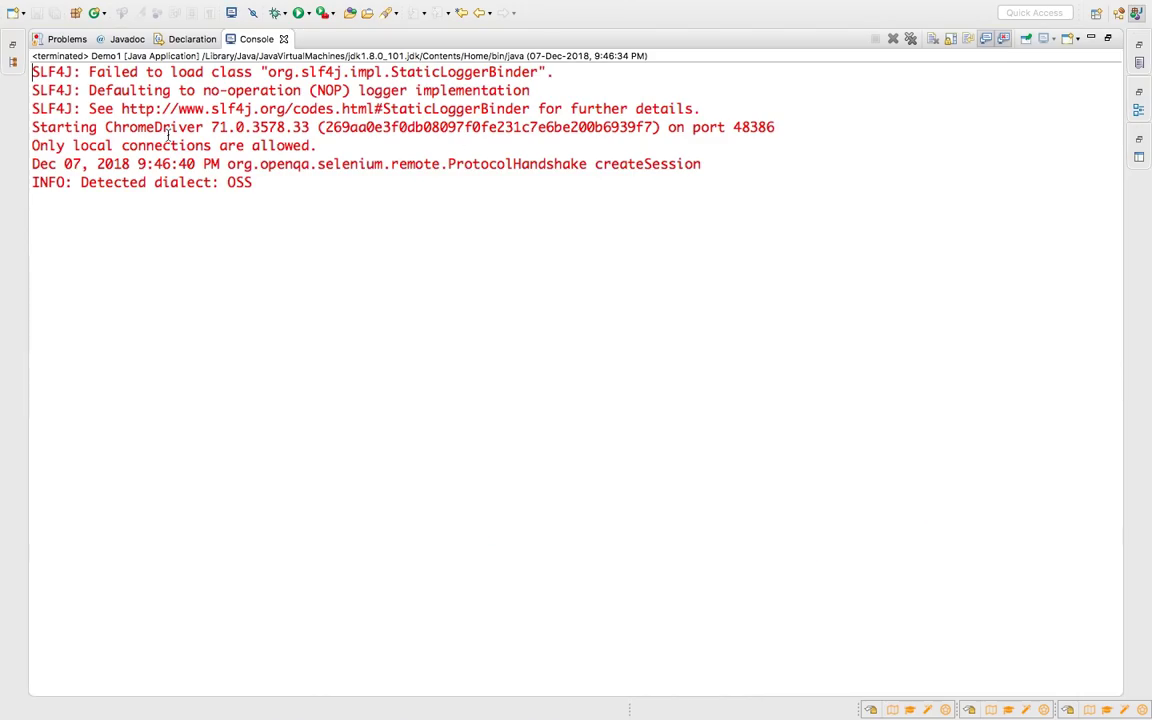
Review the reported ChromeDriver version in the Console output and select the whole output
{"action": "double_click", "coordinate": [138, 128]}
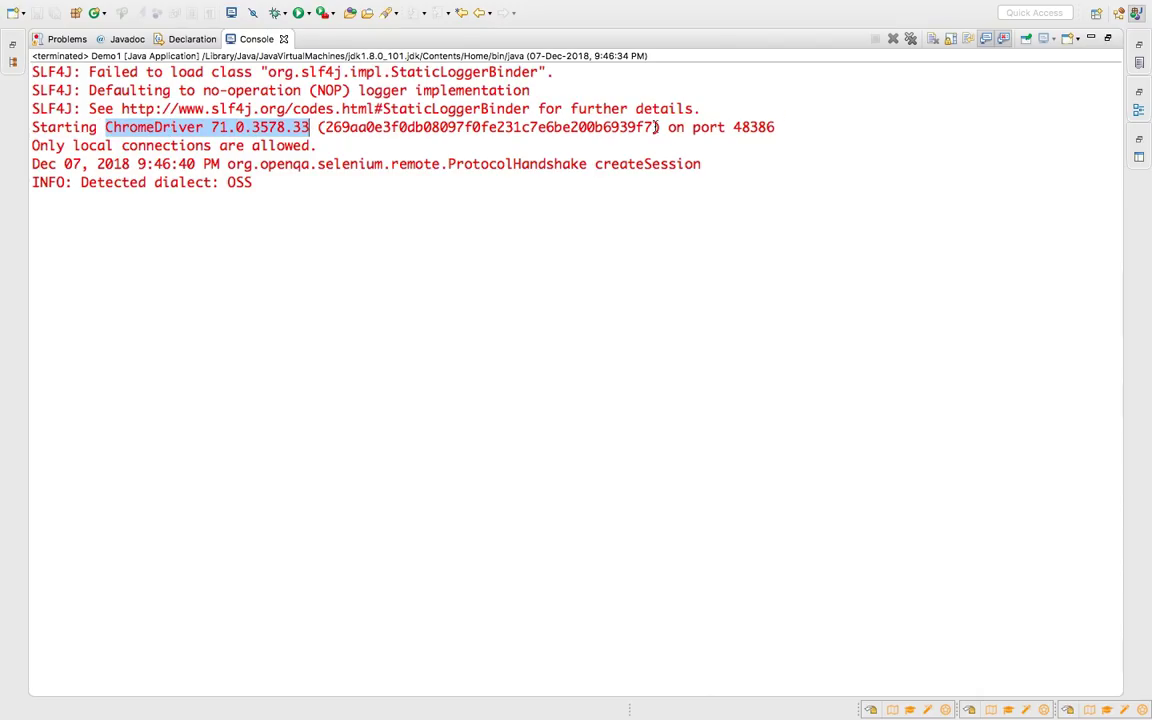
{"action": "double_click", "coordinate": [754, 128]}
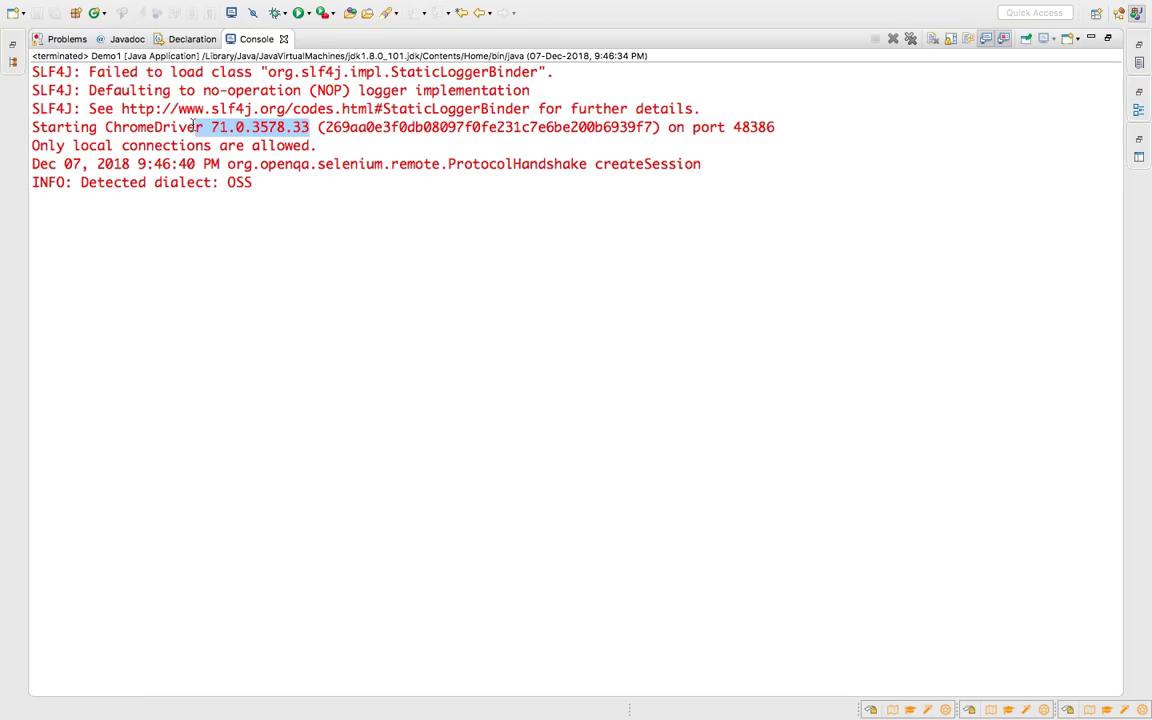
{"action": "key", "text": "ctrl+a"}
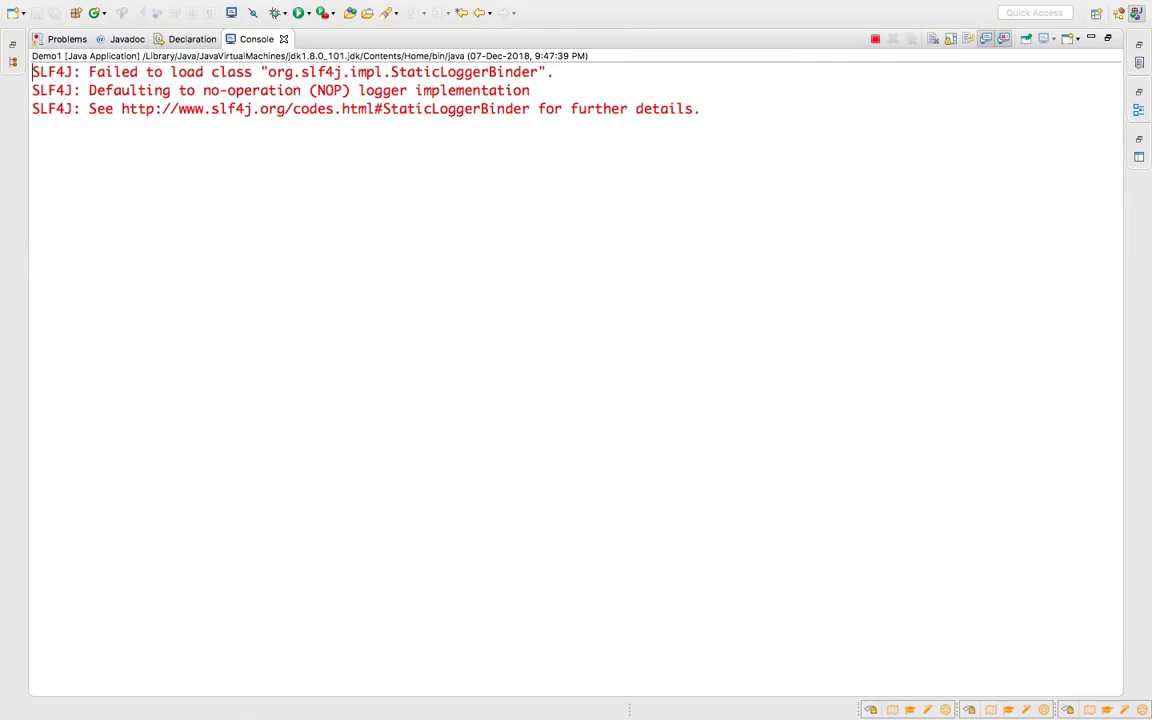
{"action": "mouse_move", "coordinate": [396, 540]}
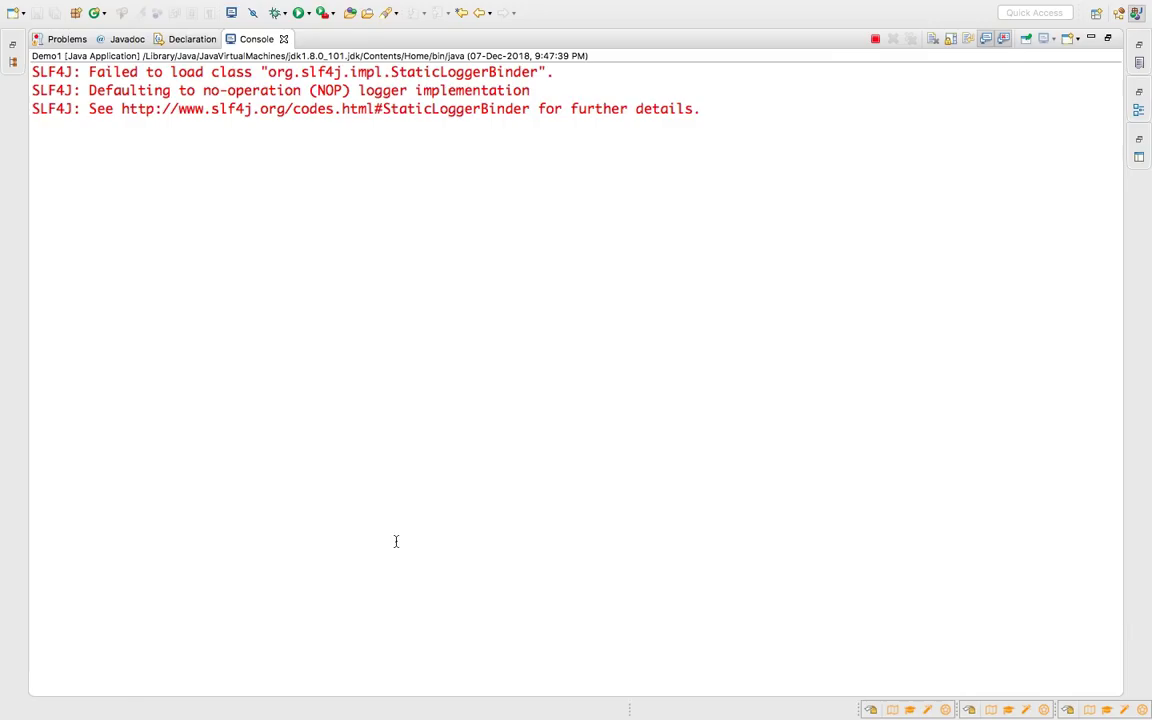
Switch the setup call to WebDriverManager.firefoxdriver().setup() and add driver.quit() in Demo1
{"action": "left_click", "coordinate": [300, 12]}
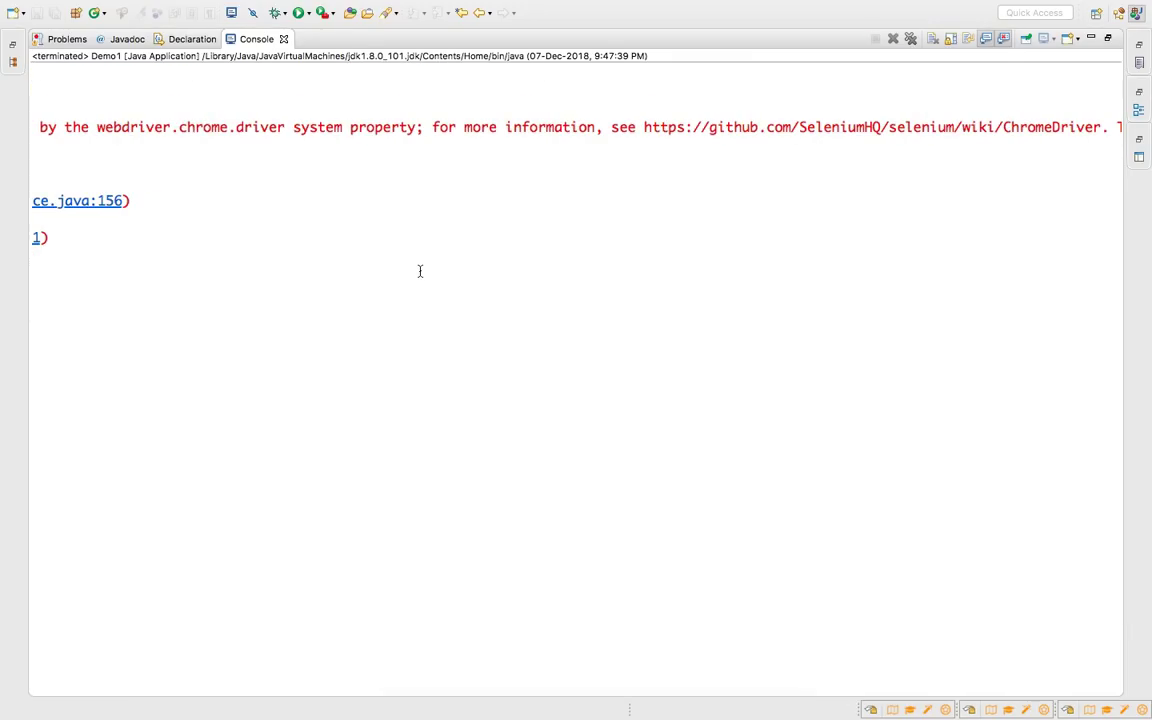
{"action": "scroll", "scroll_direction": "right", "scroll_amount": 3}
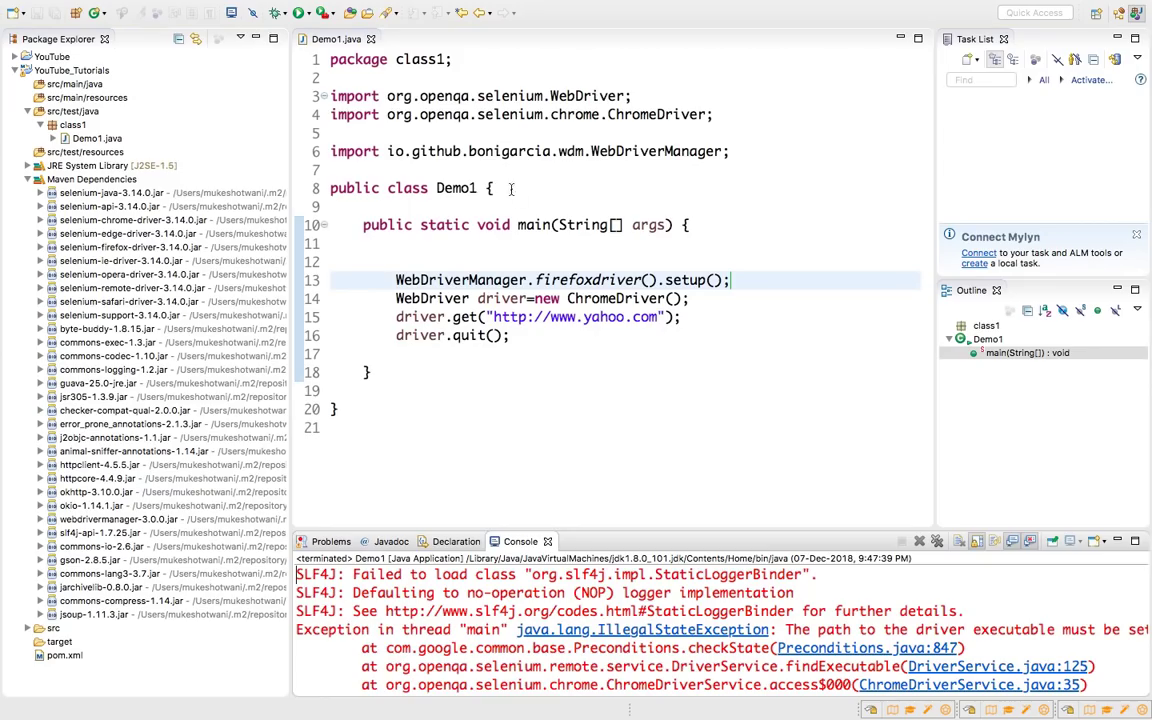
{"action": "left_click", "coordinate": [564, 354]}
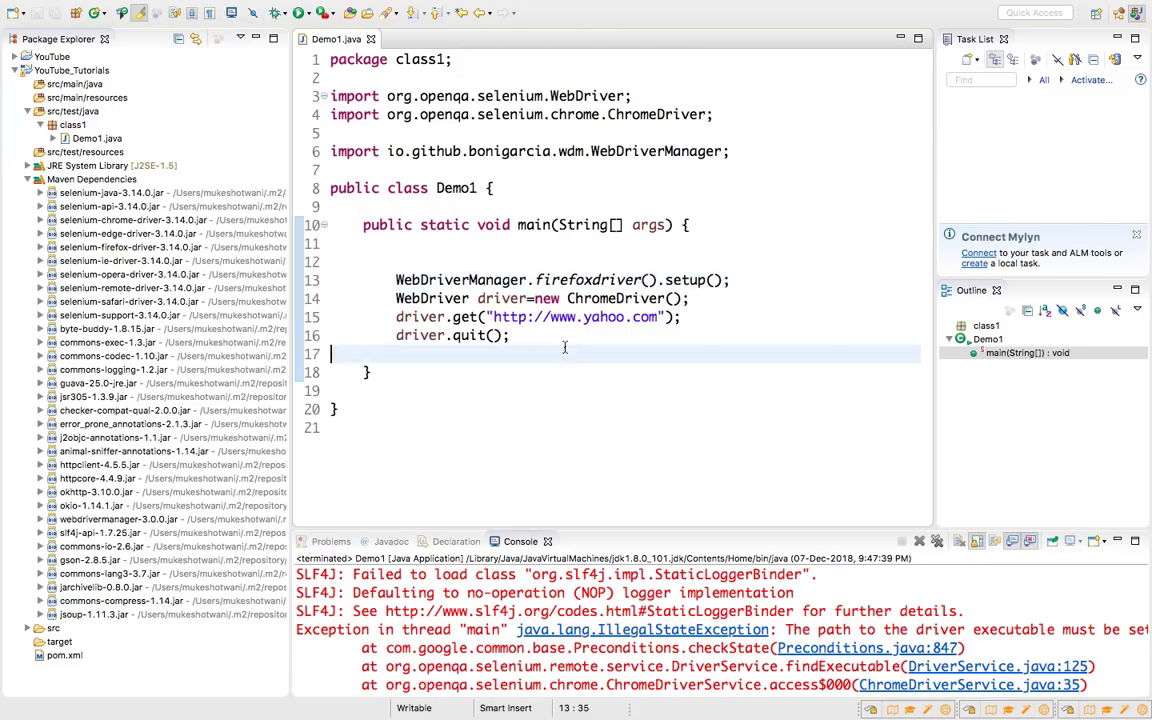
{"action": "left_click", "coordinate": [936, 540]}
{"action": "type", "text": "F"}
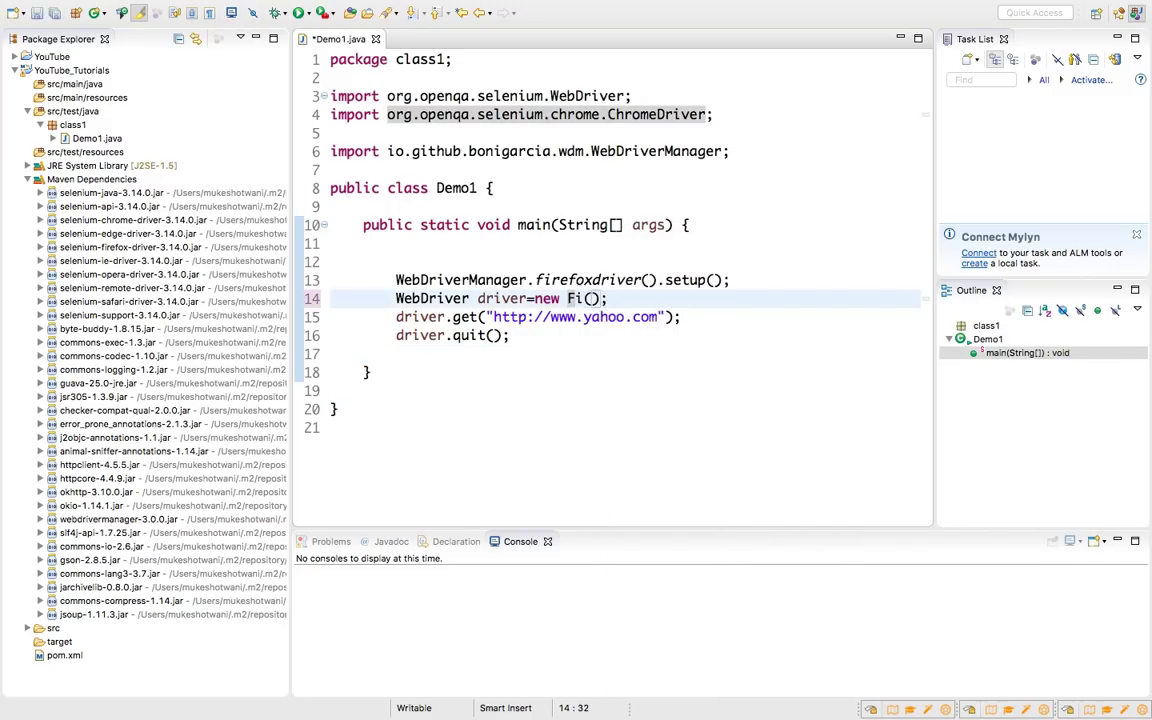
Replace new ChromeDriver() with new FirefoxDriver() via content assist, importing FirefoxDriver
{"action": "type", "text": "red"}
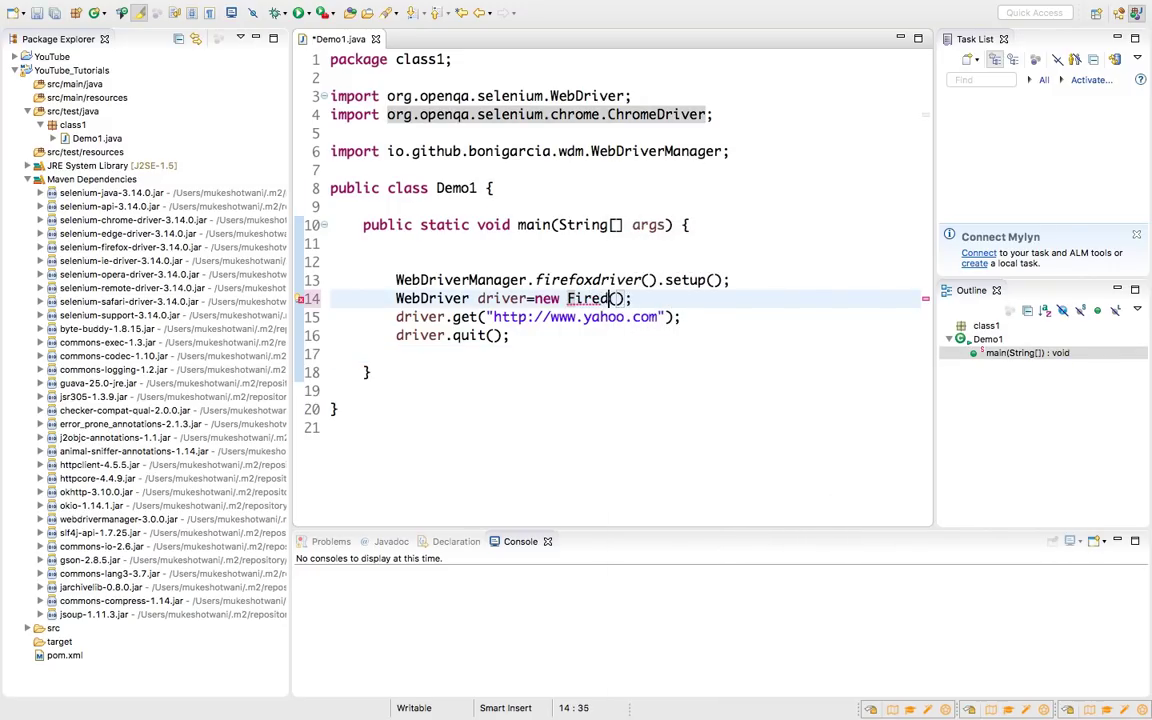
{"action": "type", "text": "o"}
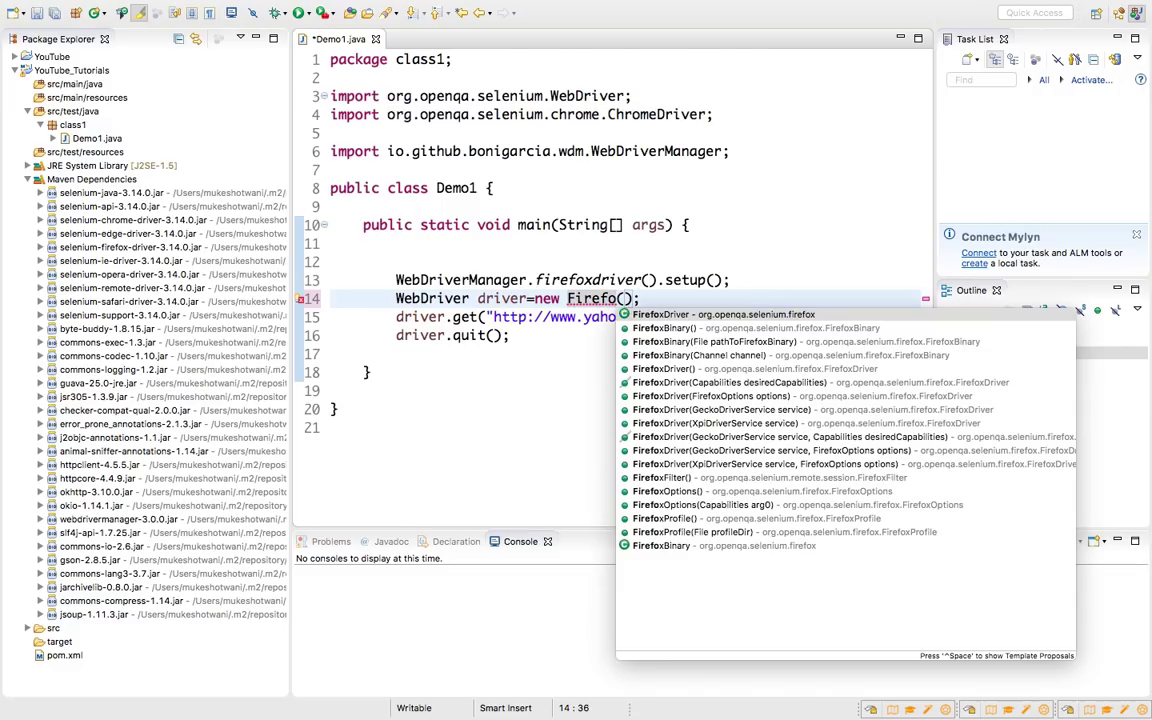
{"action": "type", "text": "xDriver"}
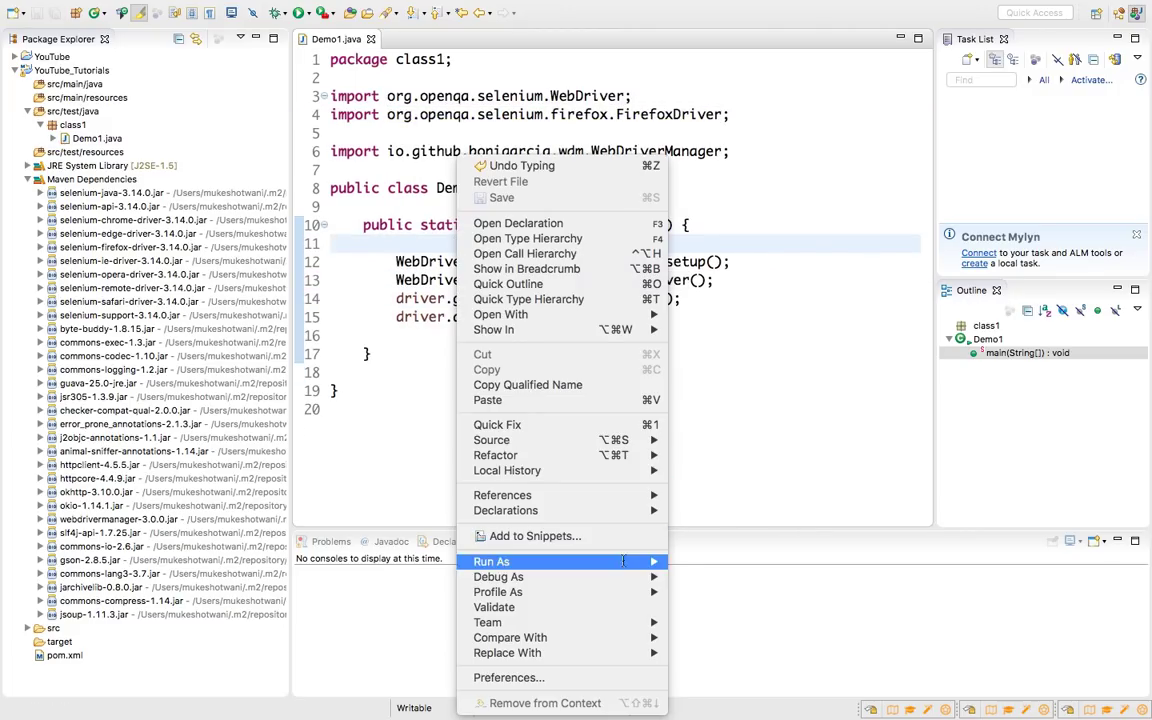
Run Demo1 as a Java Application, with the Console showing the SLF4J logger warnings
{"action": "left_click", "coordinate": [492, 560]}
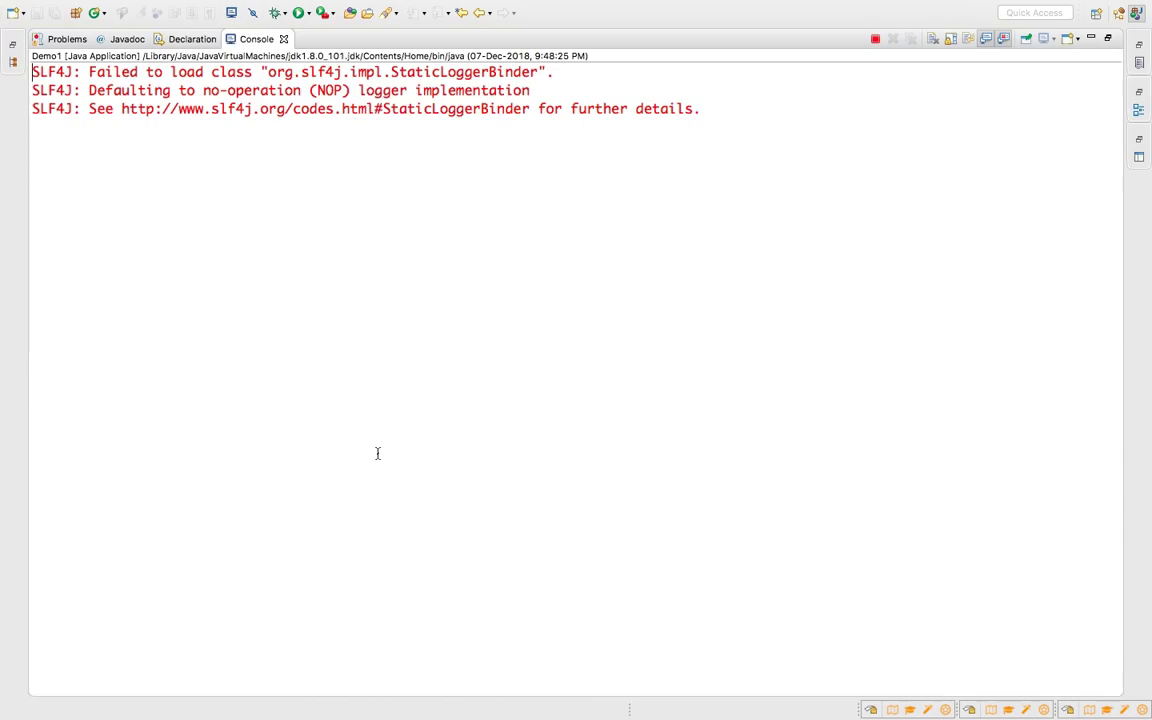
{"action": "mouse_move", "coordinate": [348, 184]}
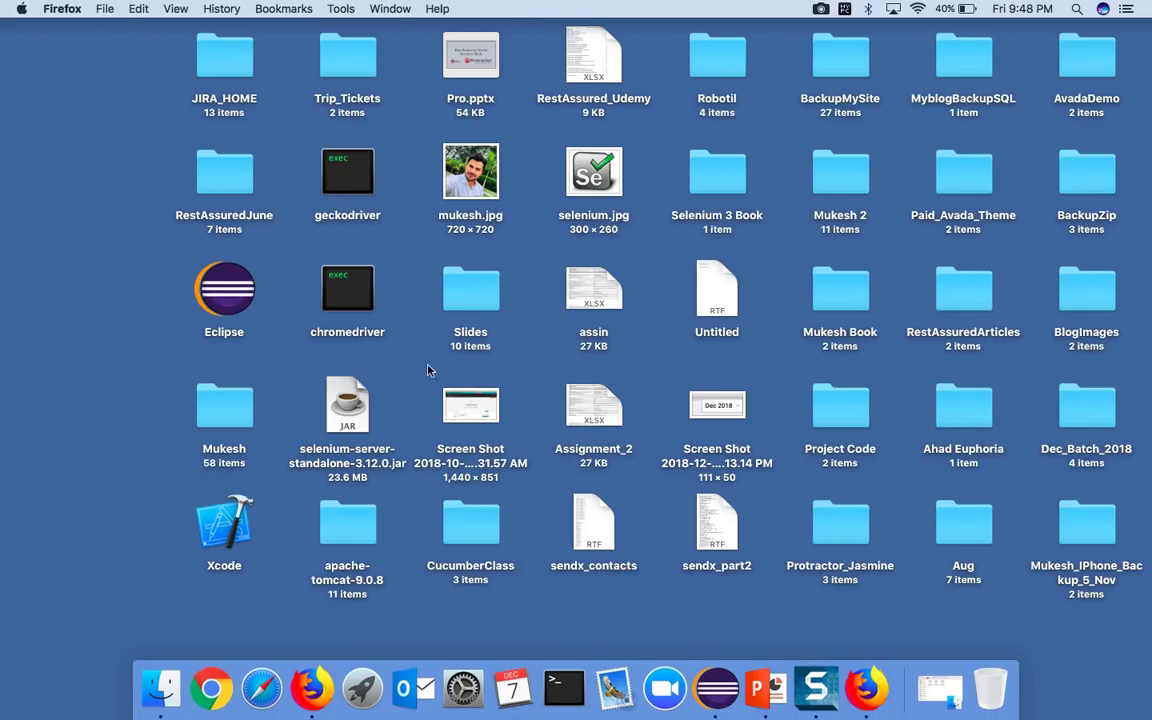
Bring up the Selenium-launched Firefox window loaded at in.yahoo.com
{"action": "left_click", "coordinate": [312, 688]}
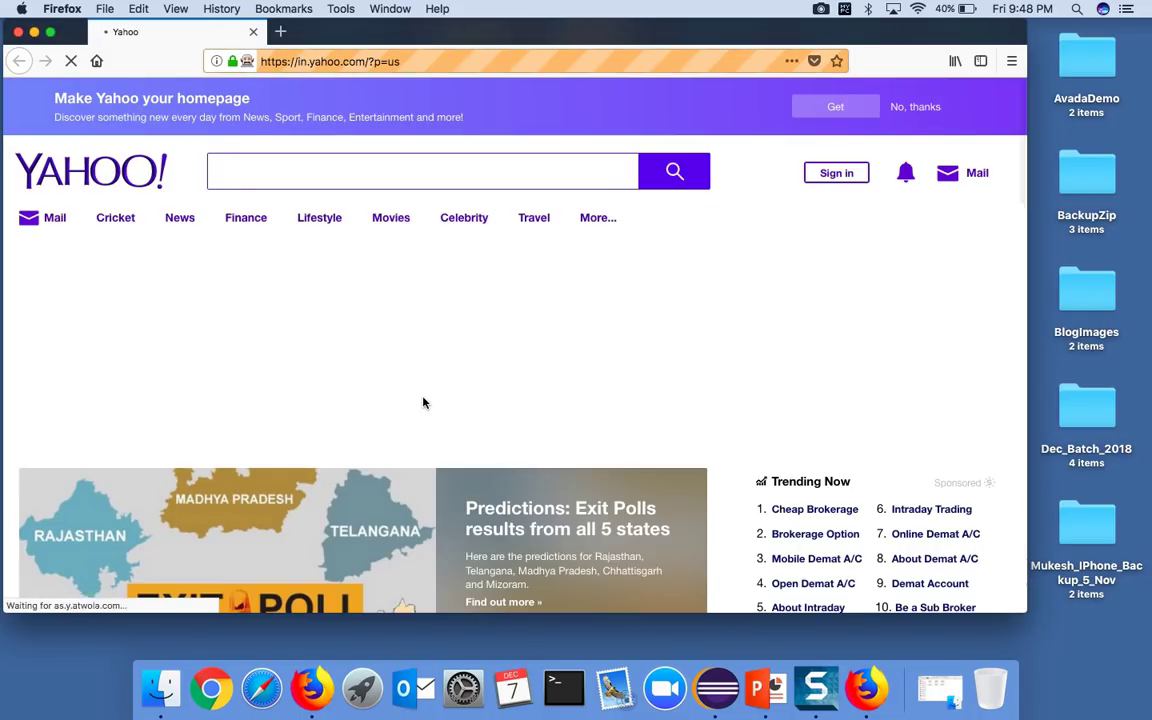
{"action": "left_click", "coordinate": [422, 172]}
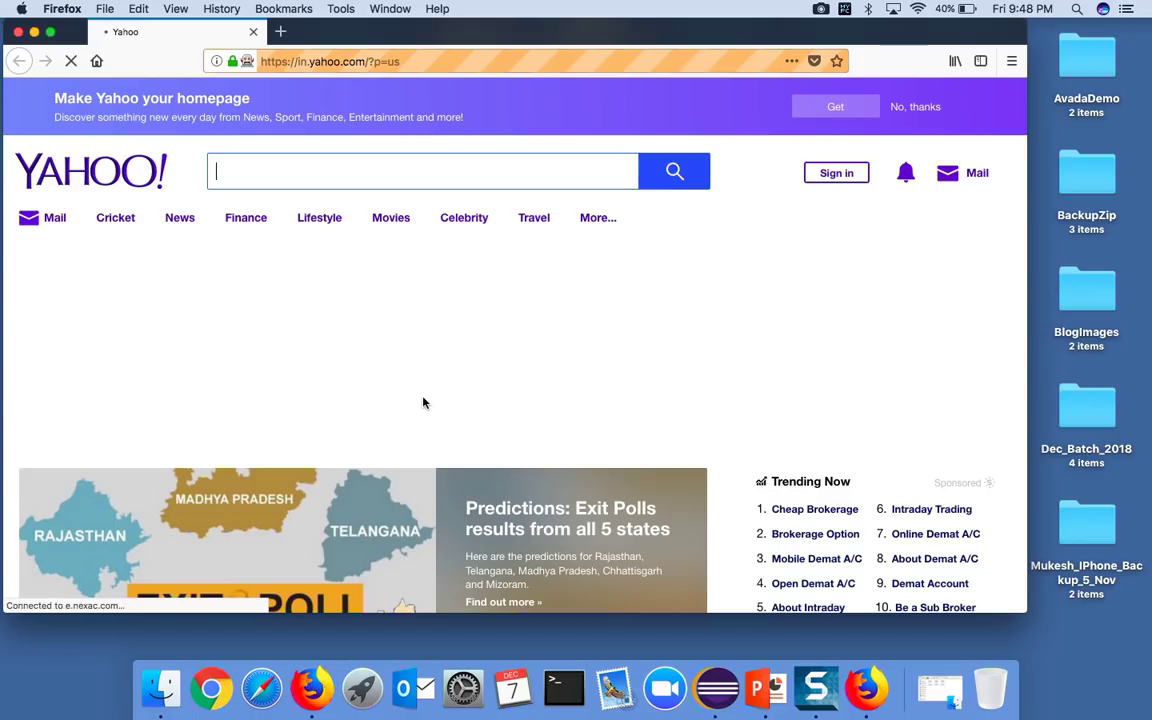
{"action": "mouse_move", "coordinate": [370, 532]}
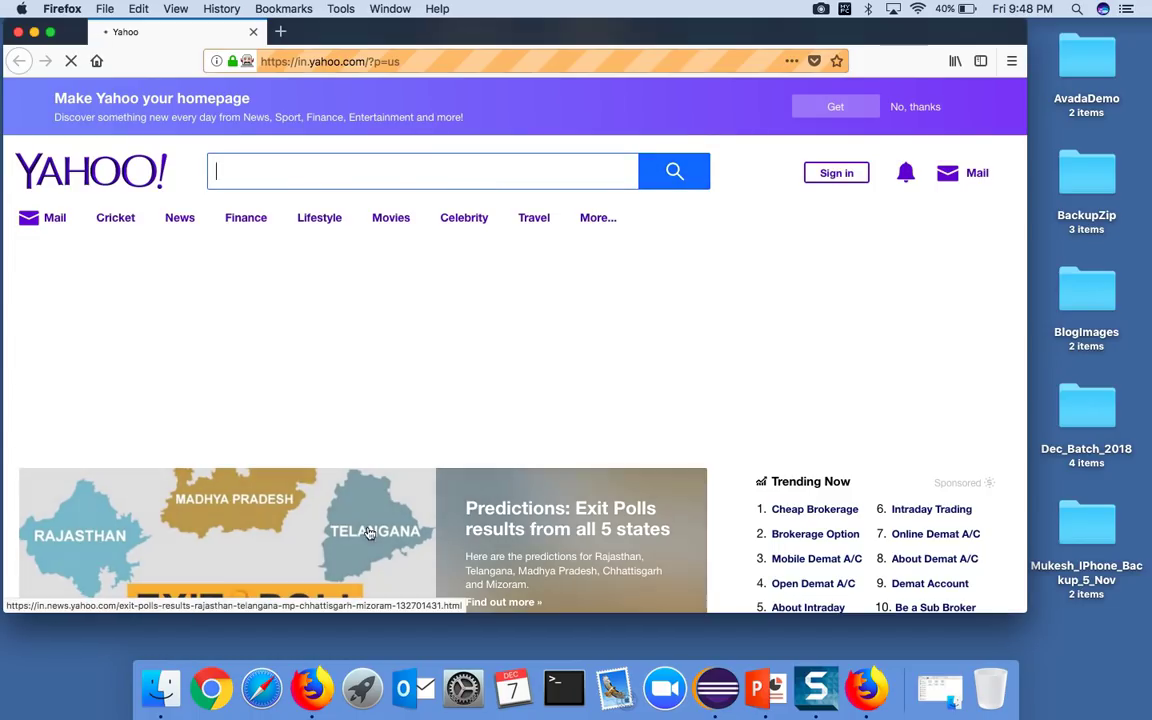
{"action": "mouse_move", "coordinate": [714, 688]}
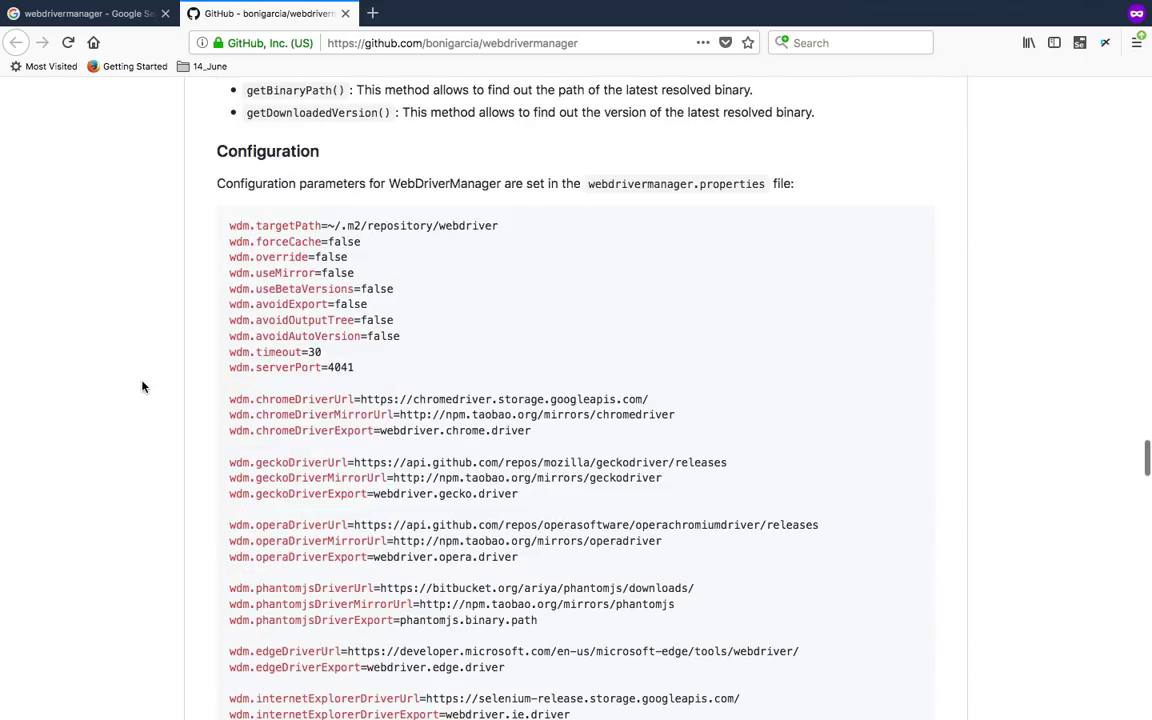
{"action": "scroll", "scroll_direction": "up", "scroll_amount": 3}
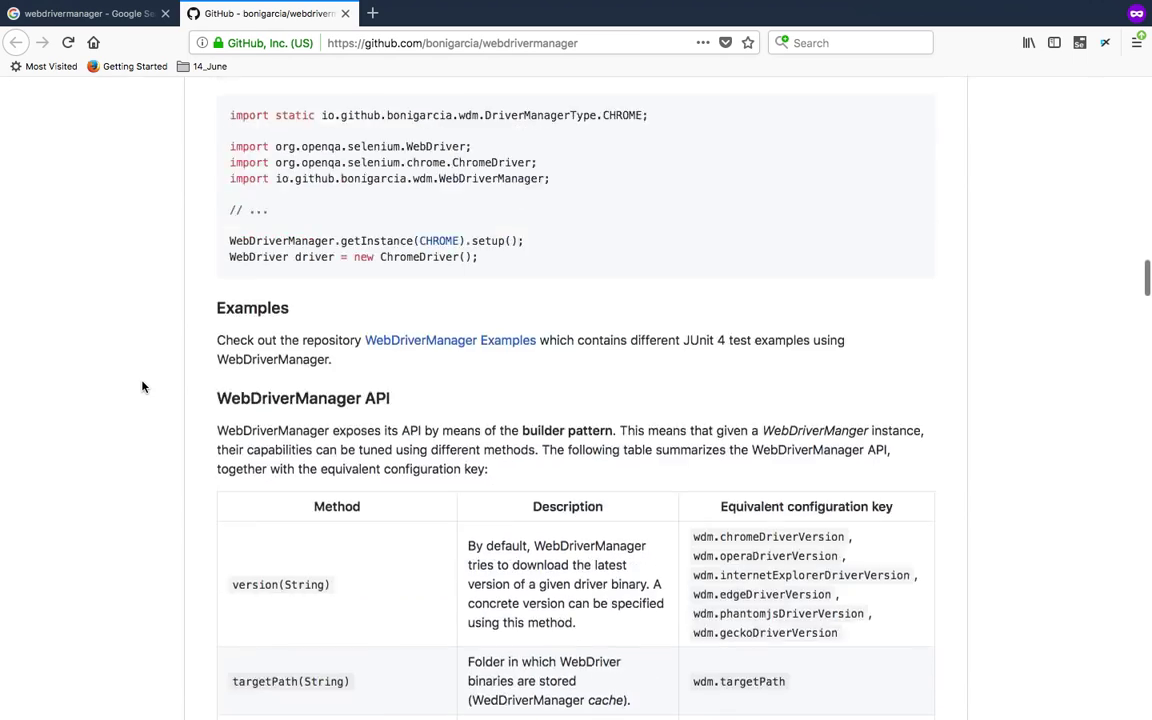
{"action": "scroll", "scroll_direction": "up", "scroll_amount": 3}
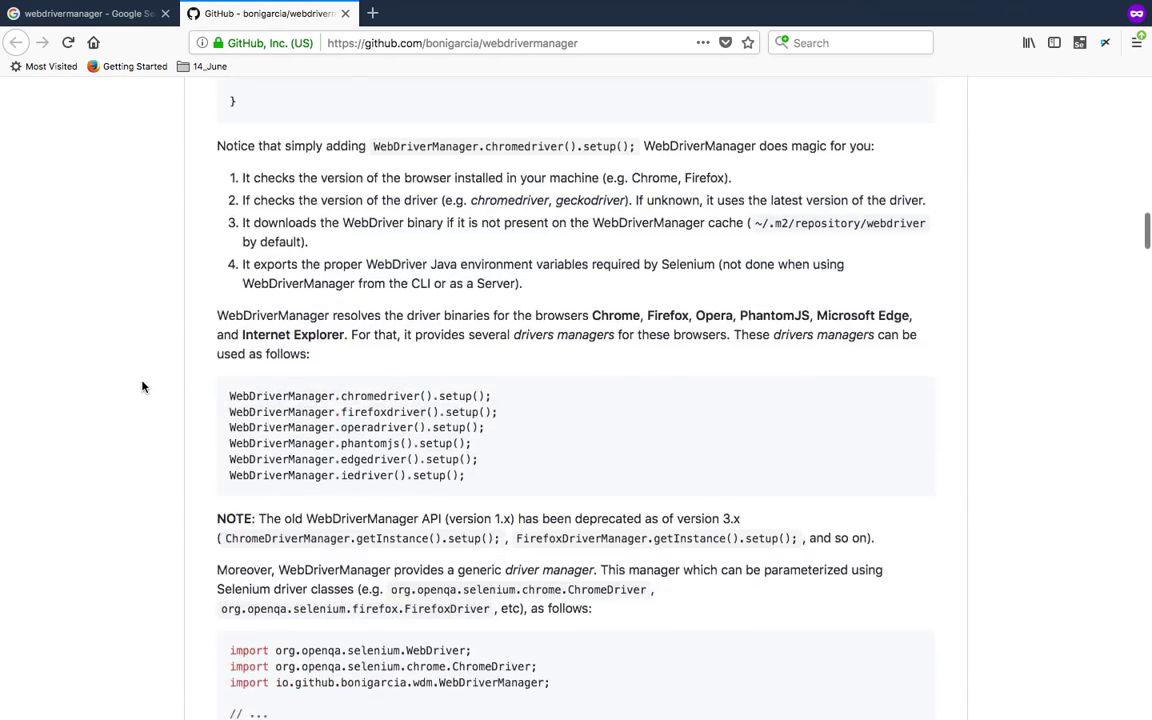
{"action": "scroll", "scroll_direction": "up", "scroll_amount": 3}
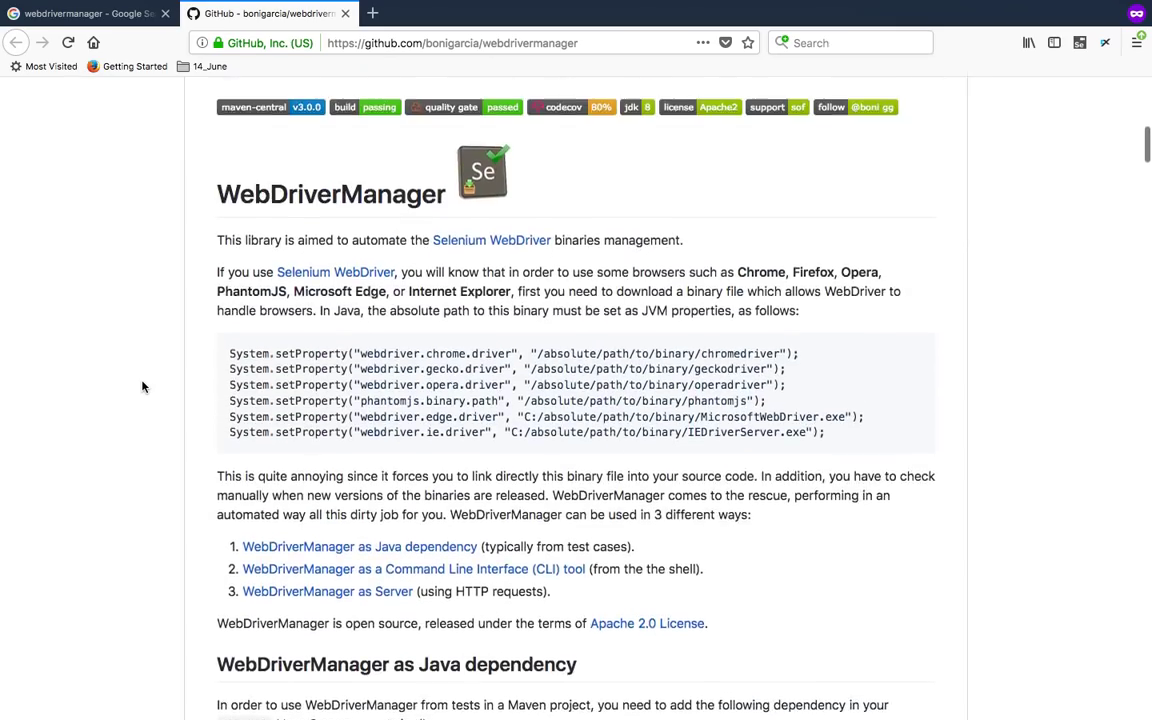
{"action": "scroll", "scroll_direction": "down", "scroll_amount": 3}
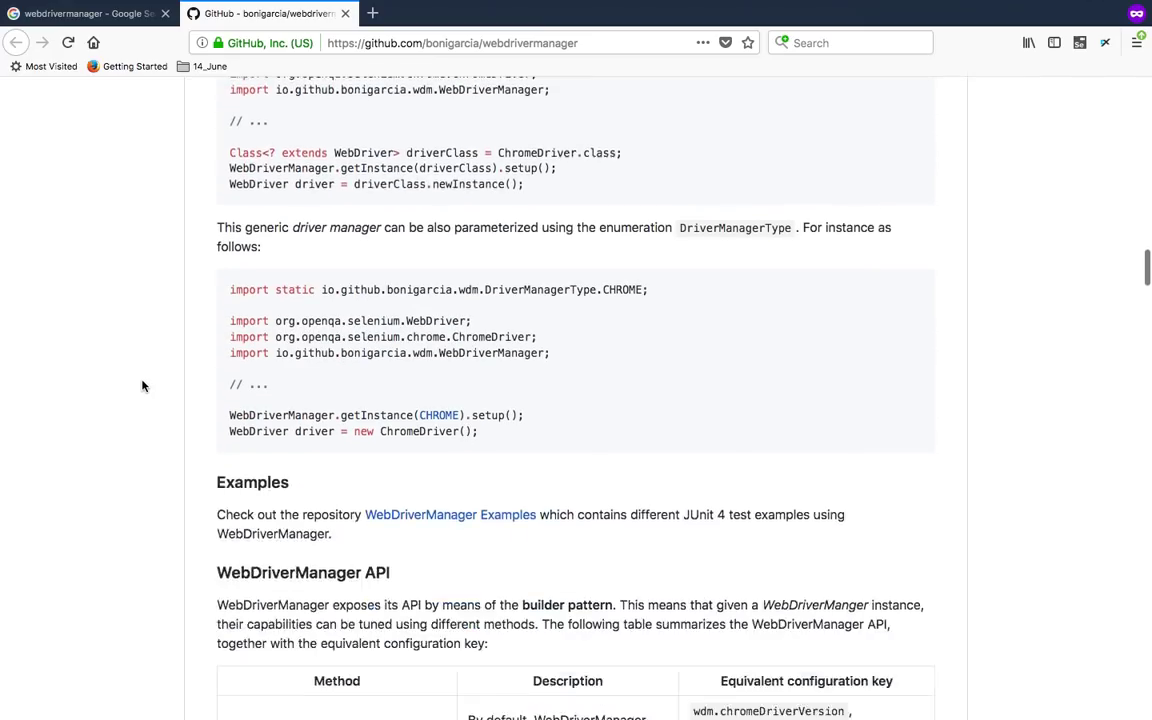
{"action": "scroll", "scroll_direction": "down", "scroll_amount": 3}
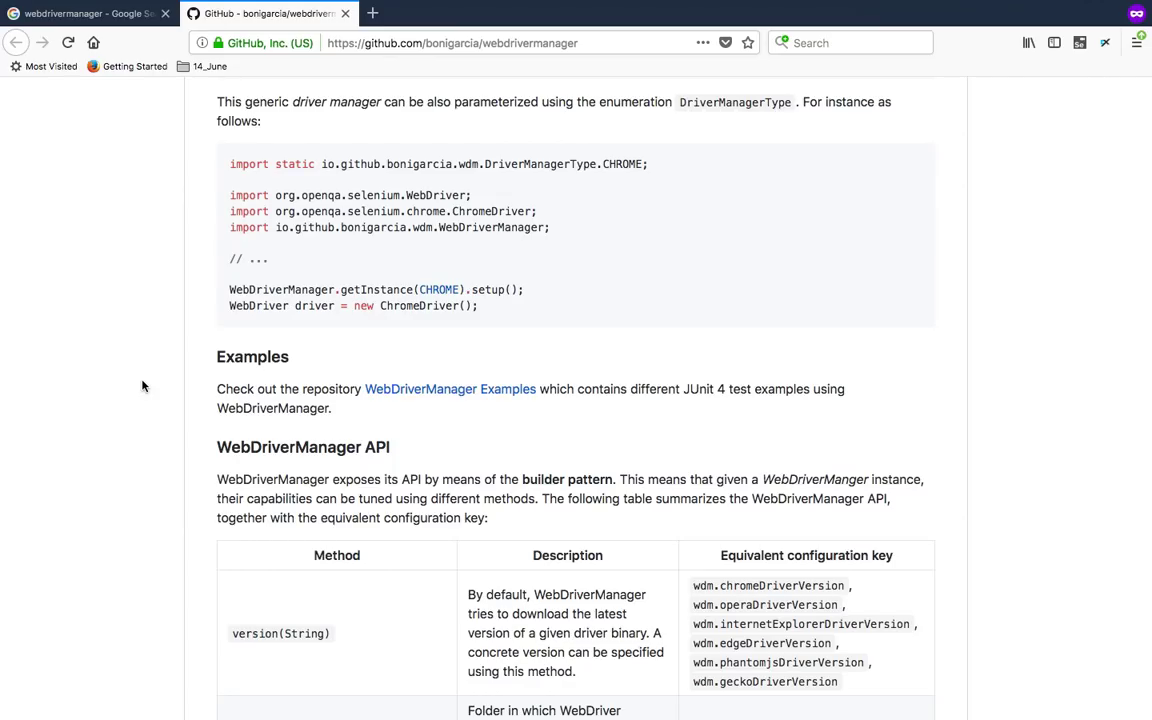
{"action": "scroll", "scroll_direction": "down", "scroll_amount": 3}
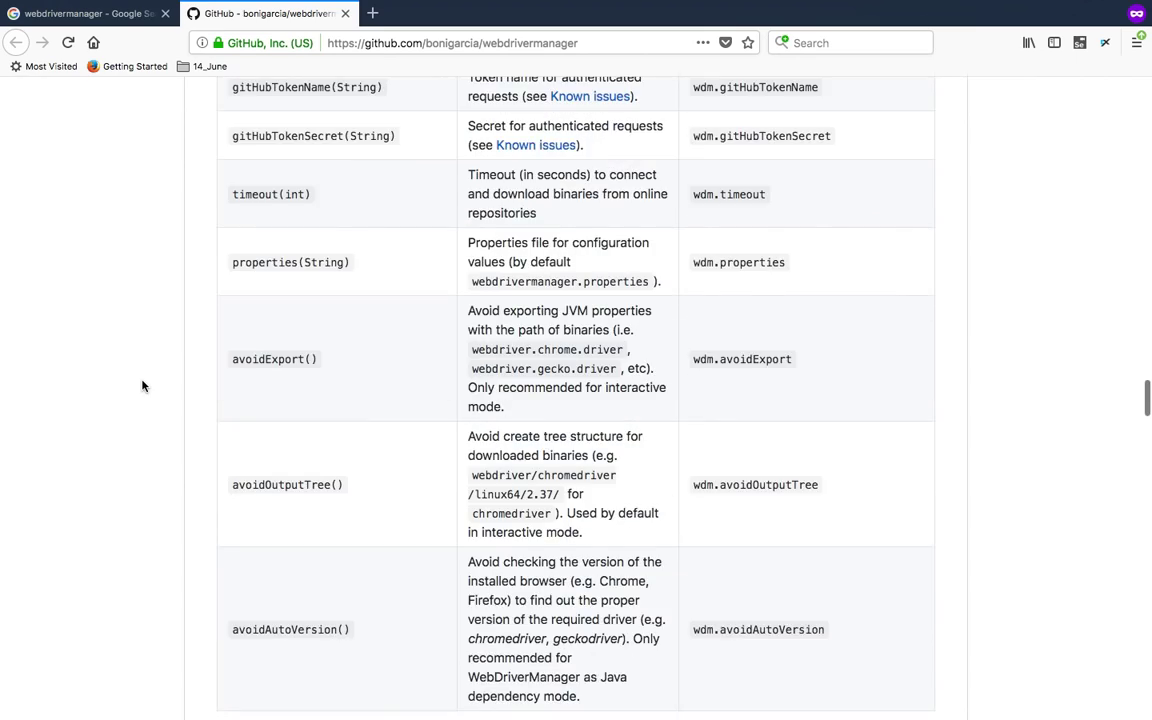
{"action": "scroll", "scroll_direction": "down", "scroll_amount": 3}
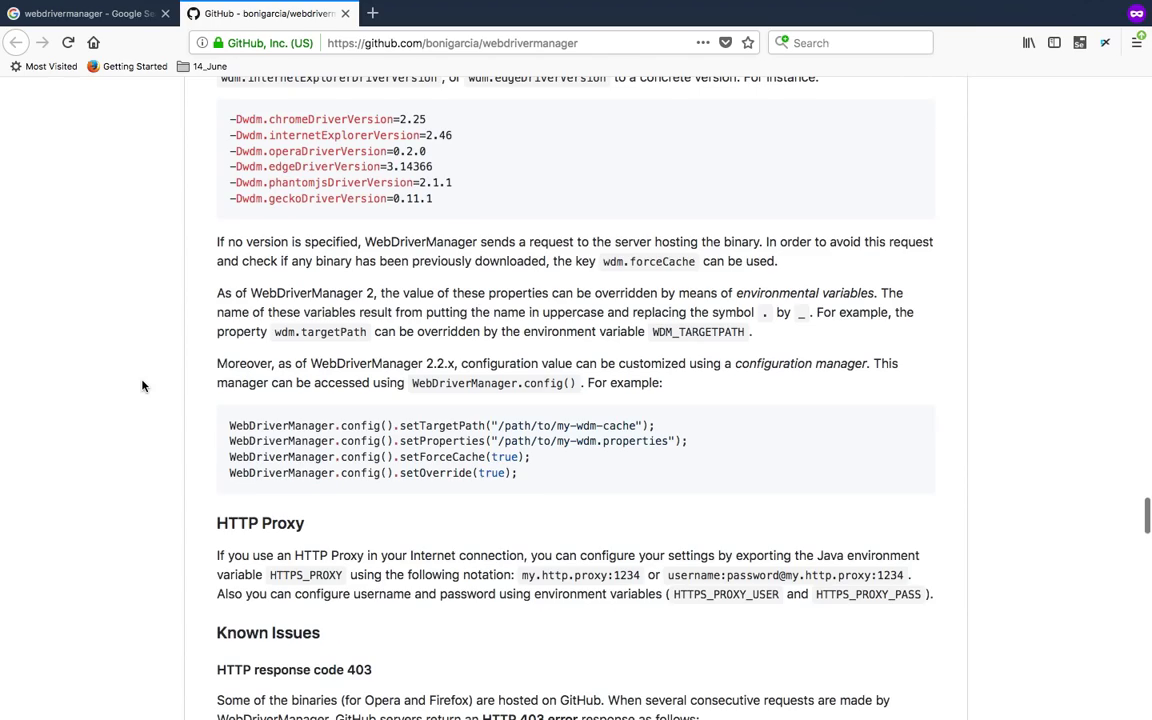
{"action": "scroll", "scroll_direction": "down", "scroll_amount": 3}
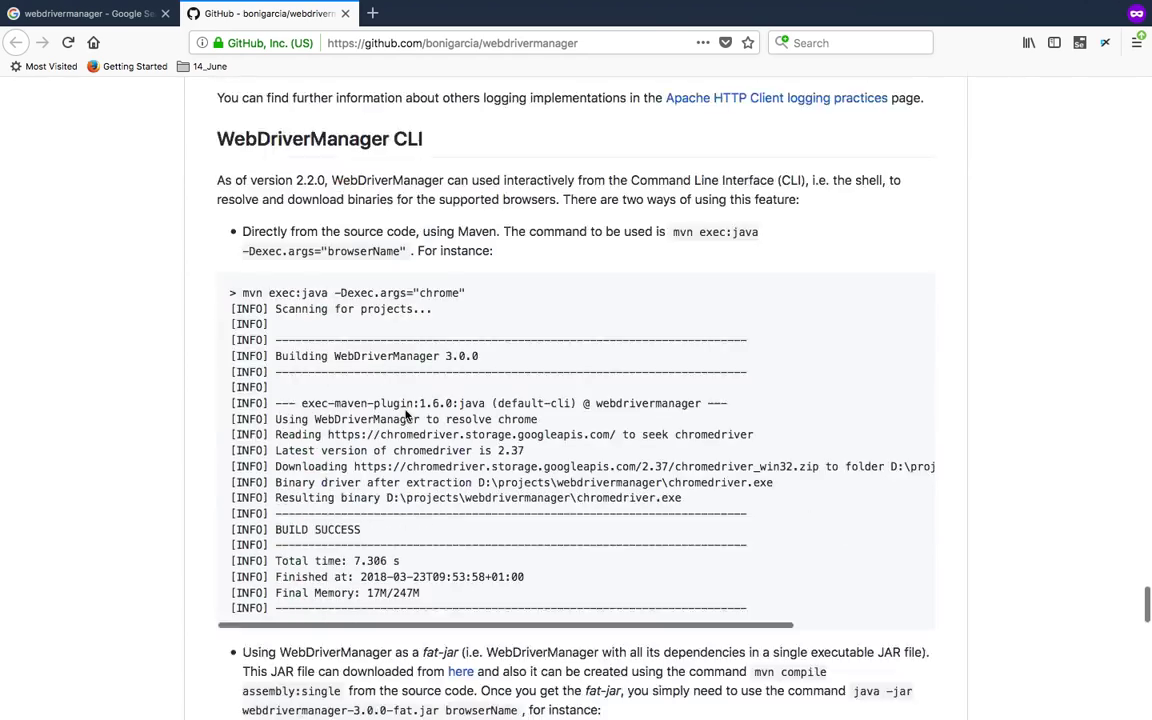
{"action": "scroll", "scroll_direction": "up", "scroll_amount": 3}
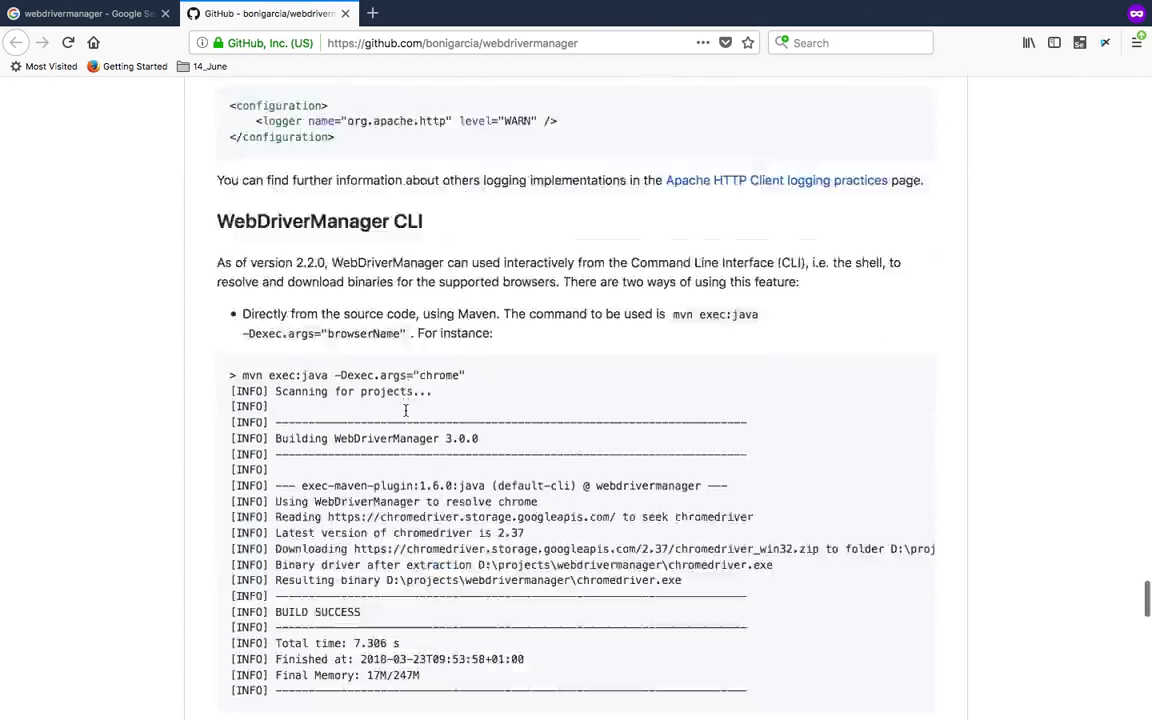
{"action": "scroll", "scroll_direction": "up", "scroll_amount": 3}
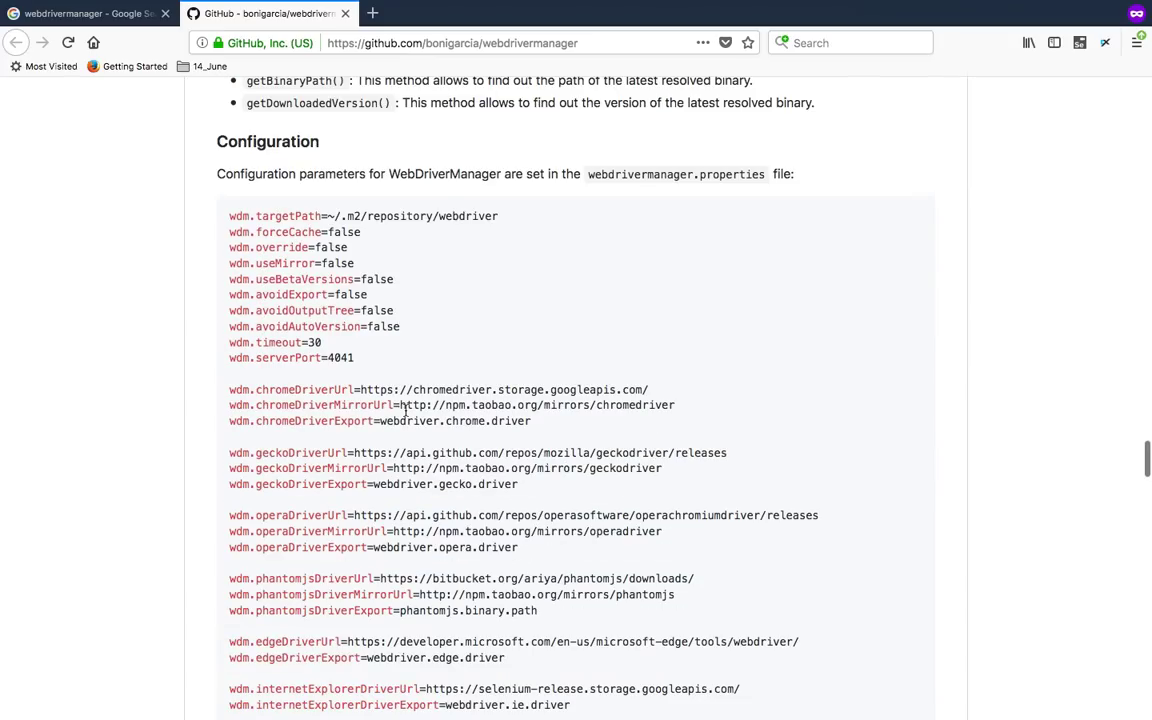
{"action": "scroll", "scroll_direction": "up", "scroll_amount": 3}
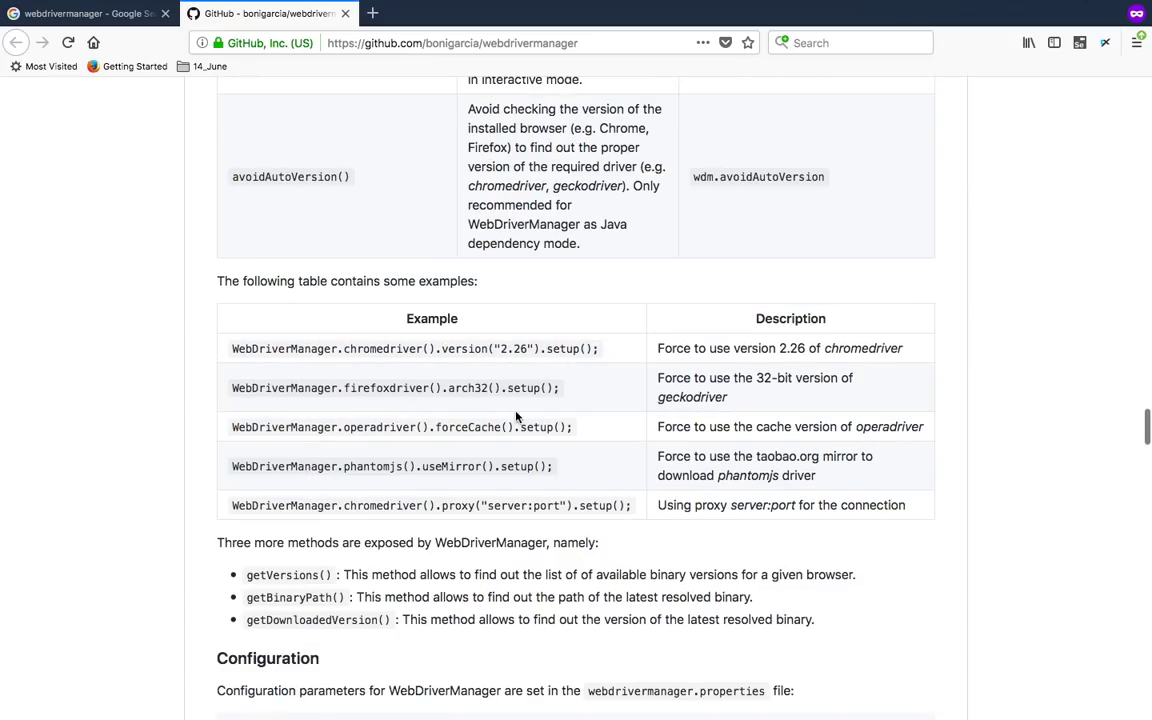
{"action": "double_click", "coordinate": [416, 348]}
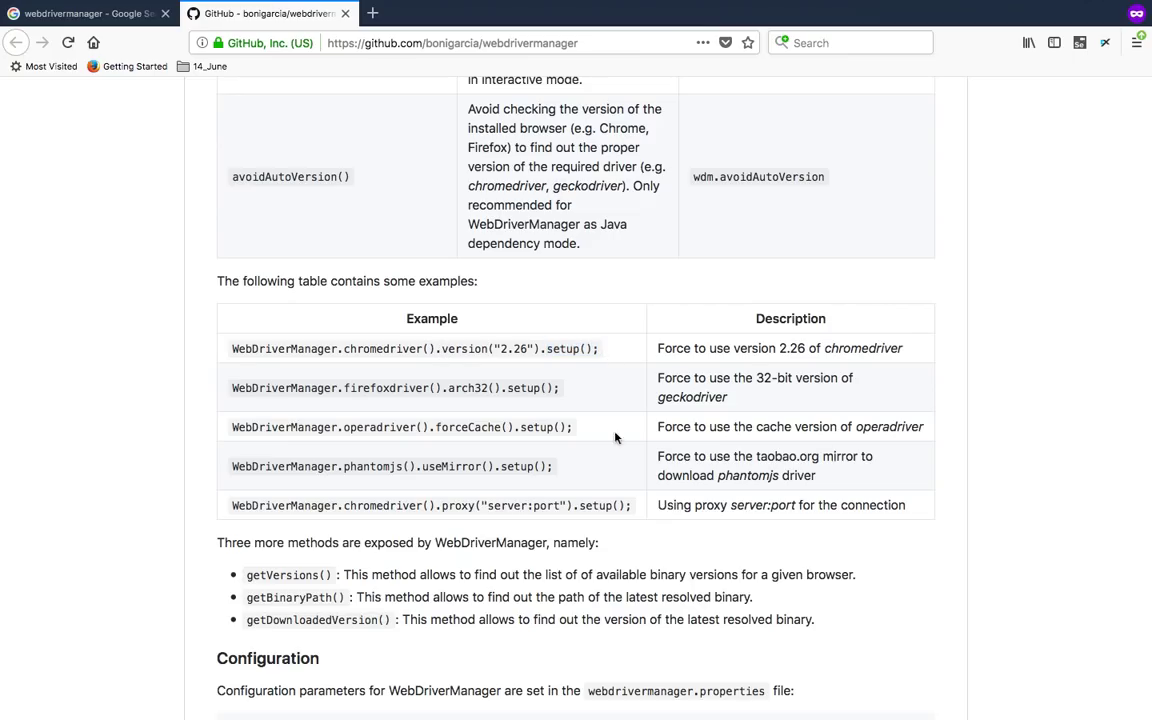
{"action": "mouse_move", "coordinate": [560, 442]}
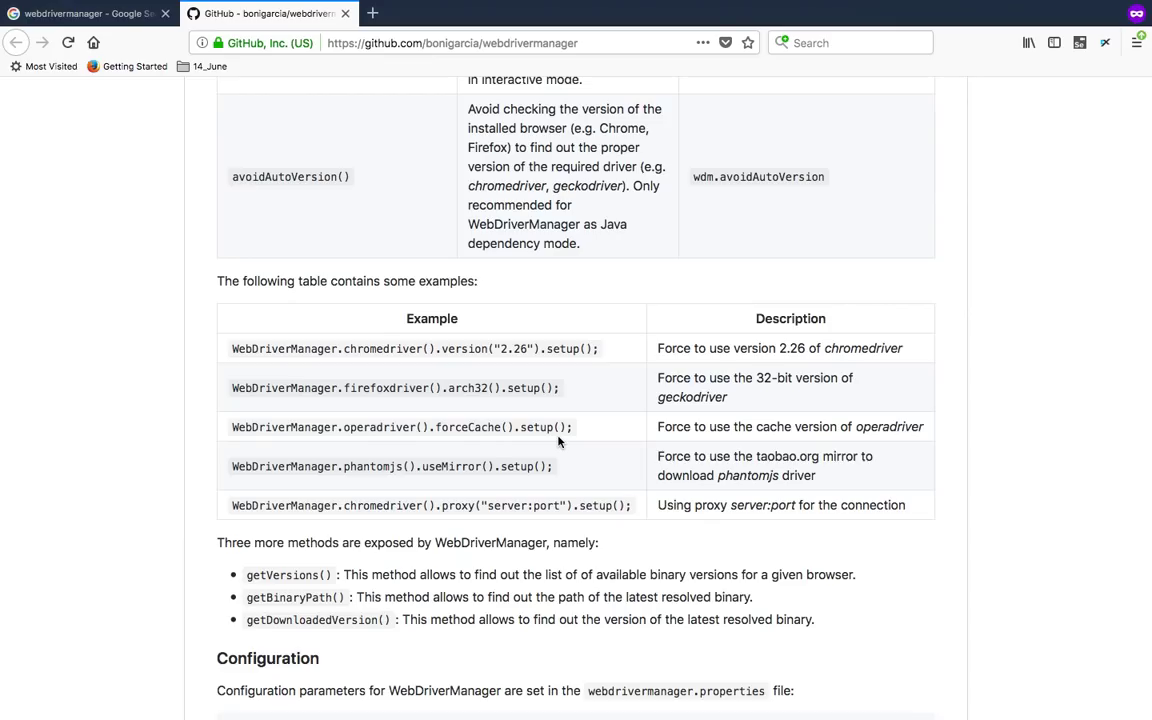
{"action": "mouse_move", "coordinate": [508, 388]}
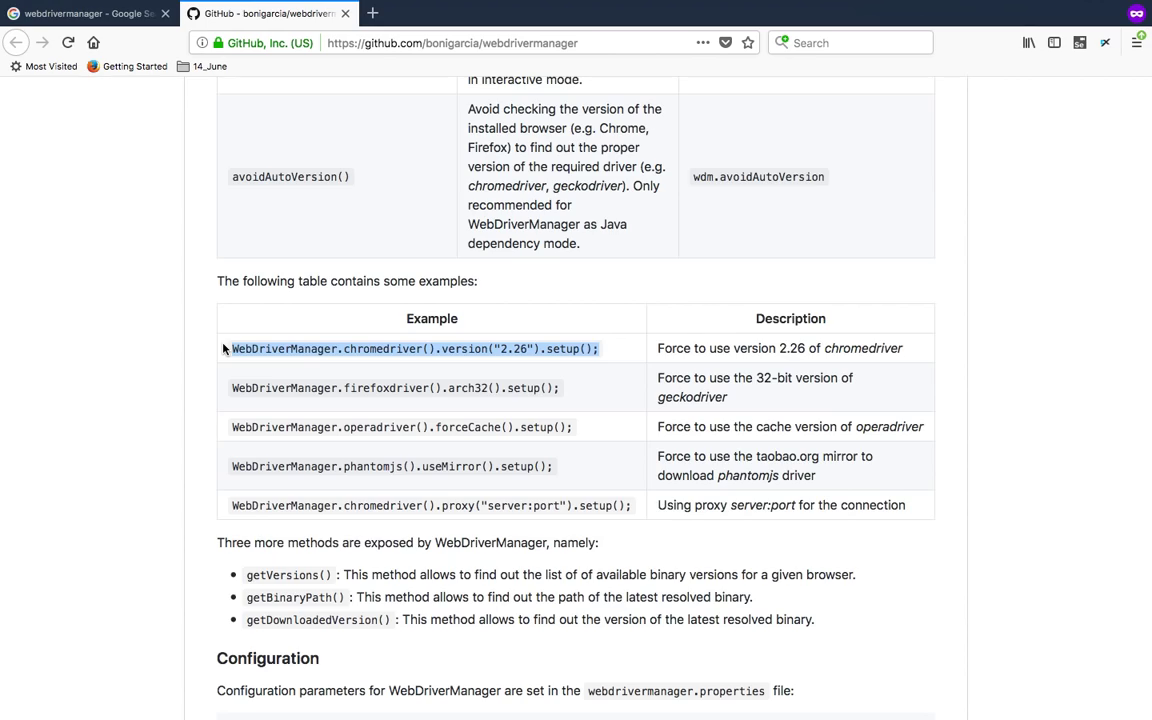
{"action": "scroll", "scroll_direction": "down", "scroll_amount": 3}
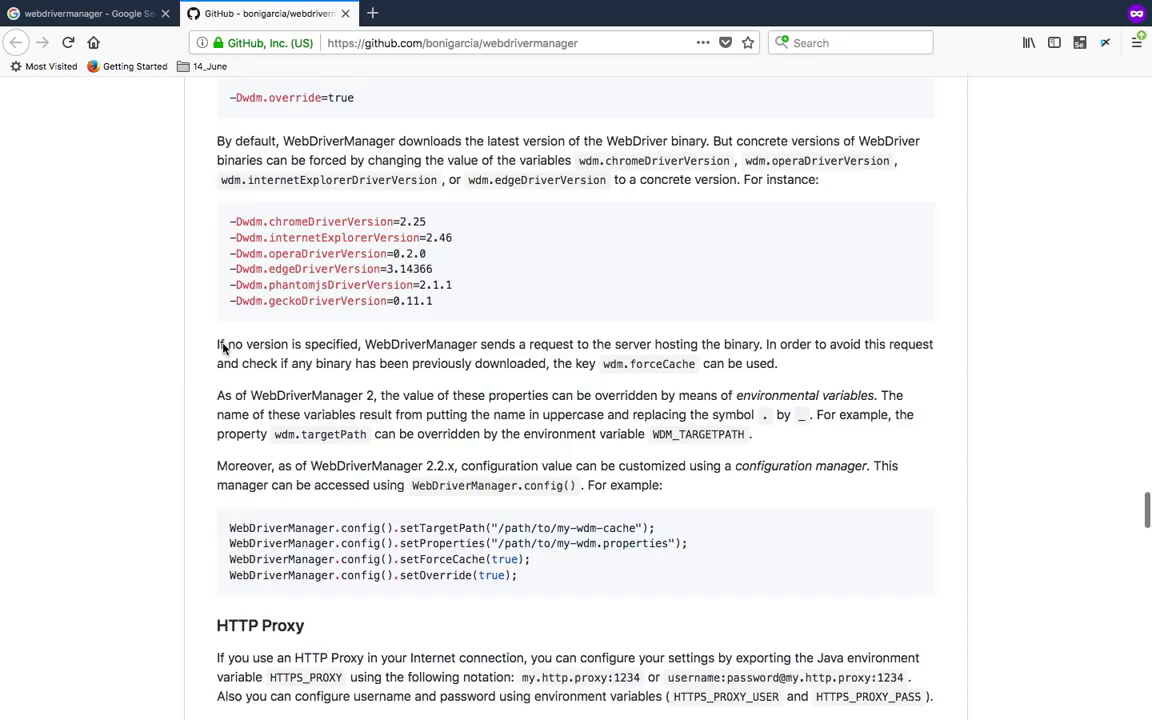
{"action": "scroll", "scroll_direction": "up", "scroll_amount": 3}
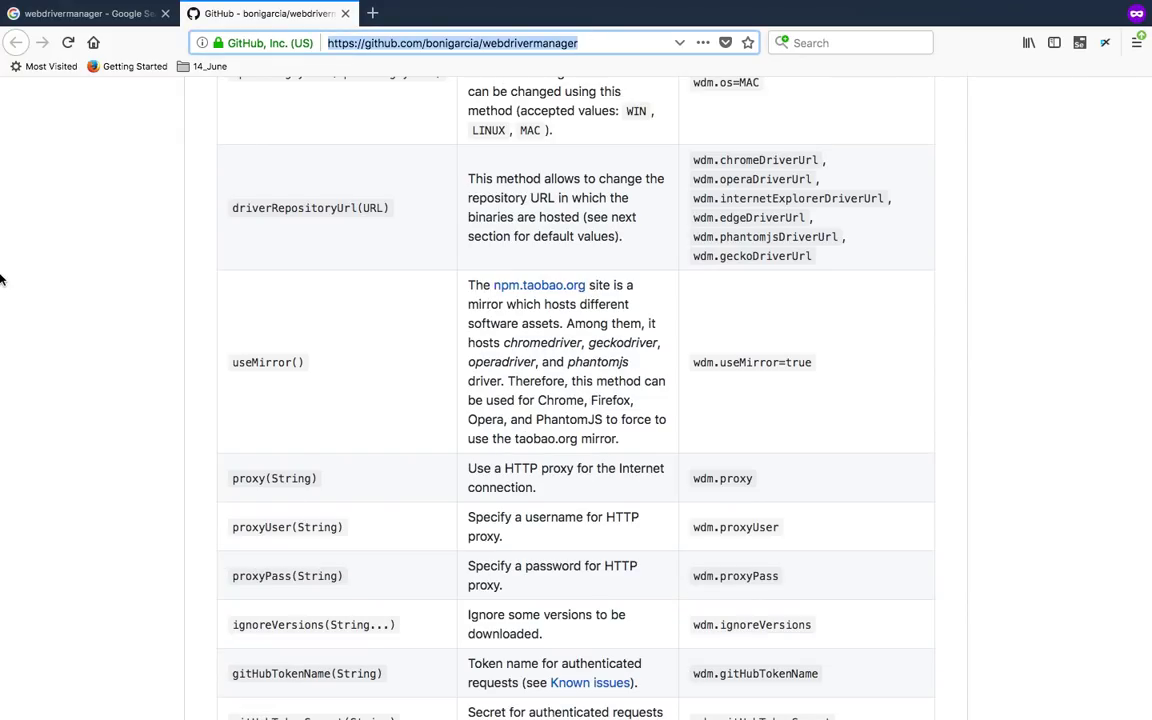
{"action": "left_click", "coordinate": [84, 12]}
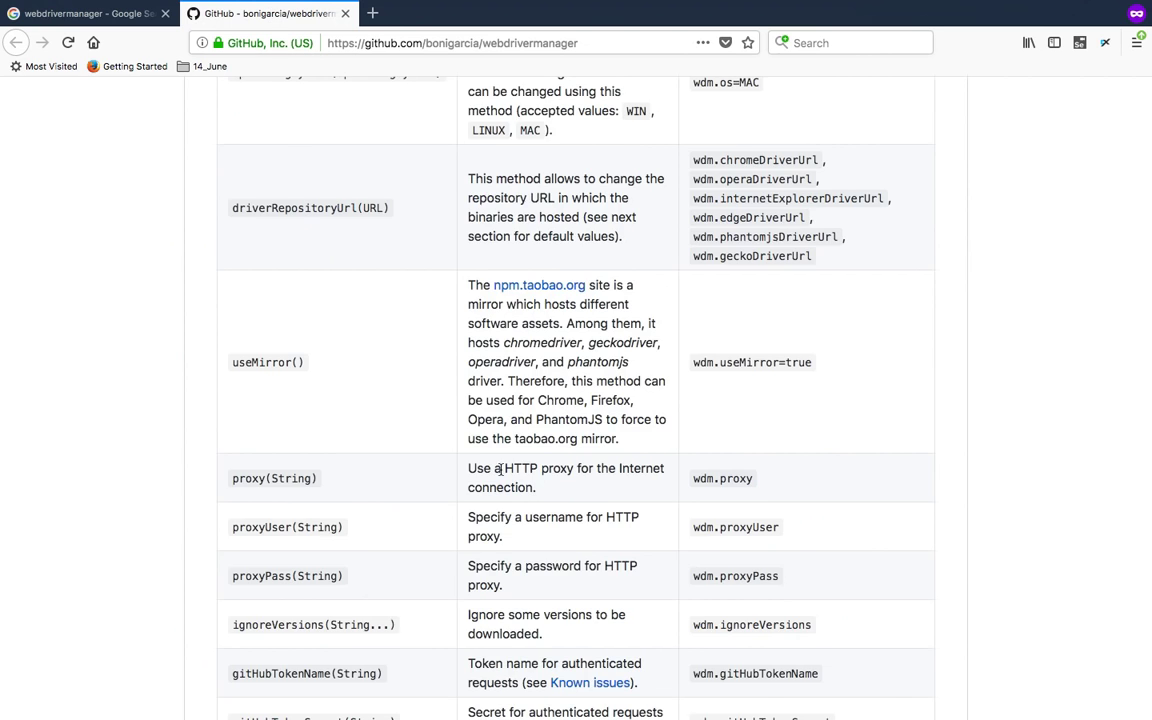
{"action": "scroll", "scroll_direction": "up", "scroll_amount": 3}
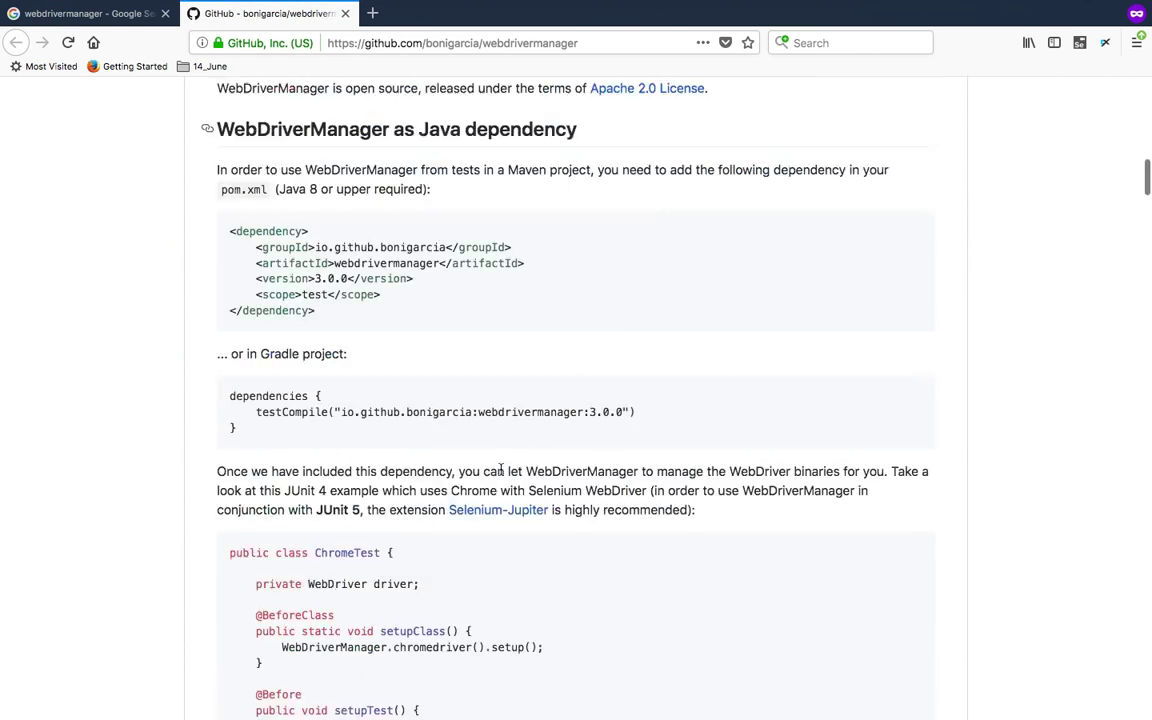
{"action": "scroll", "scroll_direction": "up", "scroll_amount": 3}
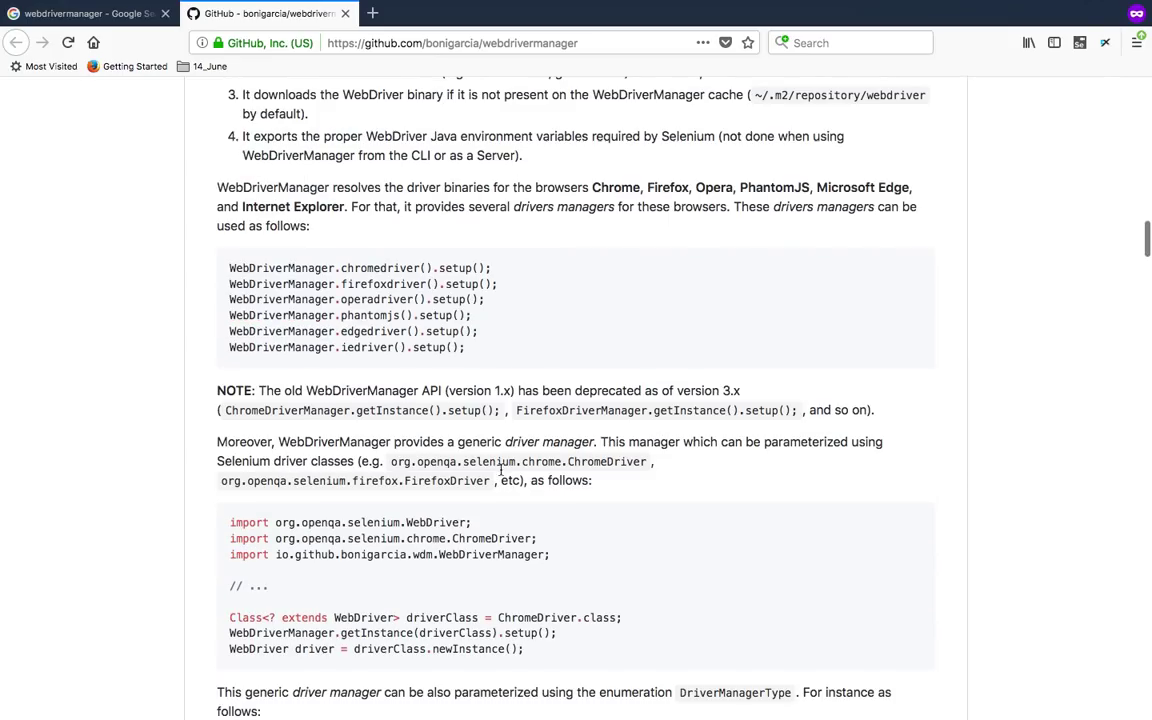
{"action": "mouse_move", "coordinate": [502, 474]}
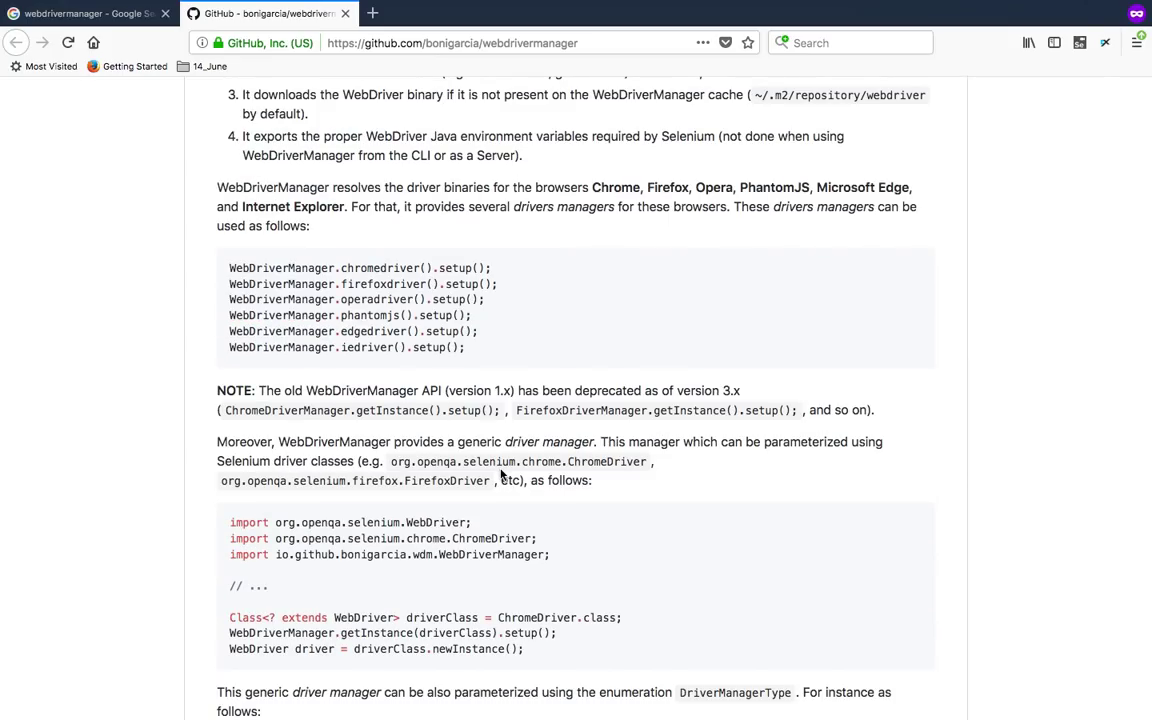